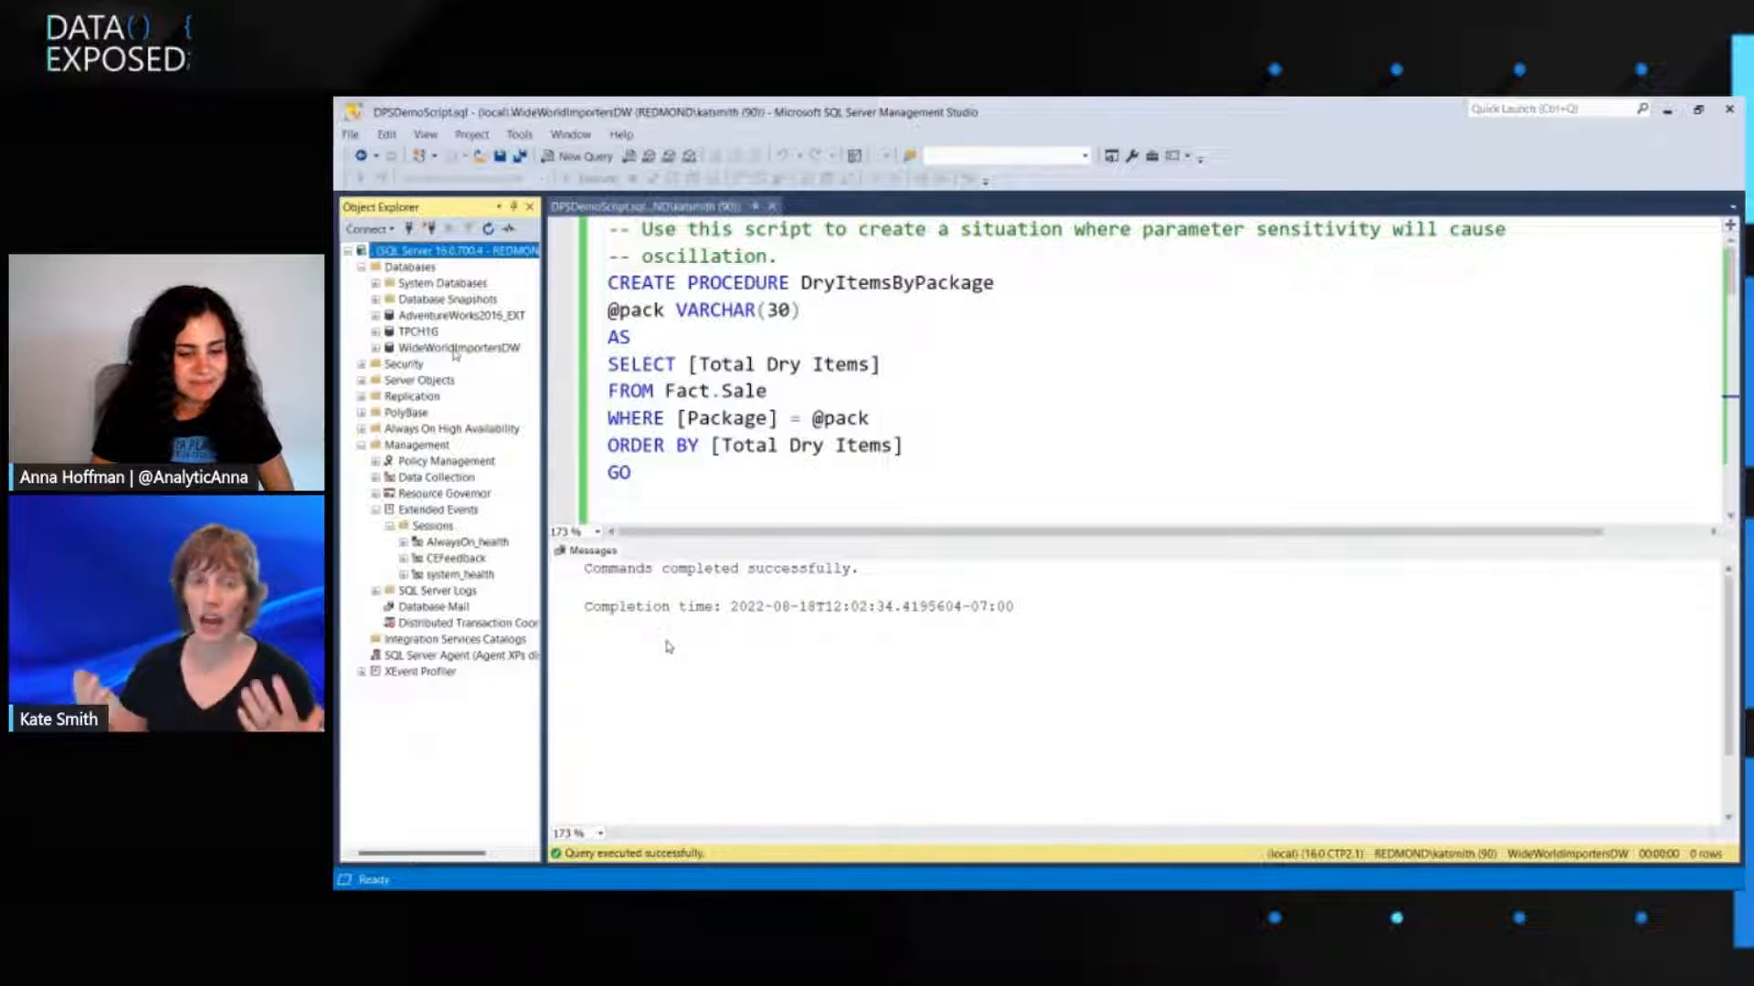
Execute the CREATE PROCEDURE batch that creates the DryItemsByPackage stored procedure
{"action": "left_click", "coordinate": [458, 347]}
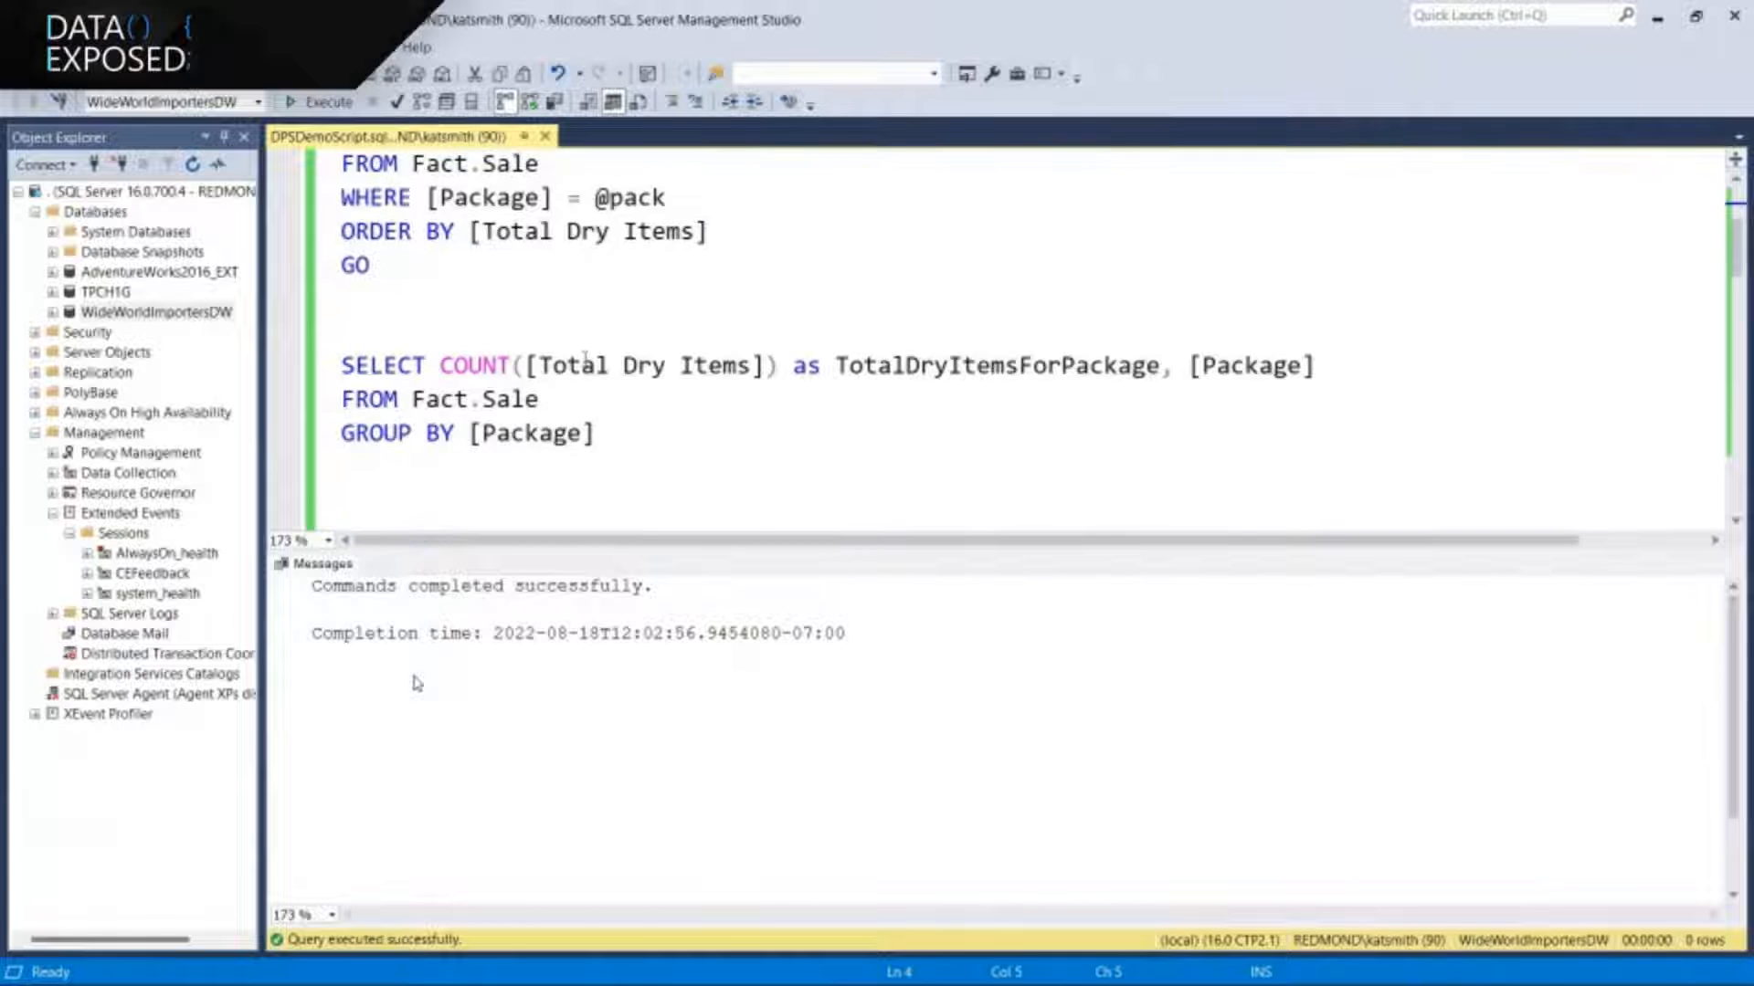
Run the dry-items count grouped by Package, returning Each, Packet, Pair and Bag
{"action": "left_click_drag", "start_coordinate": [340, 365], "coordinate": [592, 433]}
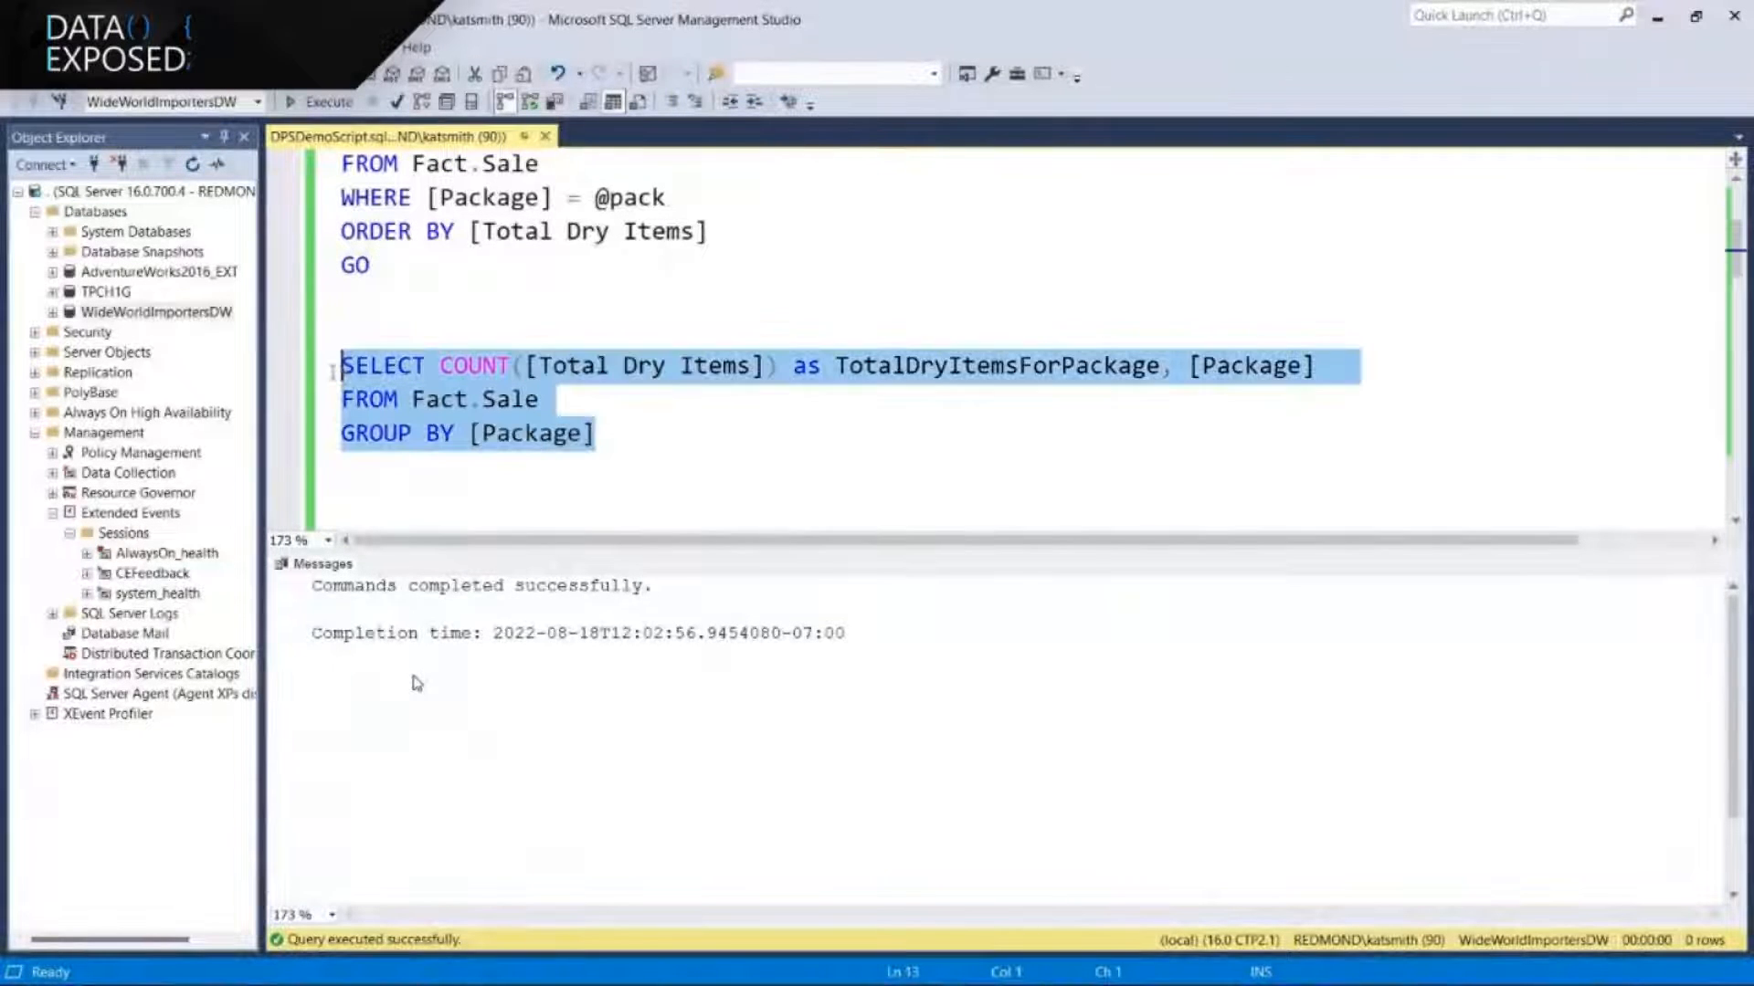
{"action": "left_click", "coordinate": [329, 101]}
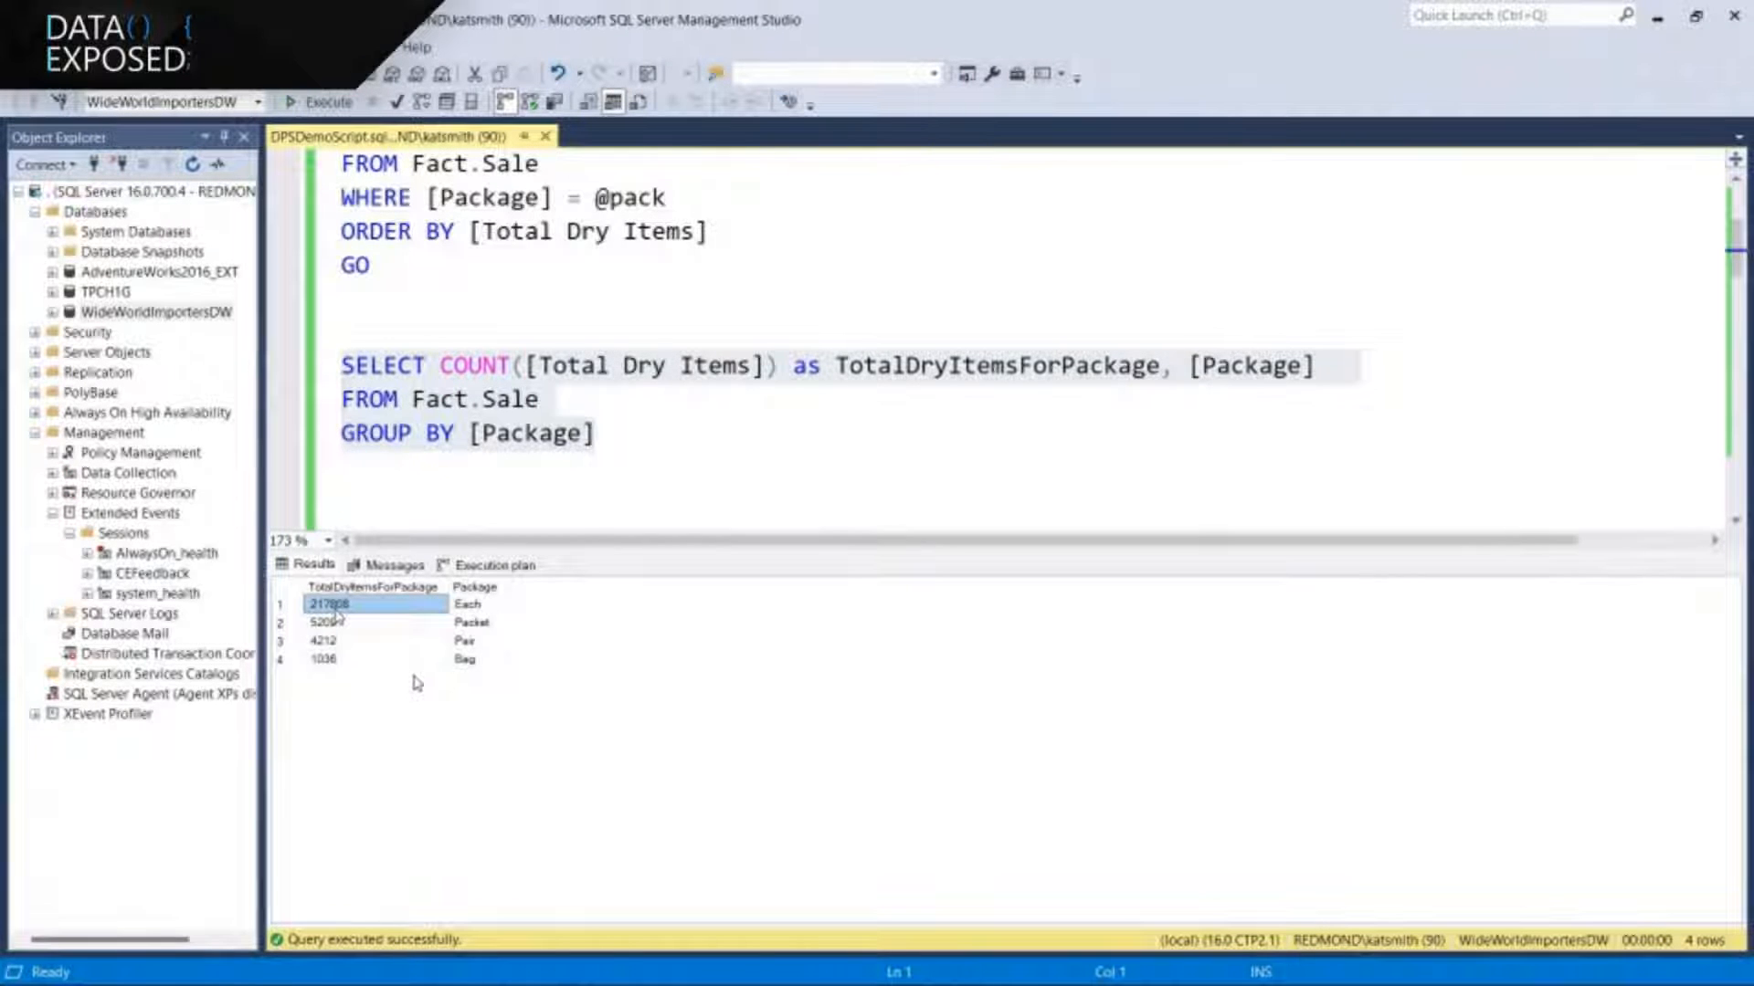
{"action": "left_click", "coordinate": [467, 658]}
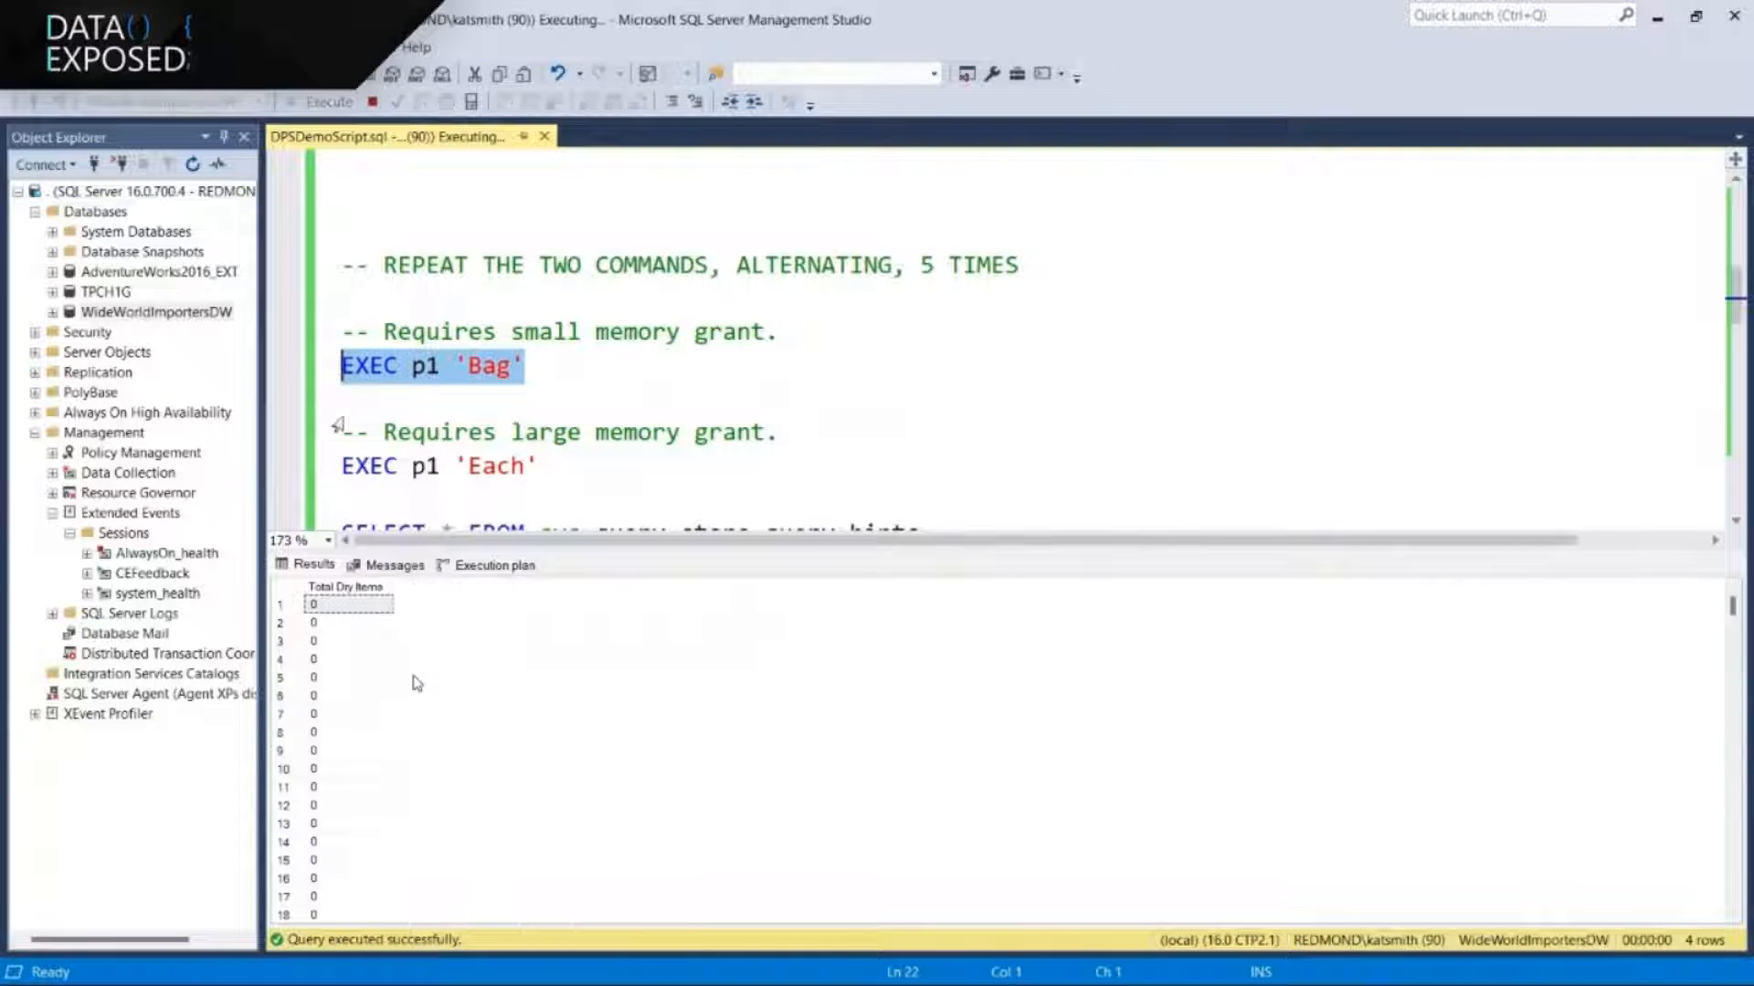
Run p1 for Bag and Each, viewing the Bag run's execution plan
{"action": "left_click", "coordinate": [492, 565]}
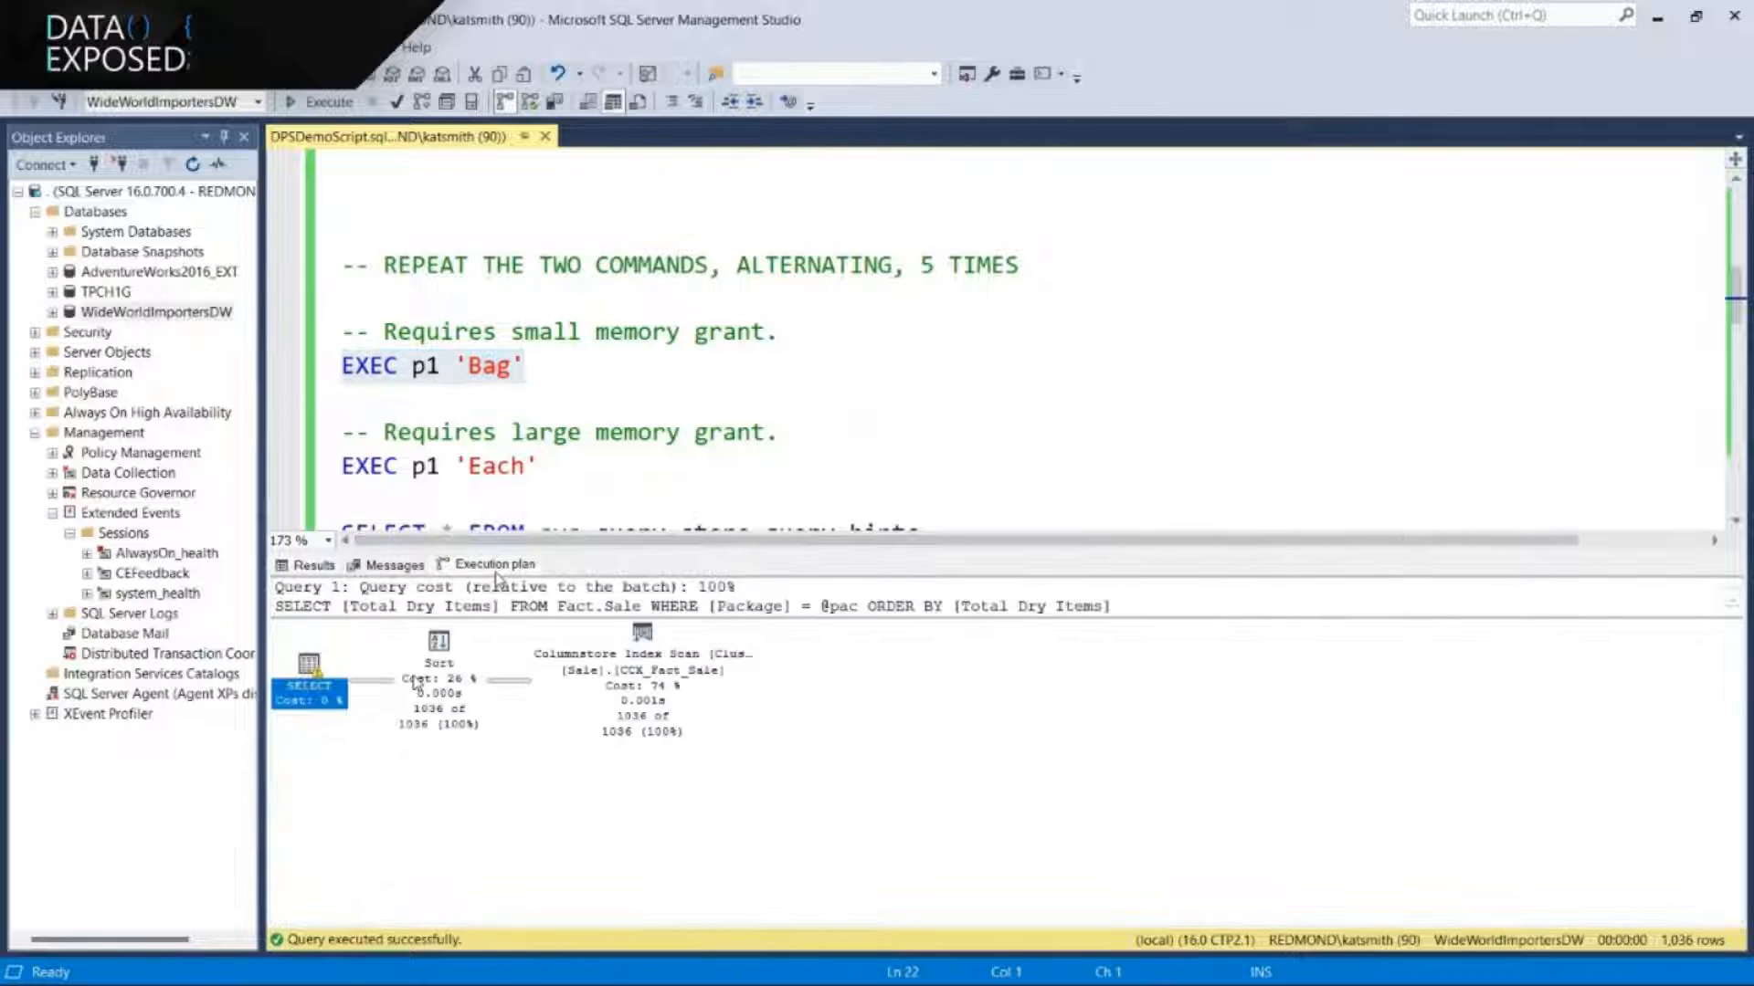
{"action": "mouse_move", "coordinate": [311, 687]}
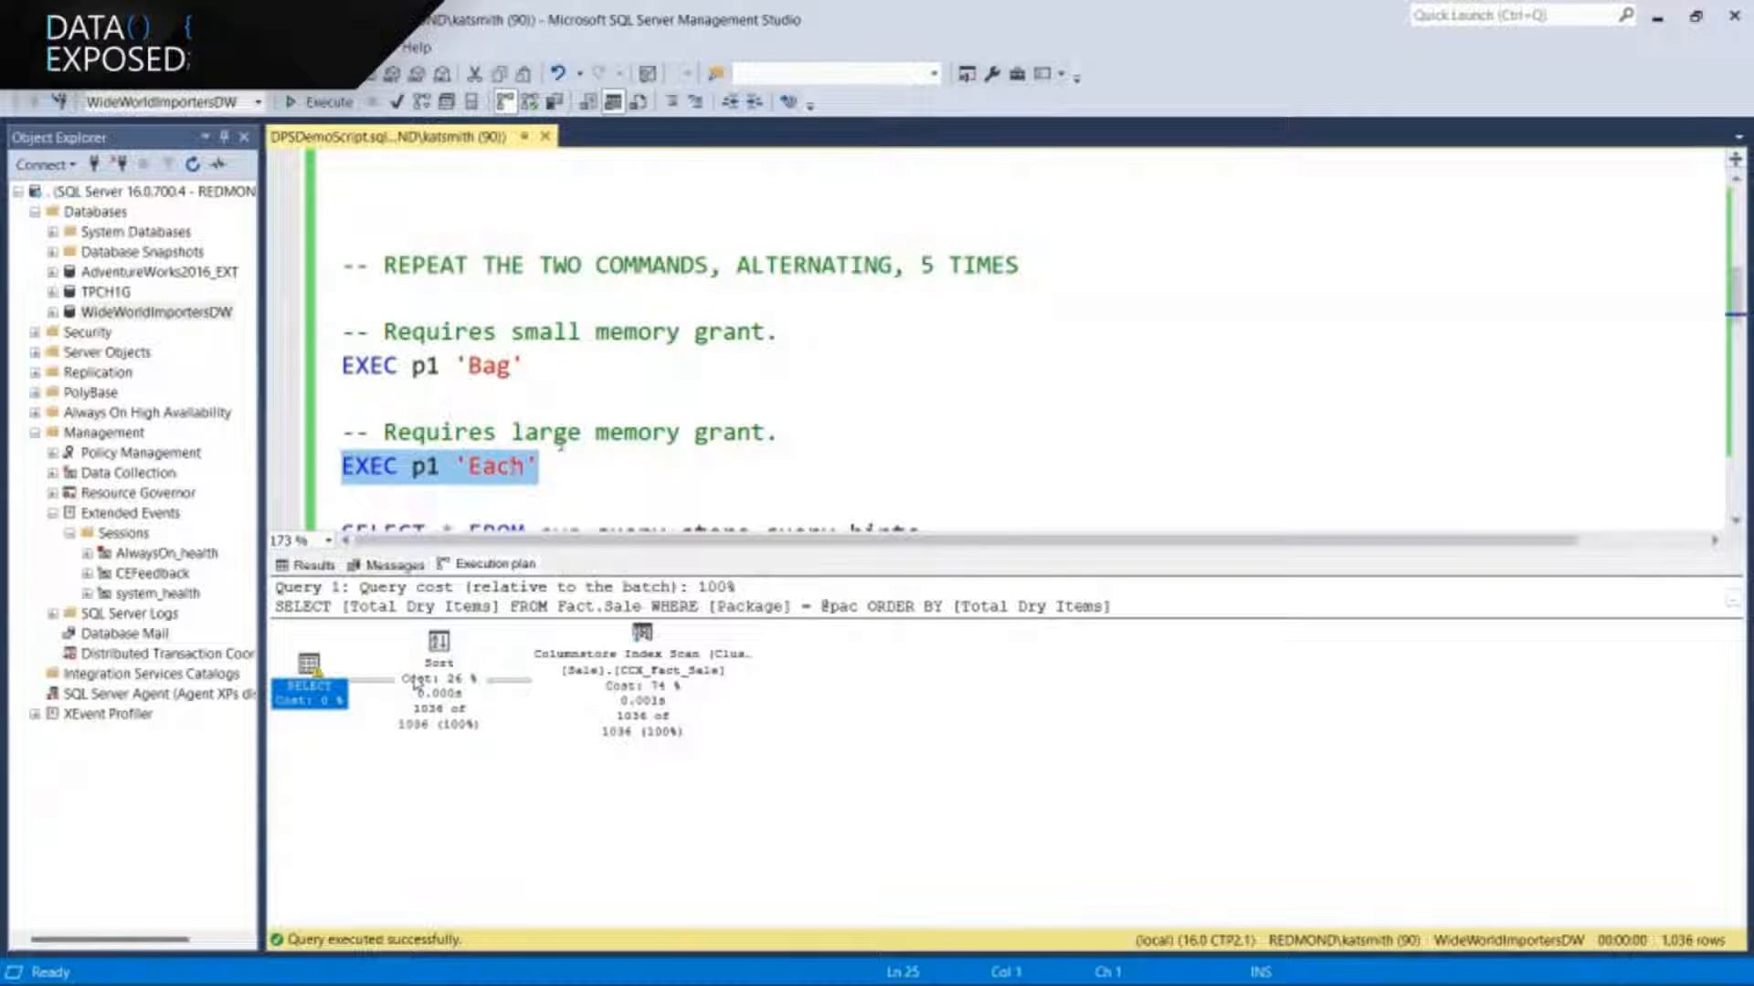
{"action": "left_click", "coordinate": [321, 102]}
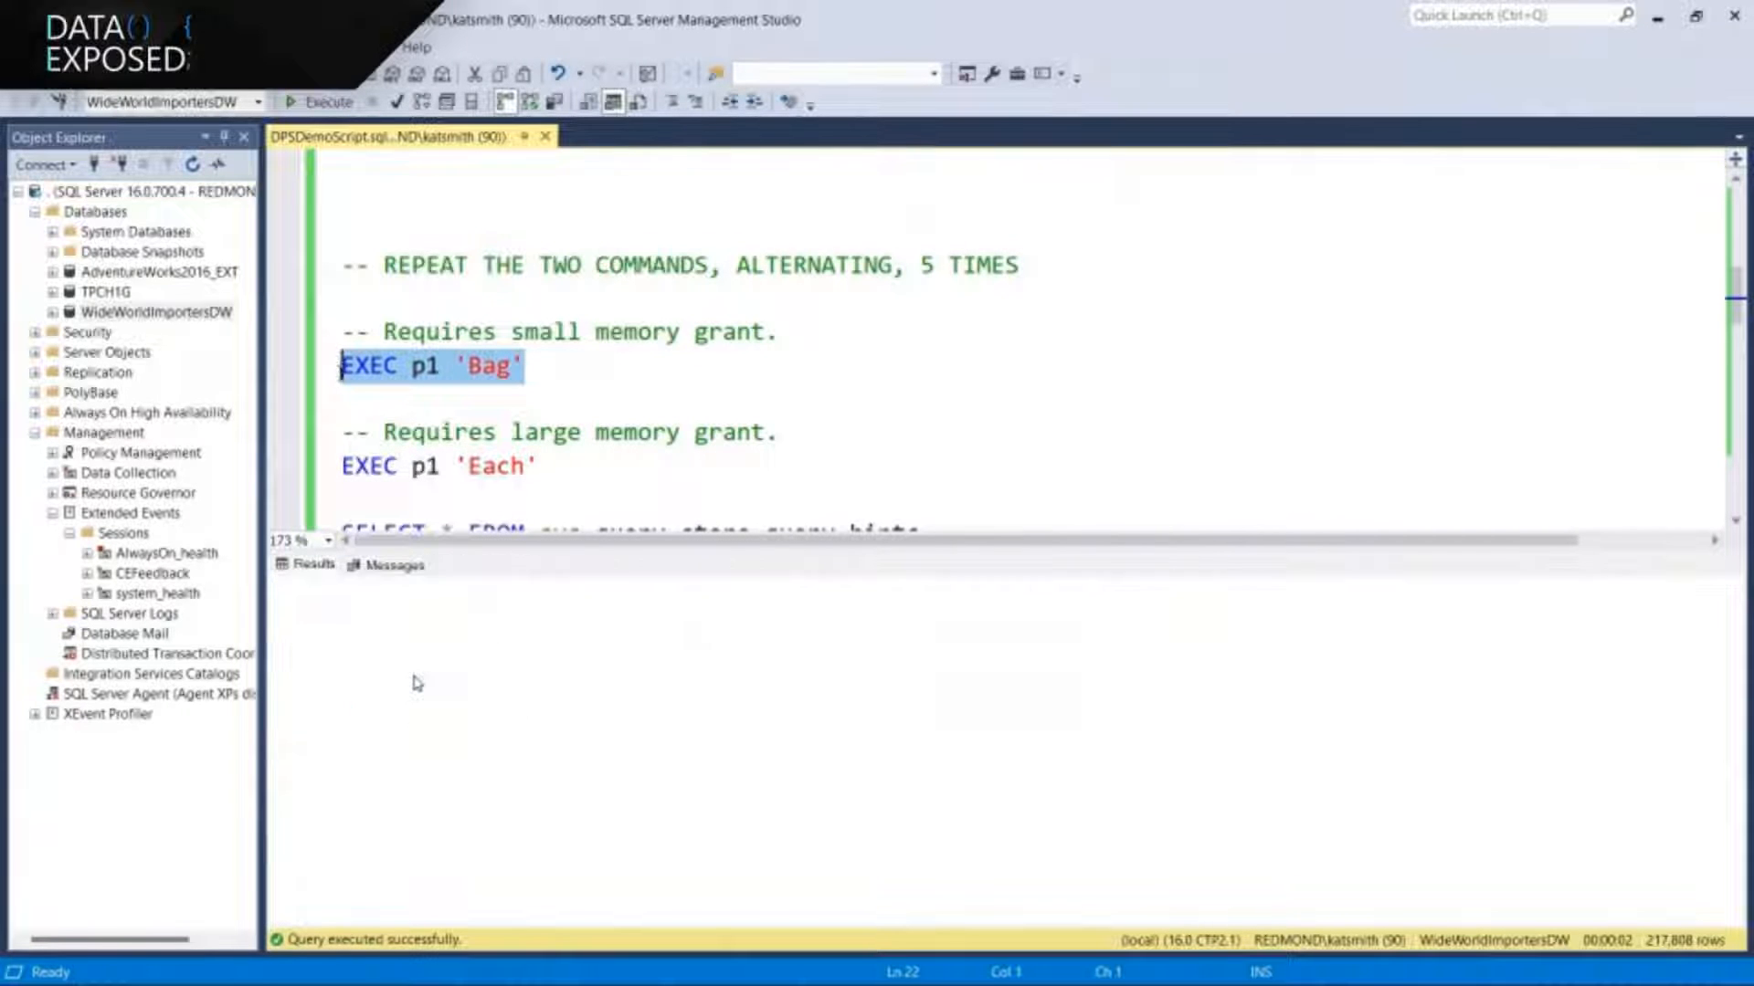
{"action": "left_click", "coordinate": [328, 101]}
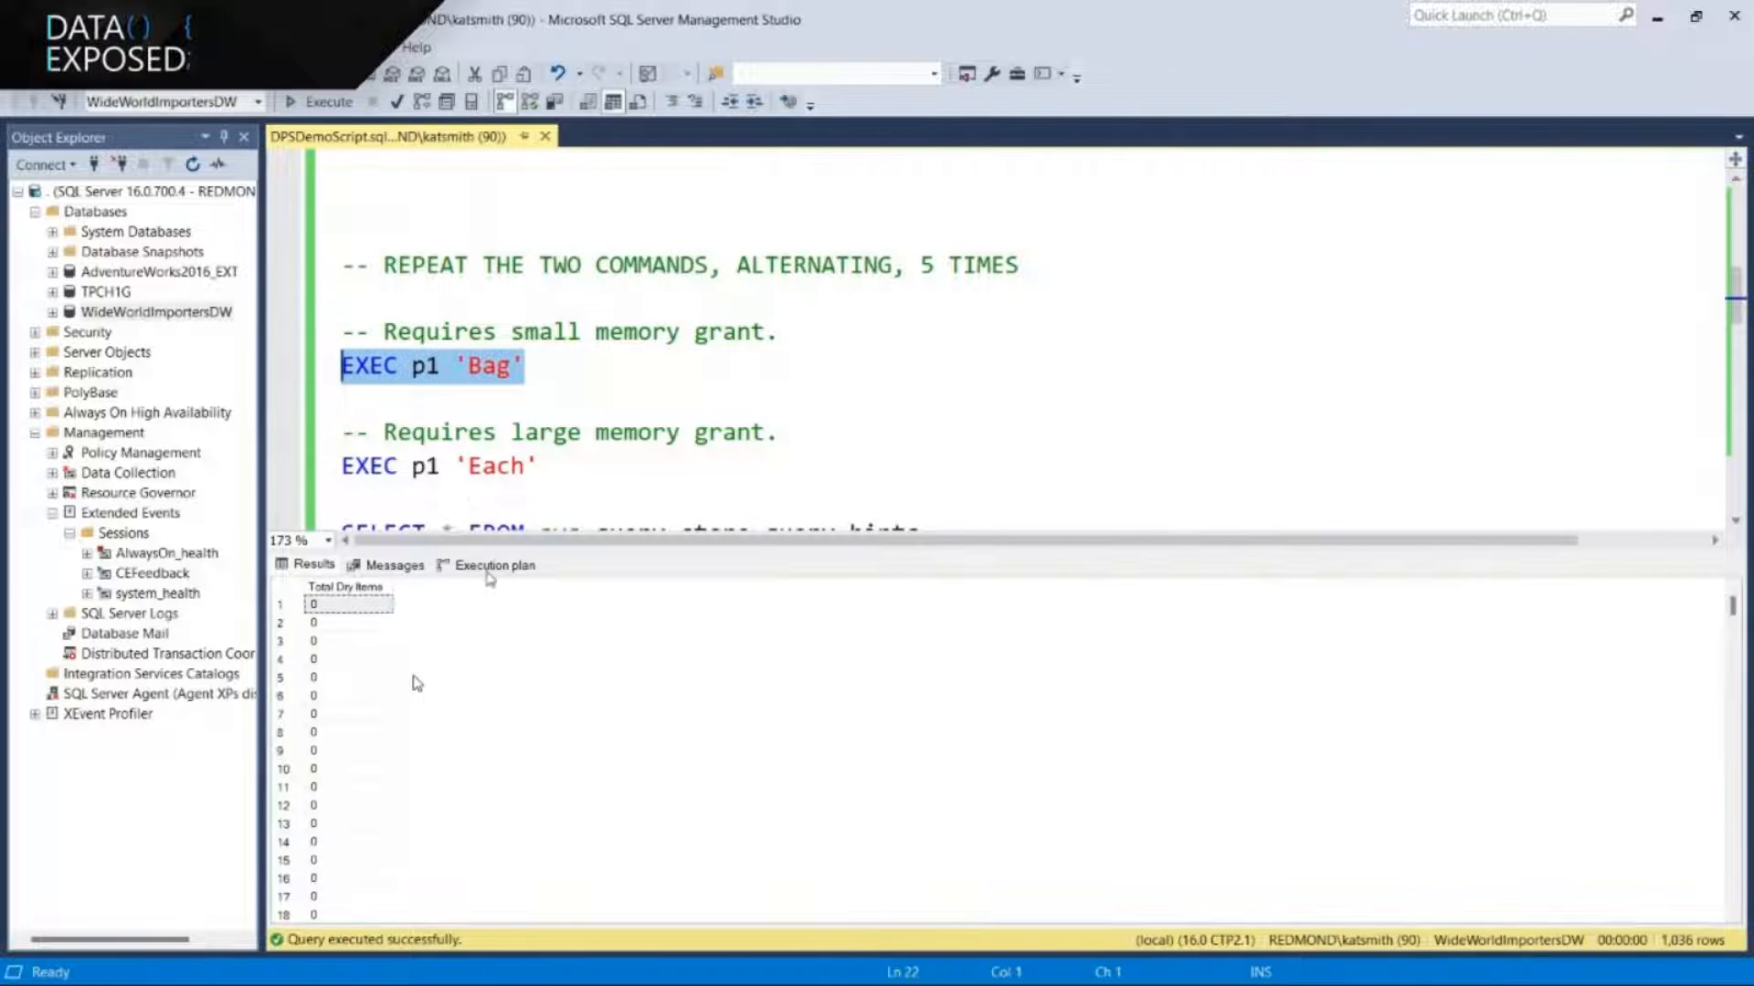
{"action": "left_click", "coordinate": [493, 564]}
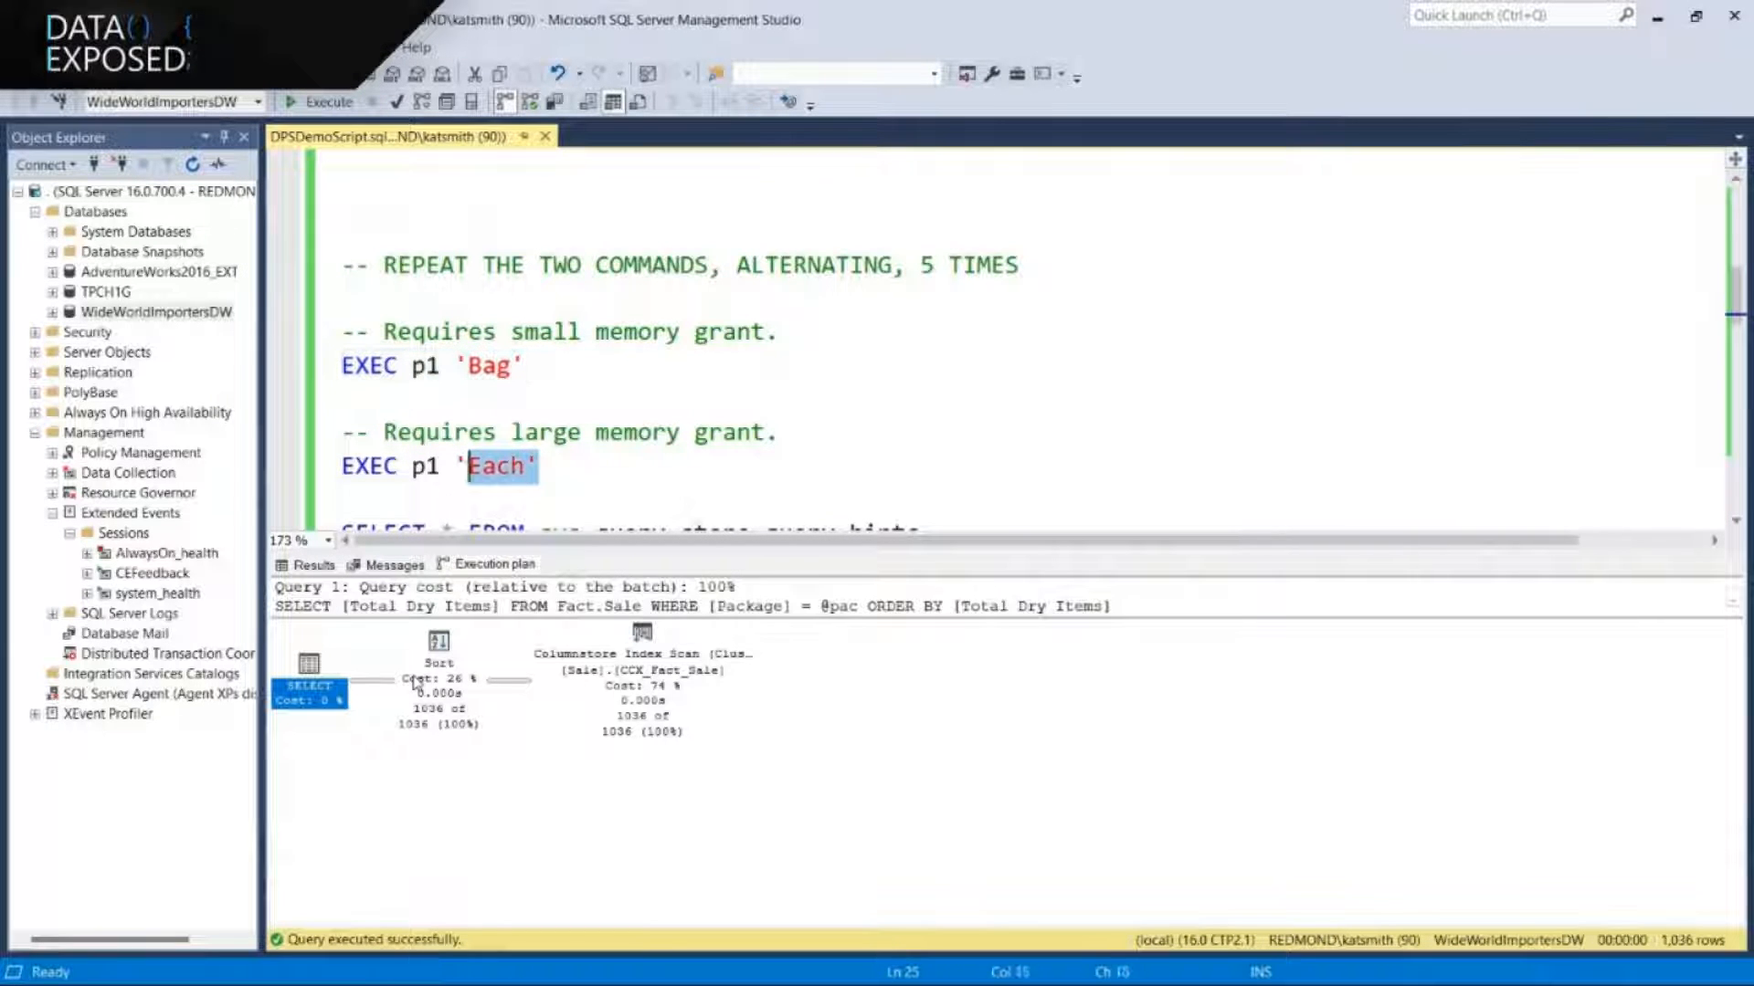
Repeat the alternating Each and Bag p1 runs, comparing 1,036 versus 217,808 rows
{"action": "left_click", "coordinate": [325, 101]}
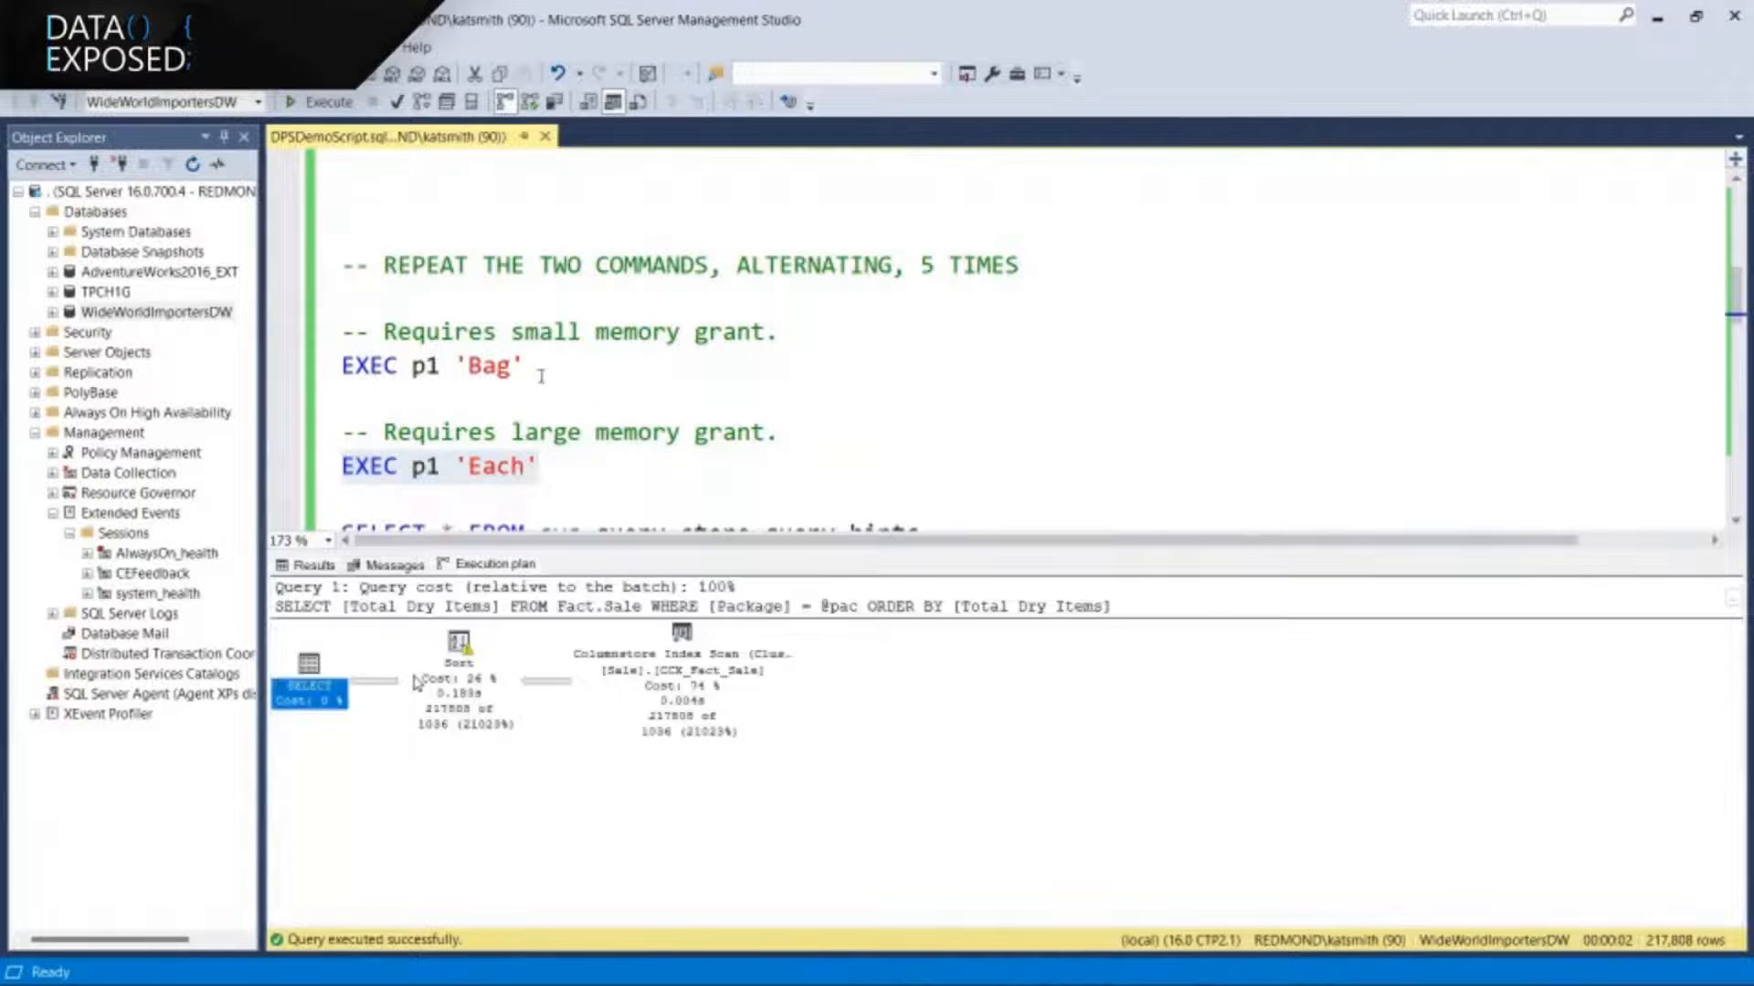
{"action": "mouse_move", "coordinate": [457, 643]}
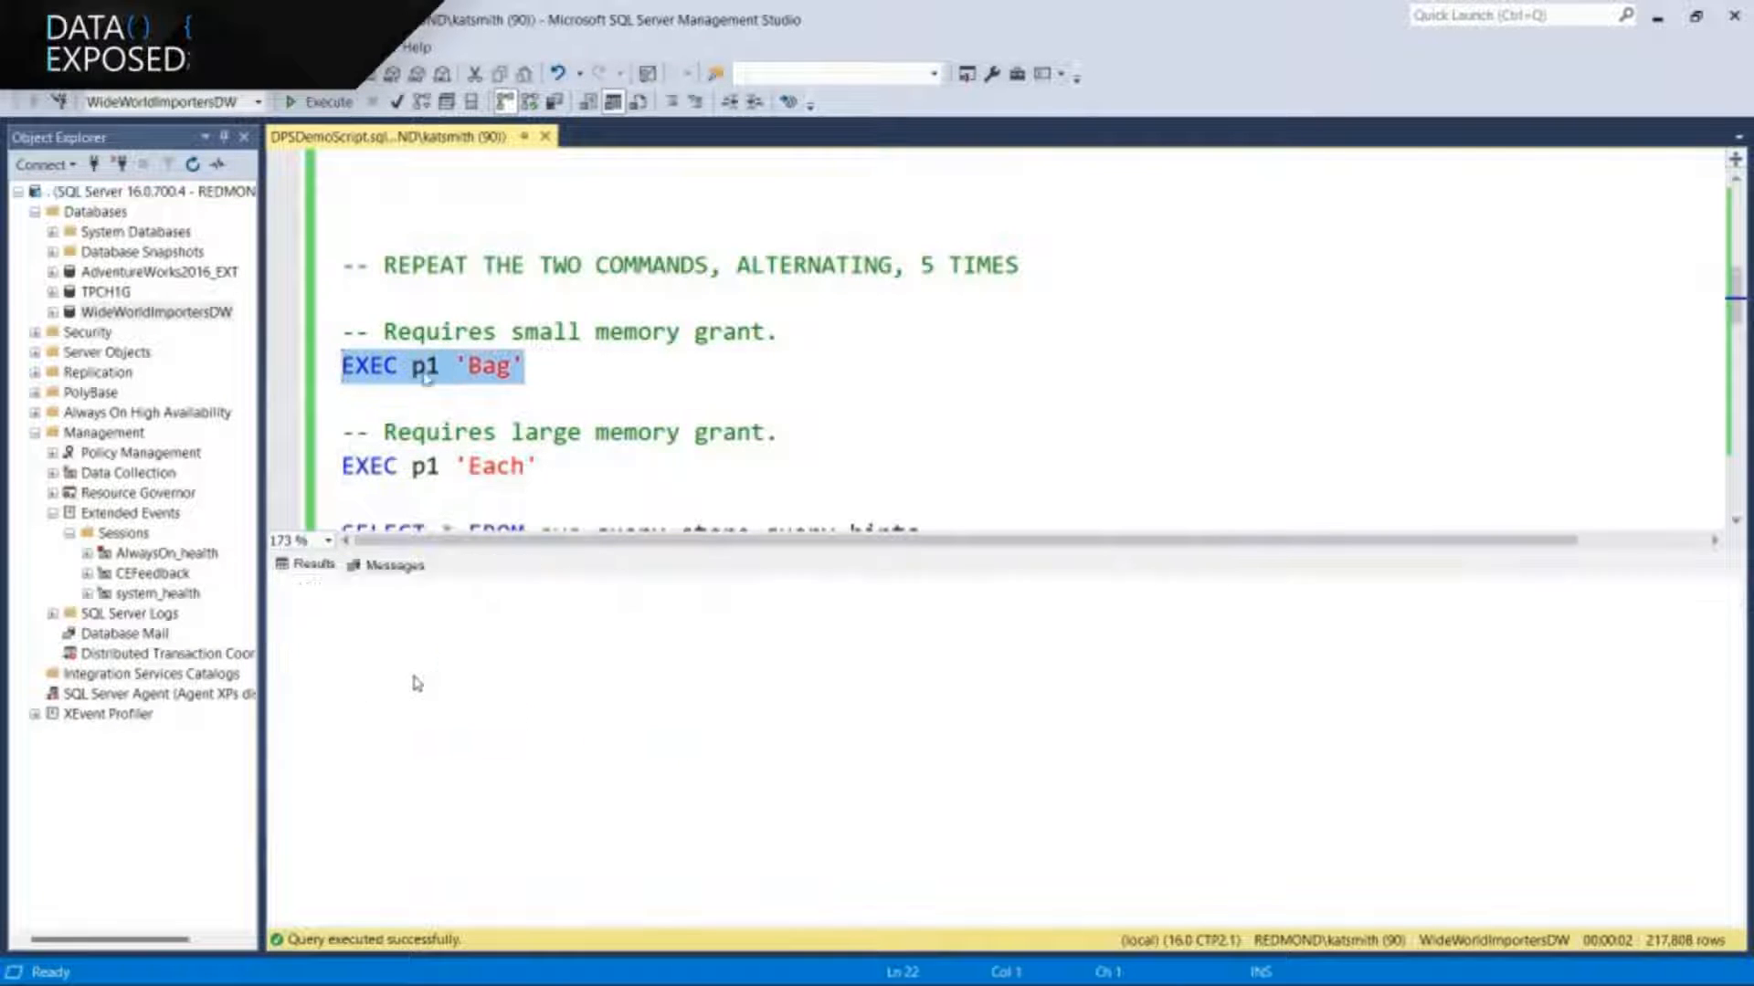
{"action": "left_click", "coordinate": [322, 102]}
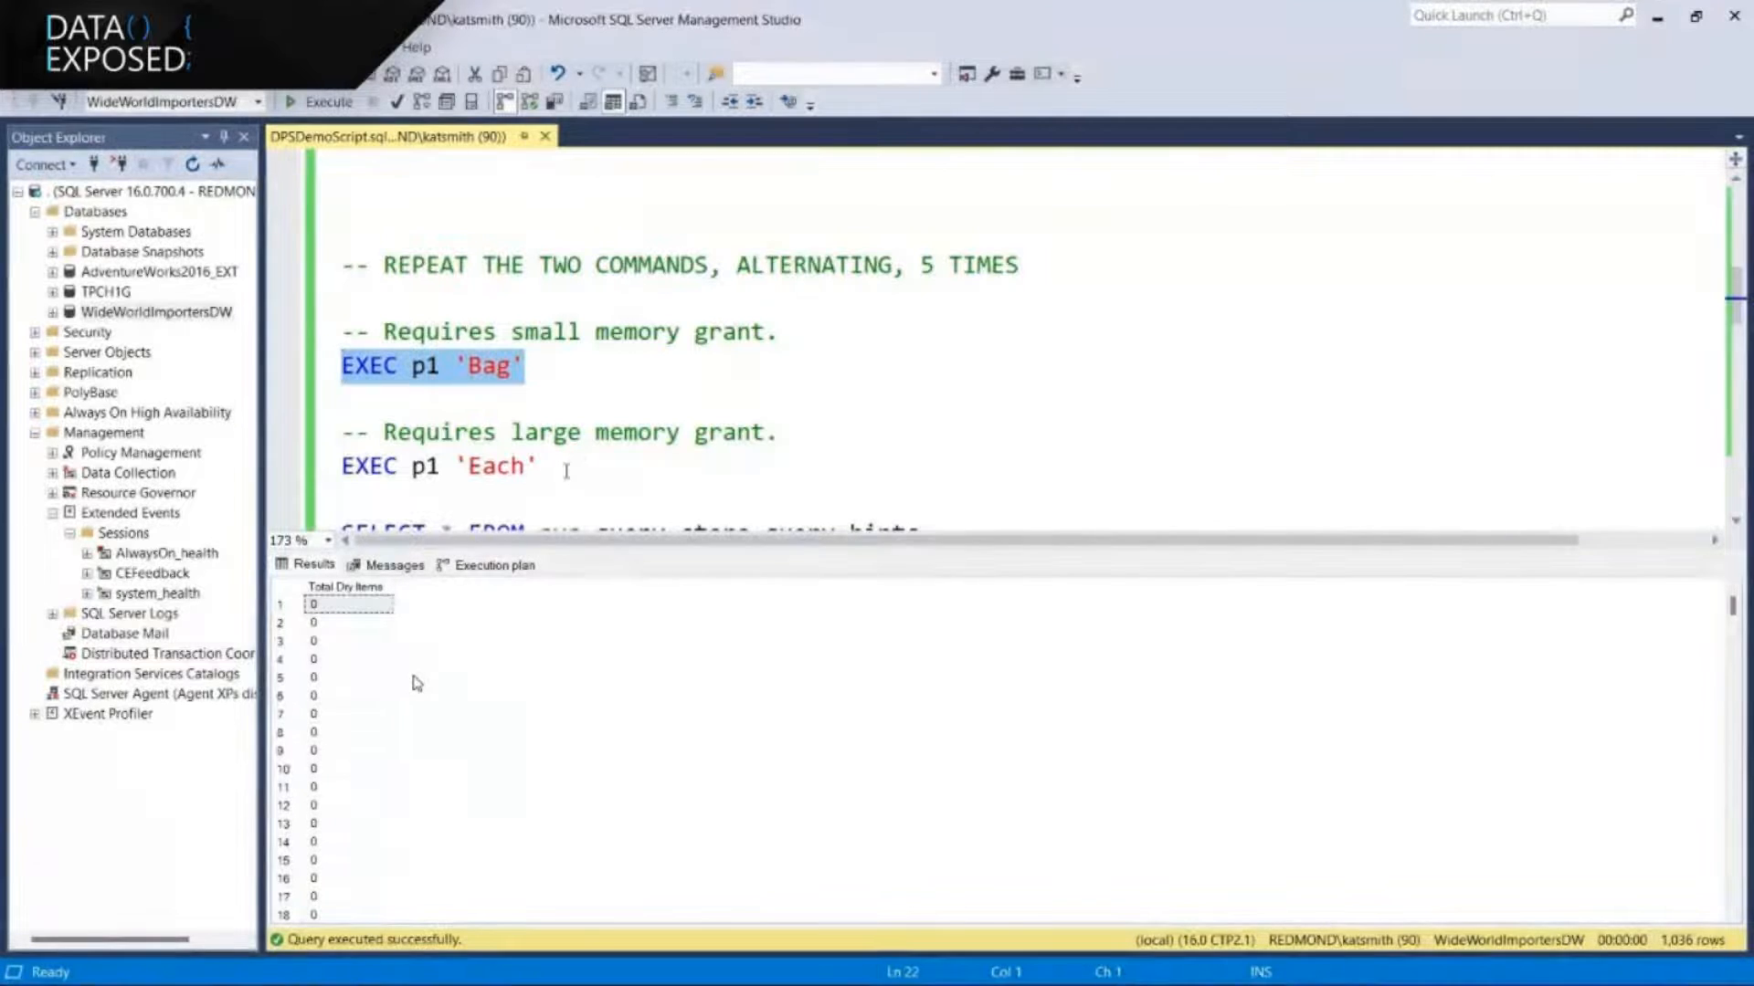
{"action": "left_click", "coordinate": [492, 564]}
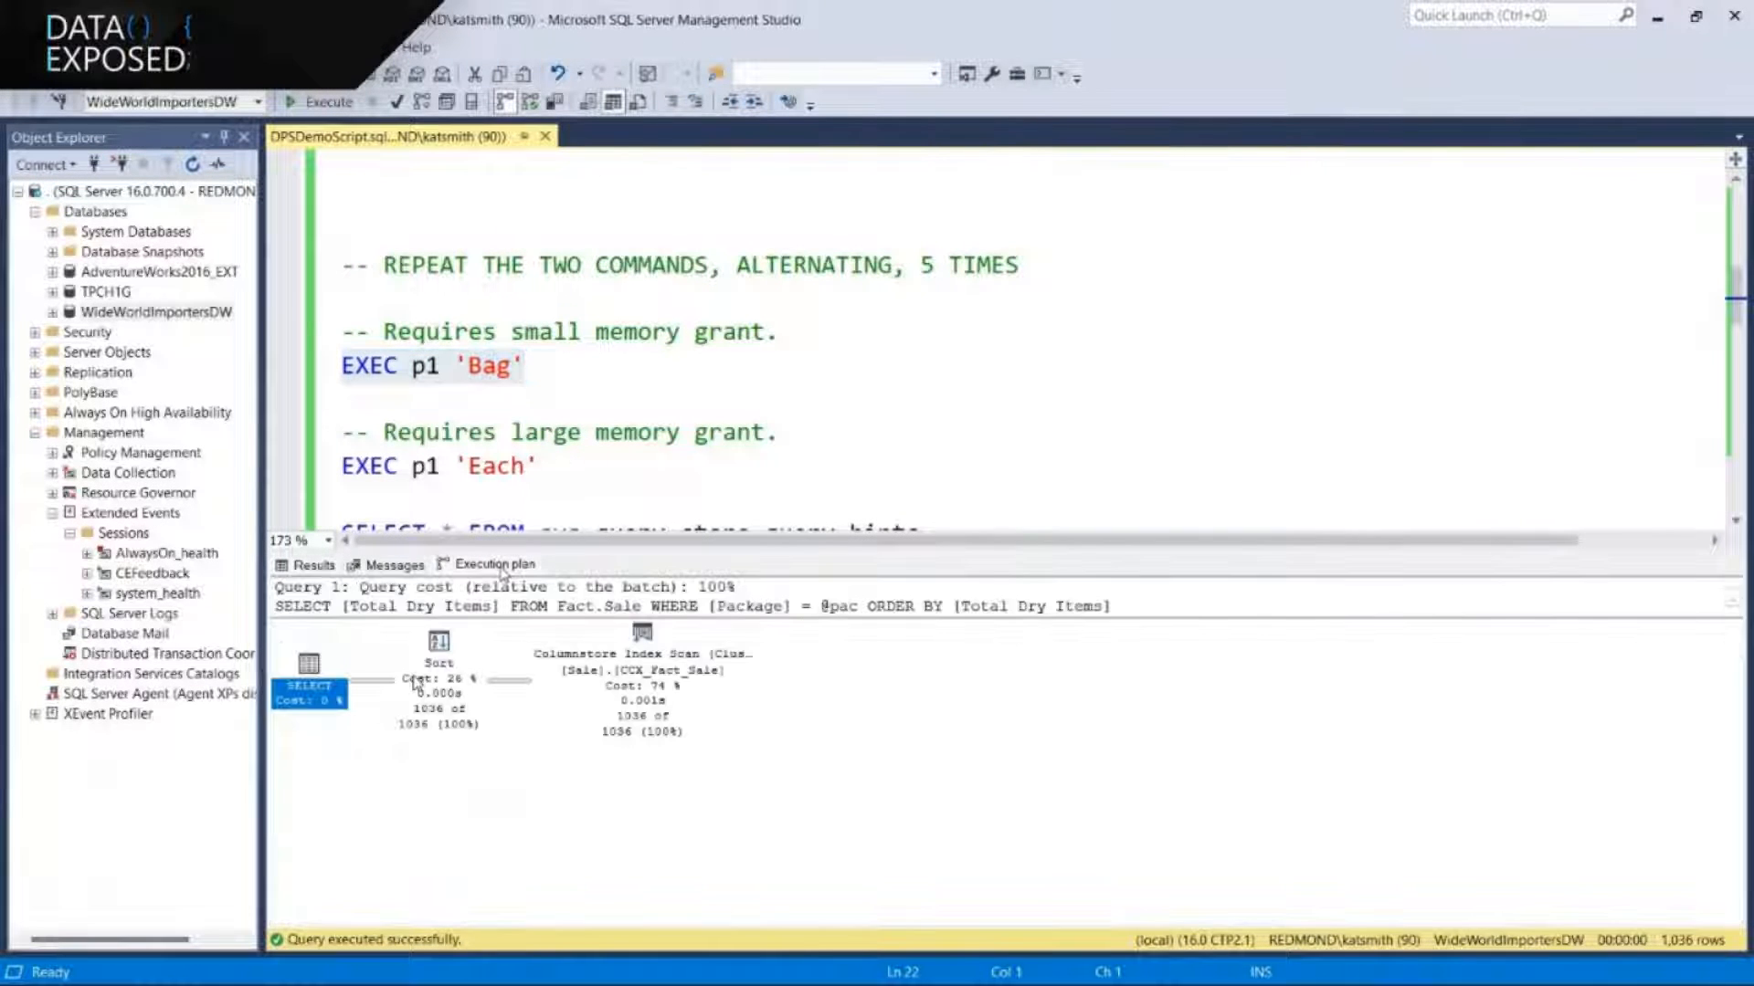
{"action": "mouse_move", "coordinate": [310, 684]}
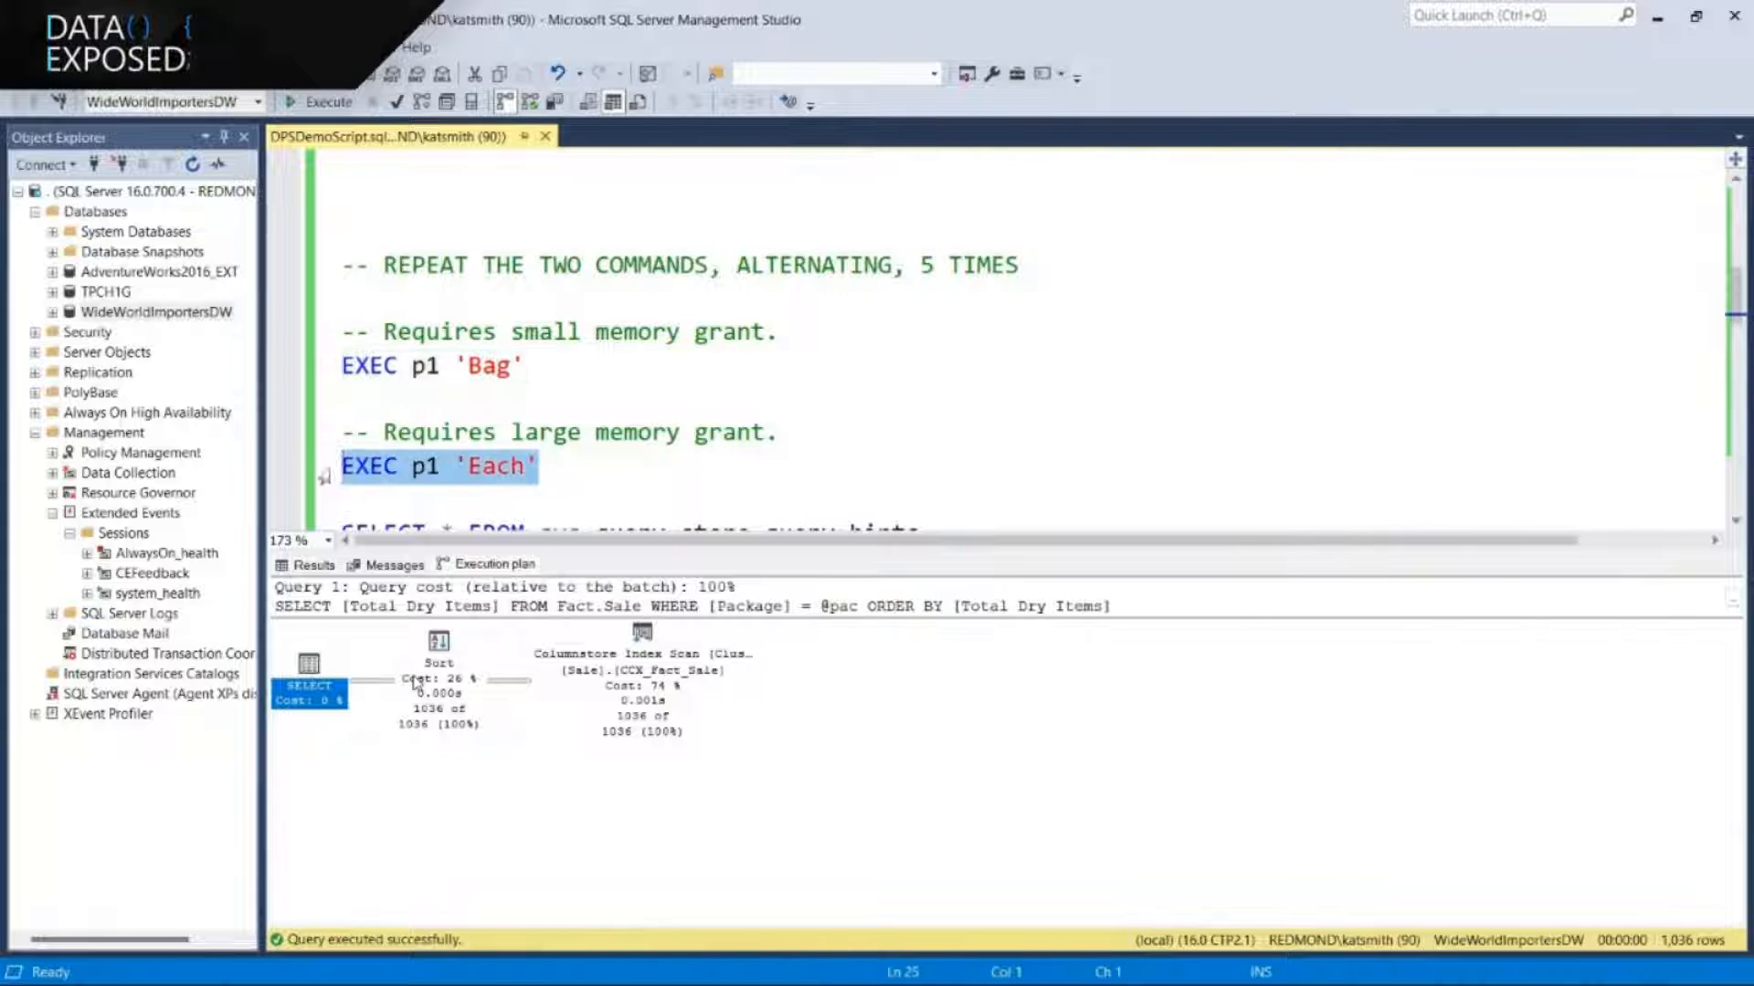
{"action": "left_click", "coordinate": [327, 101]}
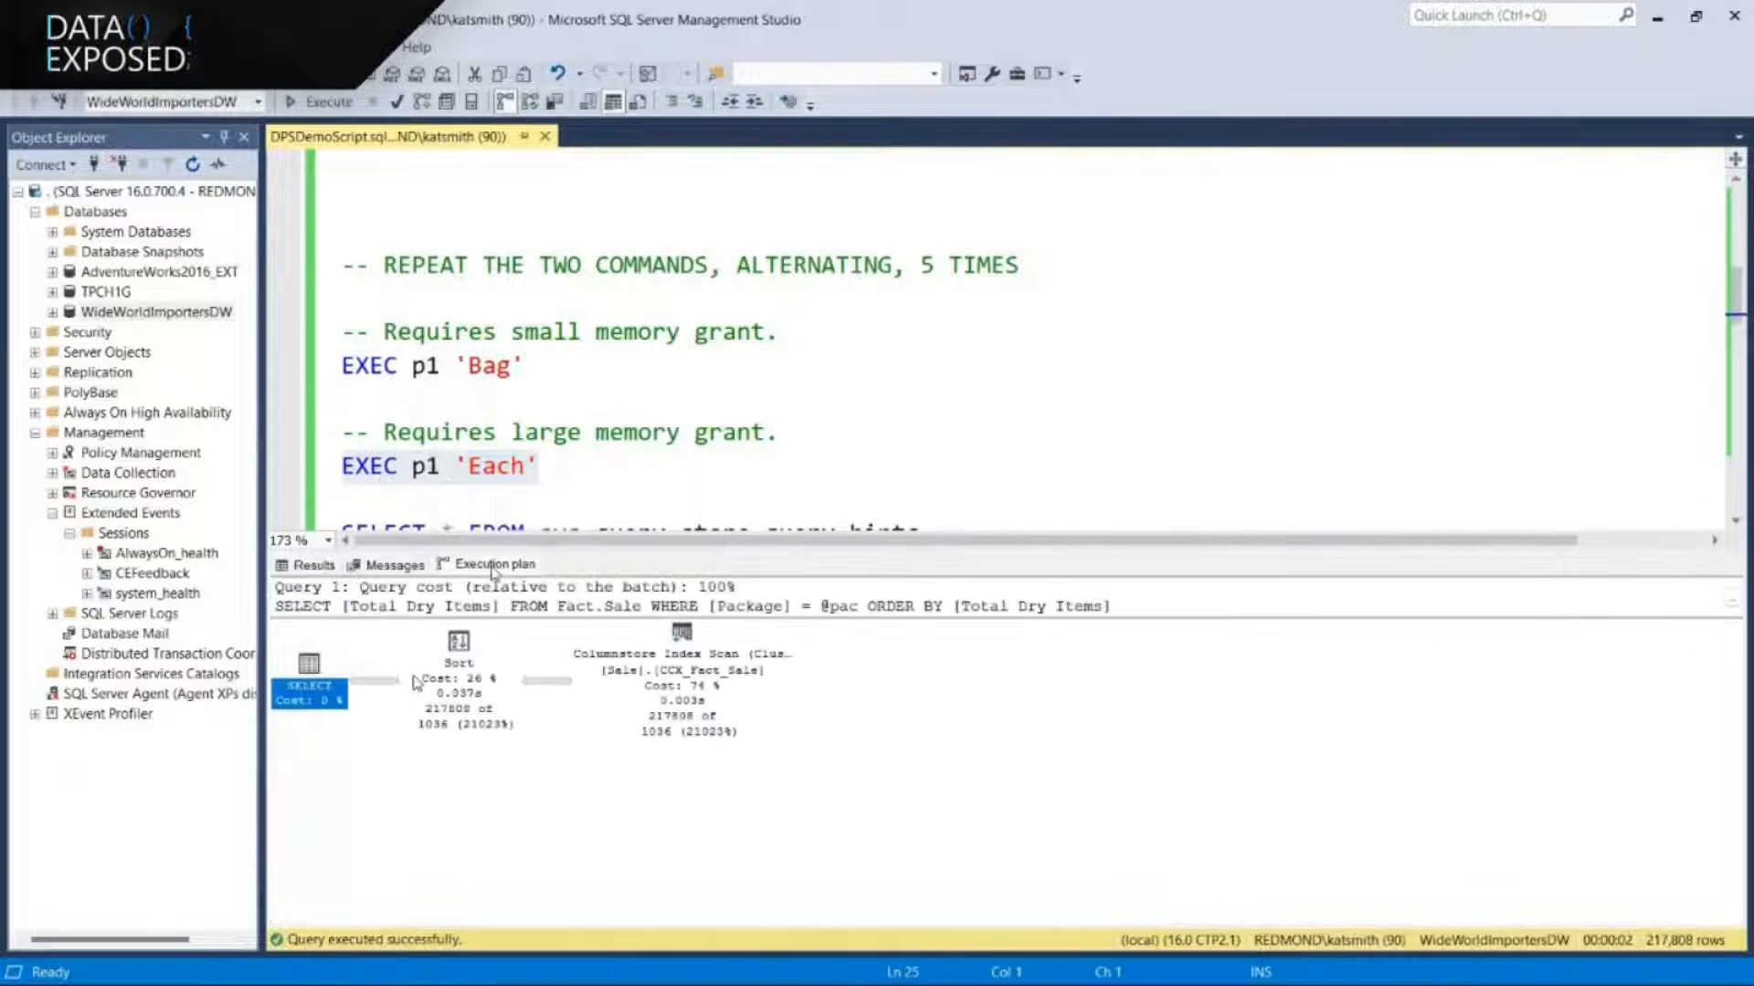
{"action": "mouse_move", "coordinate": [458, 660]}
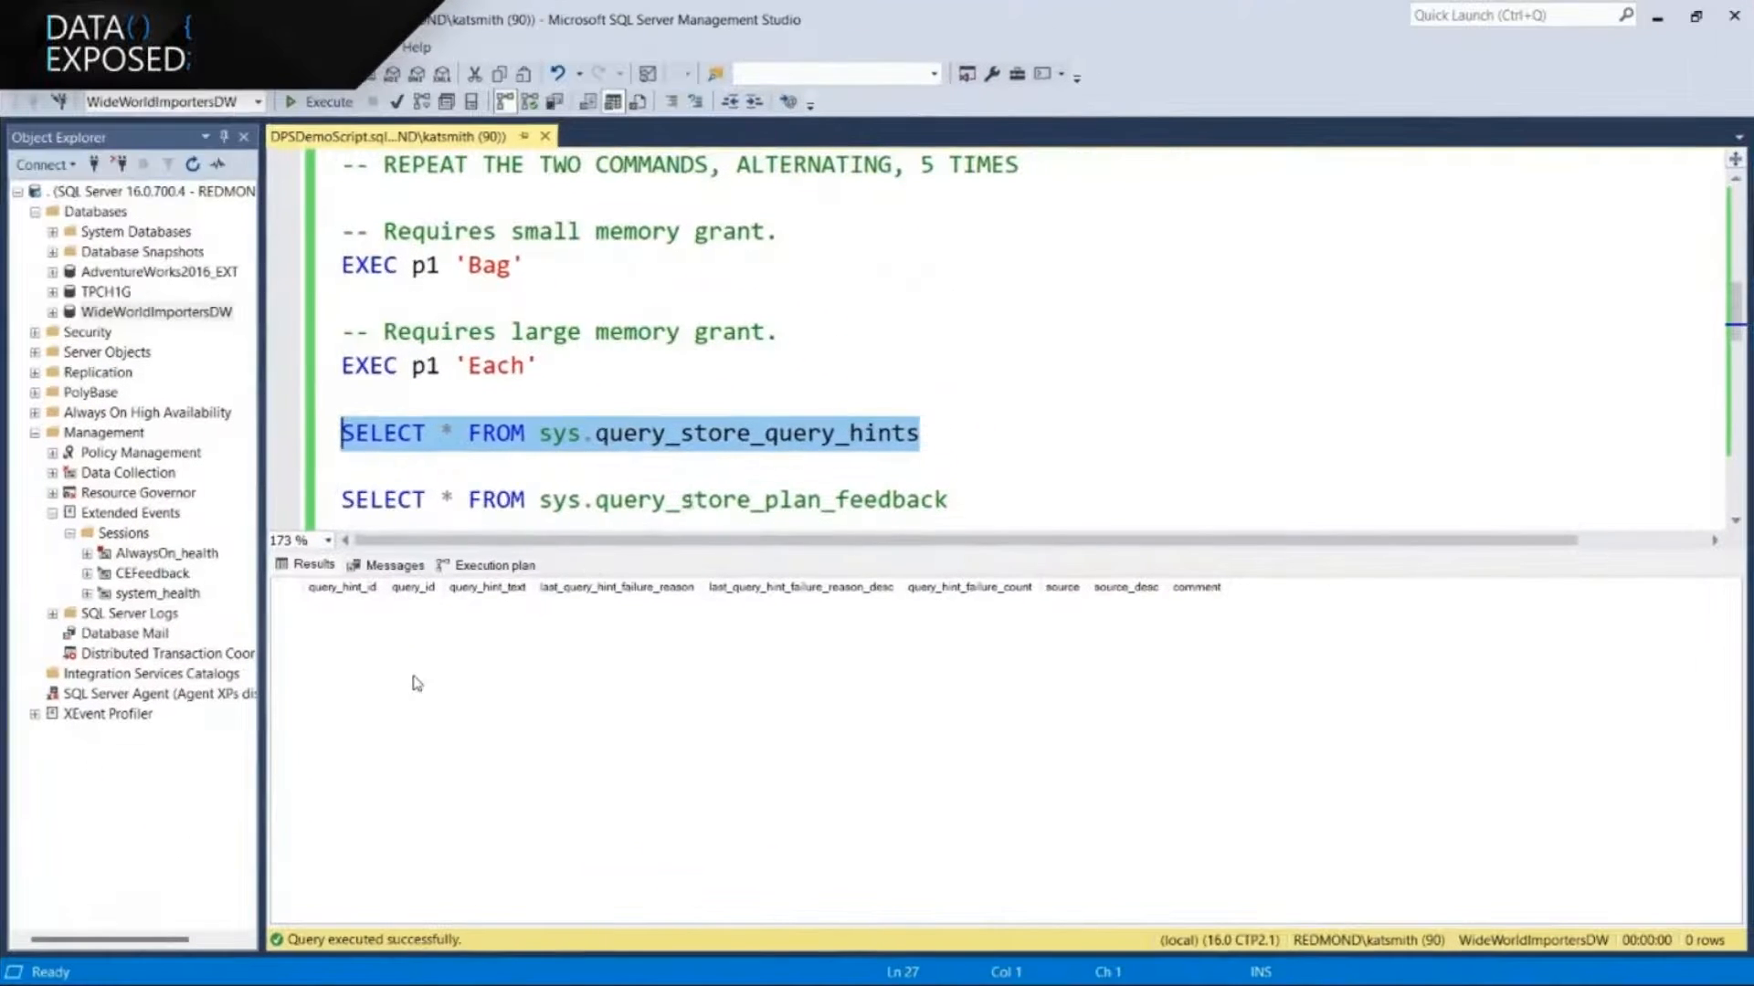
Query sys.query_store_plan_feedback to show the valid Memory Grant Feedback entry
{"action": "scroll", "scroll_direction": "down", "scroll_amount": 3}
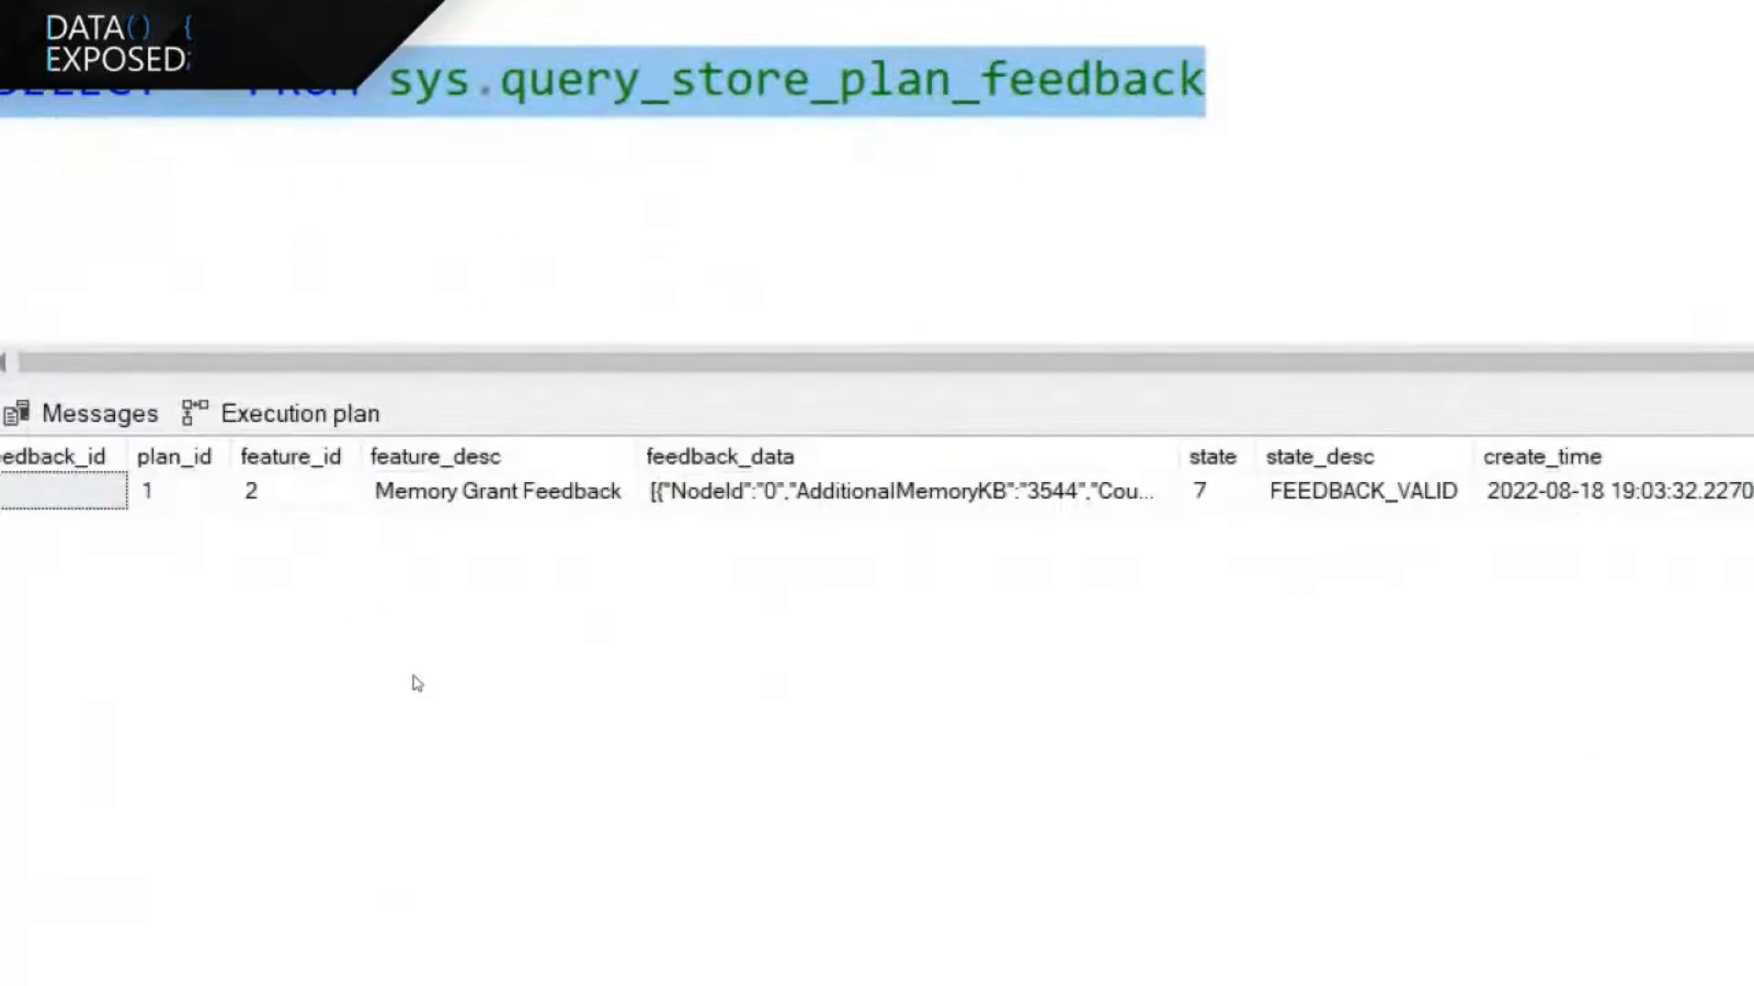
{"action": "left_click_drag", "start_coordinate": [403, 519], "coordinate": [587, 537]}
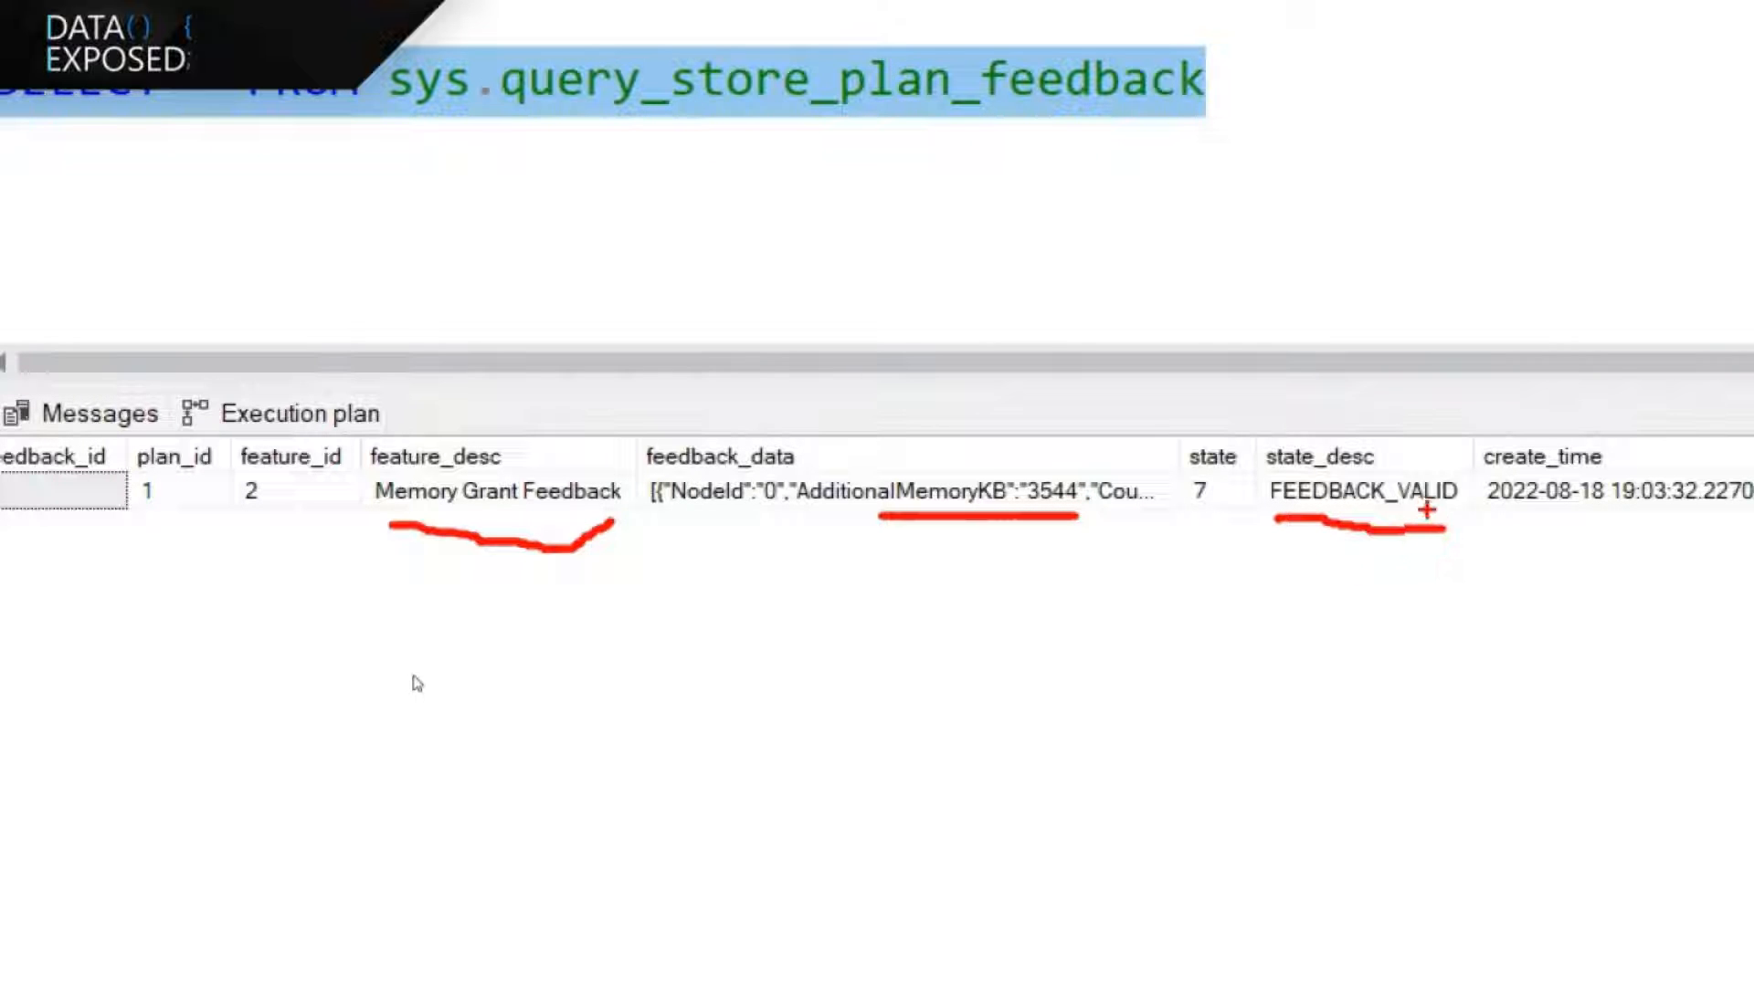
{"action": "left_click", "coordinate": [324, 101]}
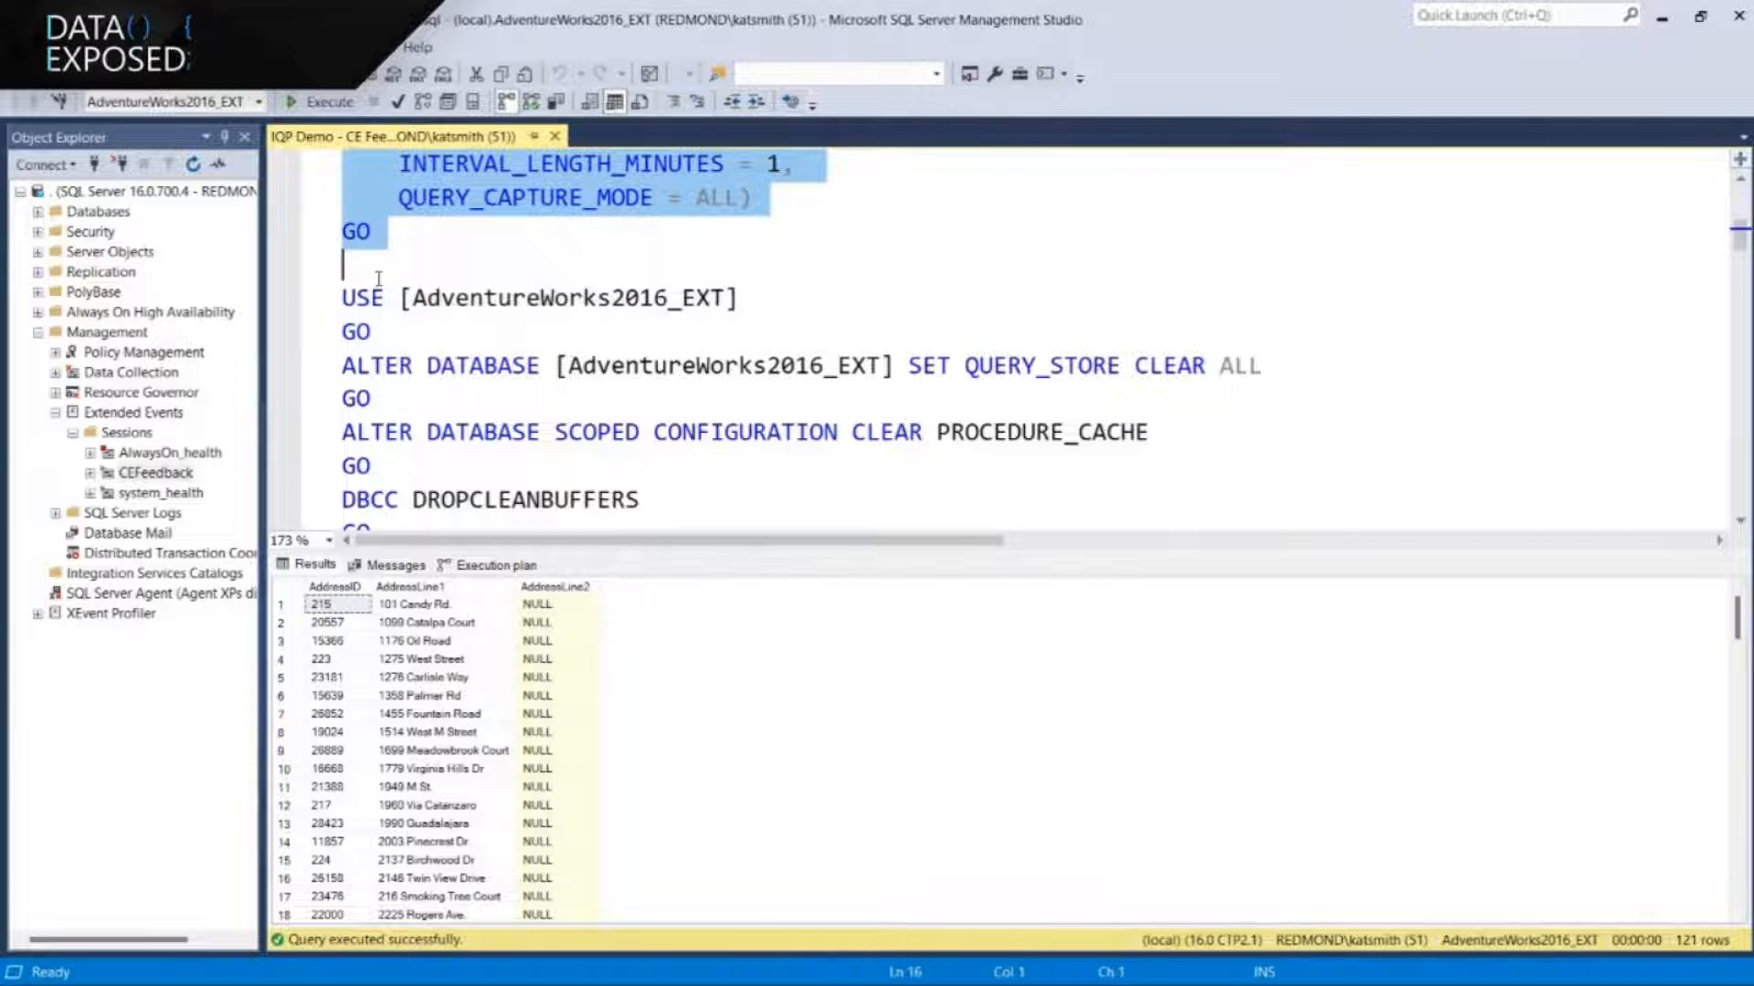
Run the Query Store settings, cache-clearing and CEFeedback event session creation batches
{"action": "left_click", "coordinate": [328, 101]}
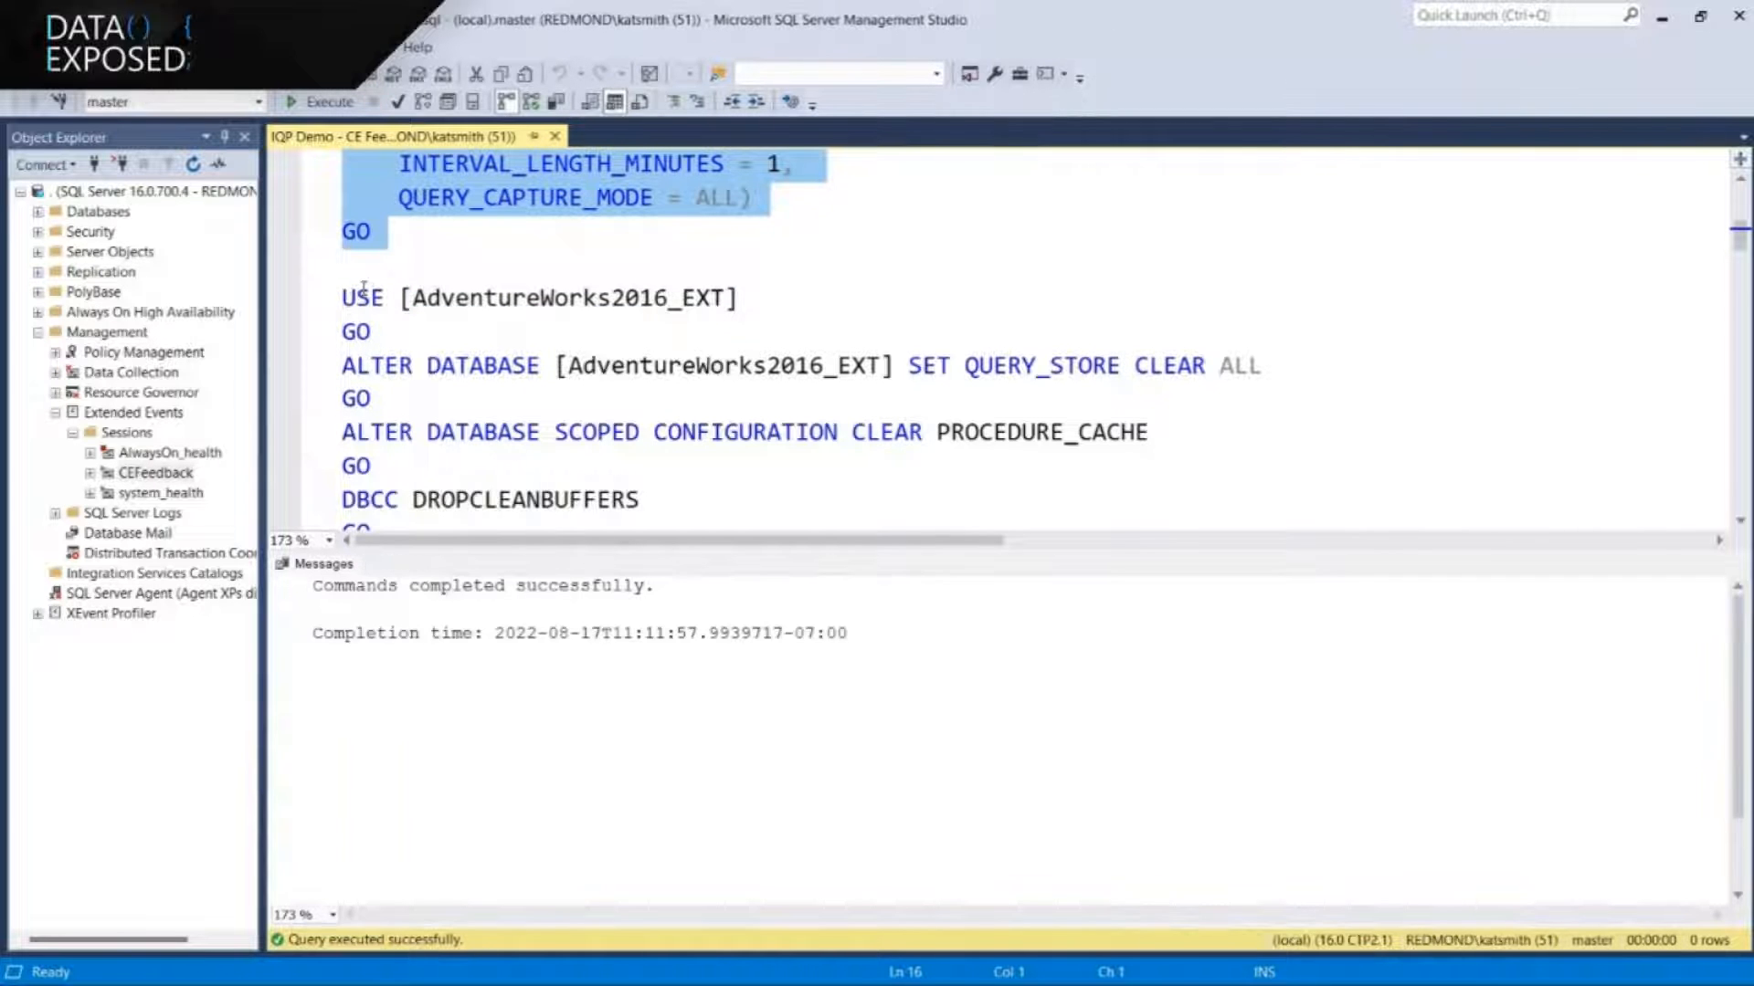
{"action": "scroll", "scroll_direction": "down", "scroll_amount": 3}
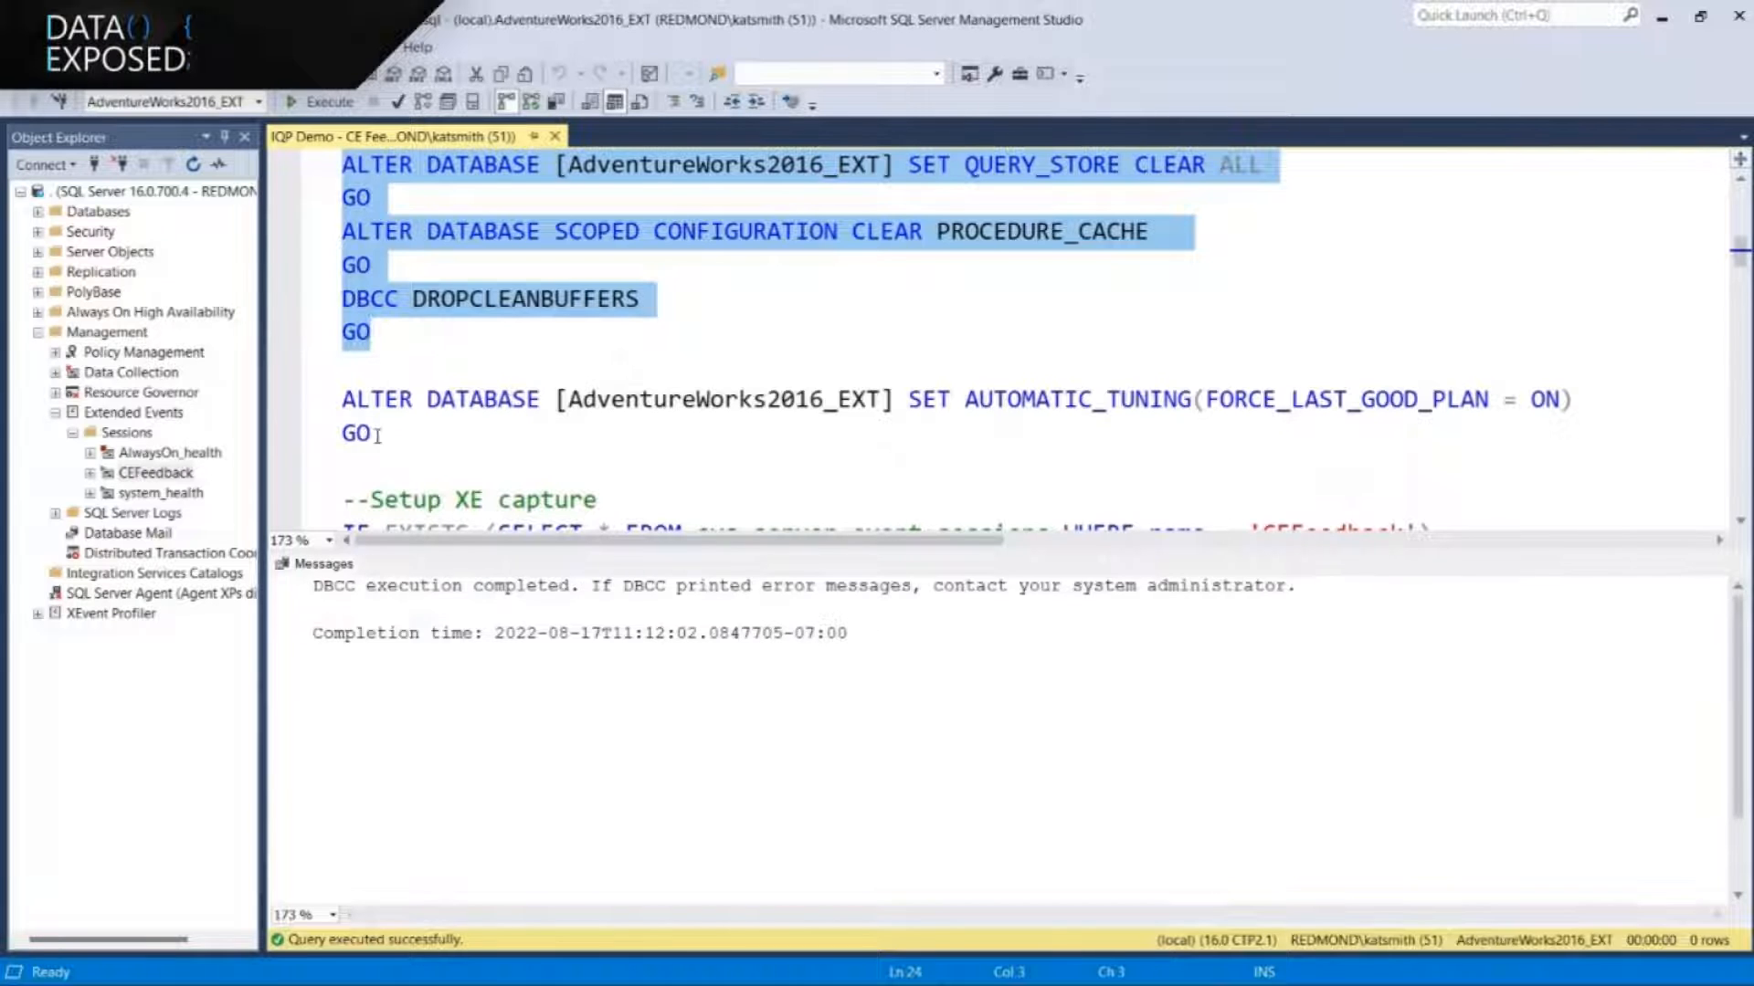
{"action": "left_click", "coordinate": [329, 100]}
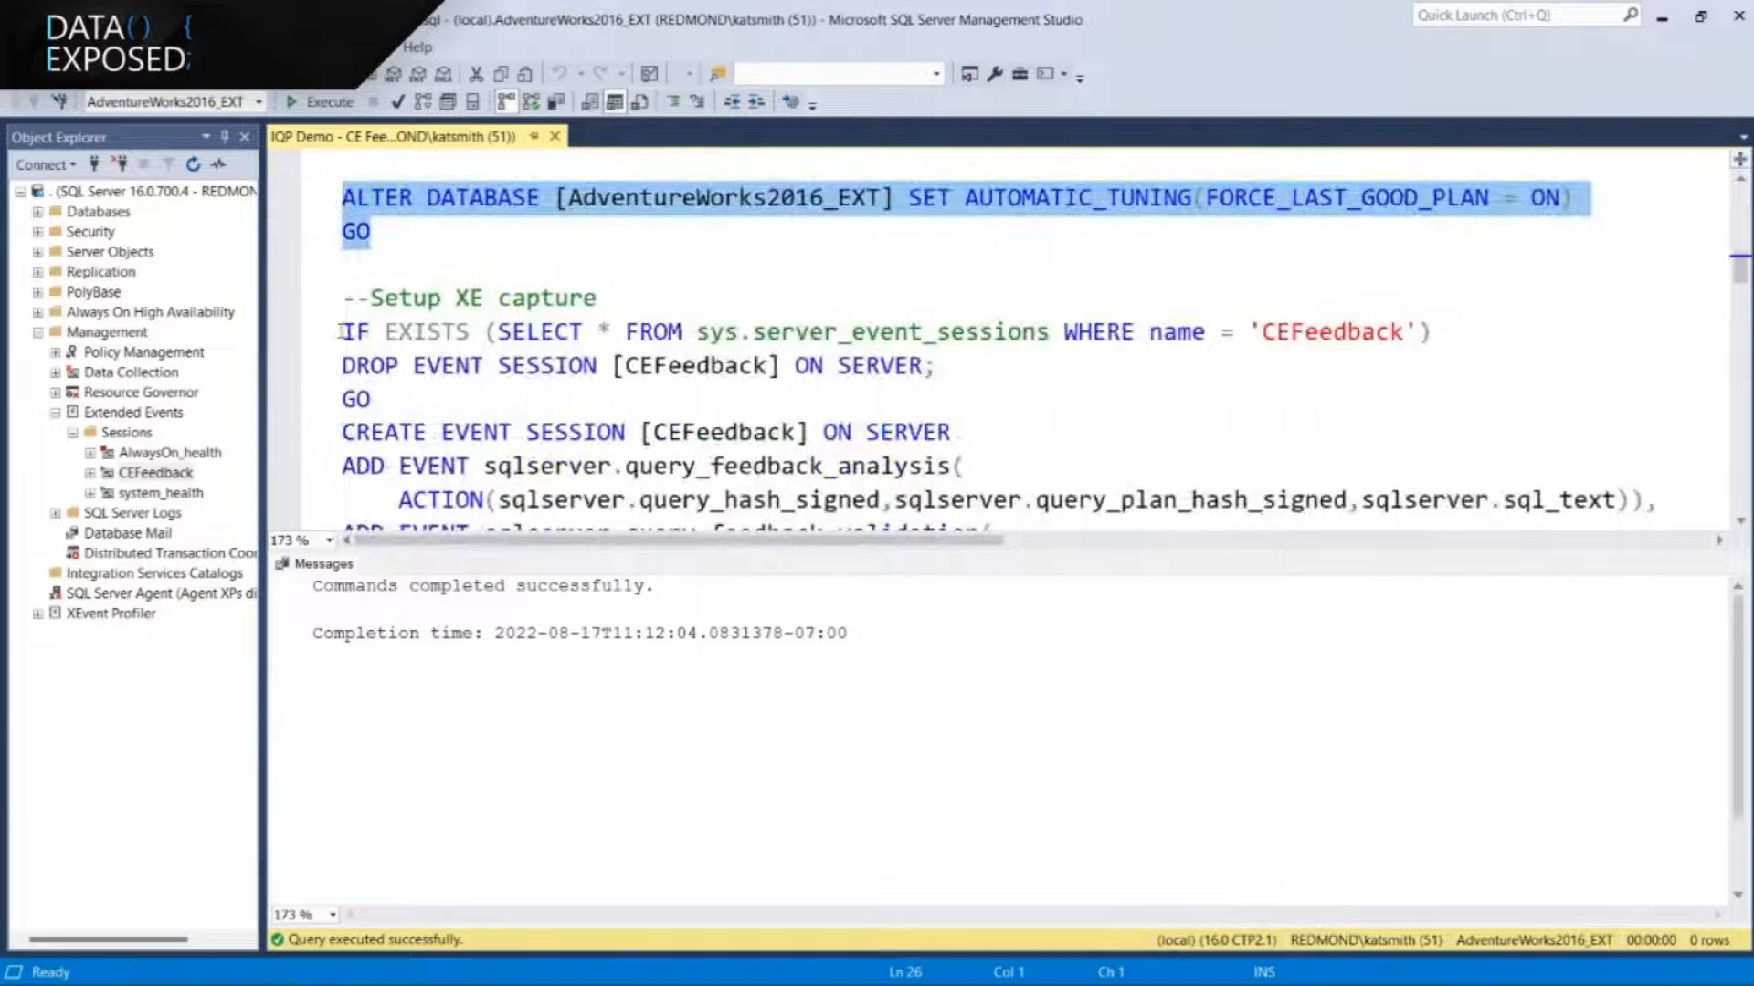
{"action": "scroll", "scroll_direction": "down", "scroll_amount": 3}
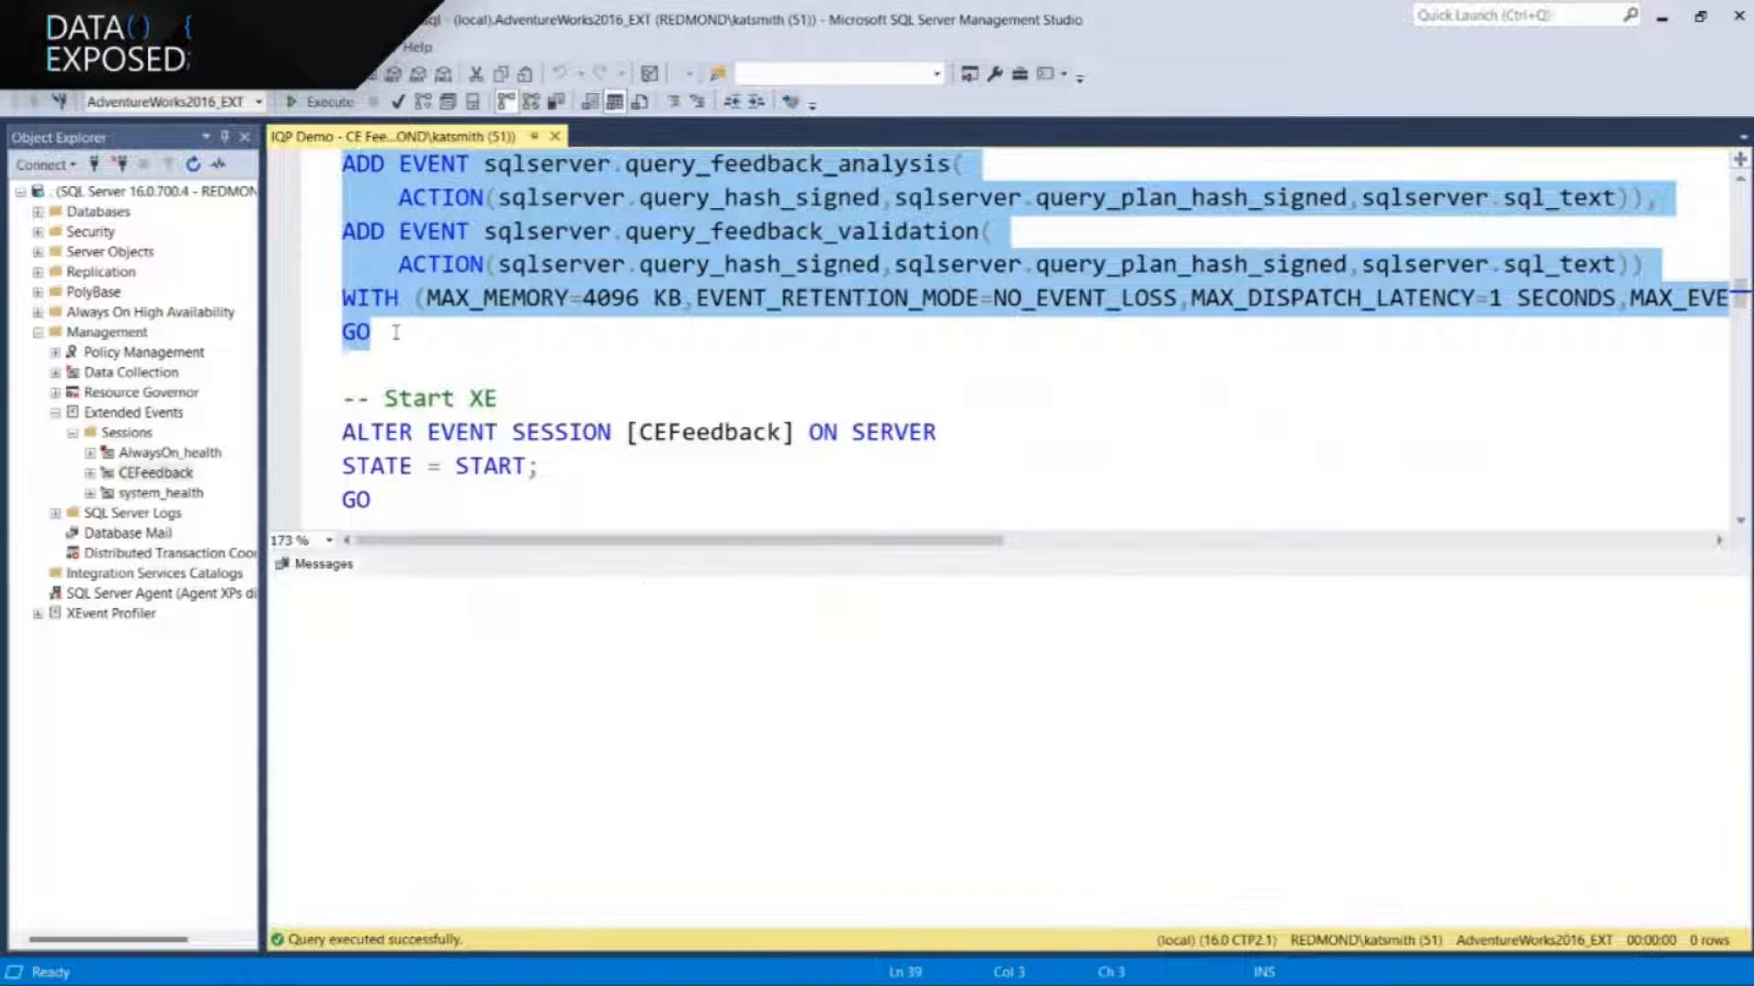
{"action": "left_click", "coordinate": [324, 102]}
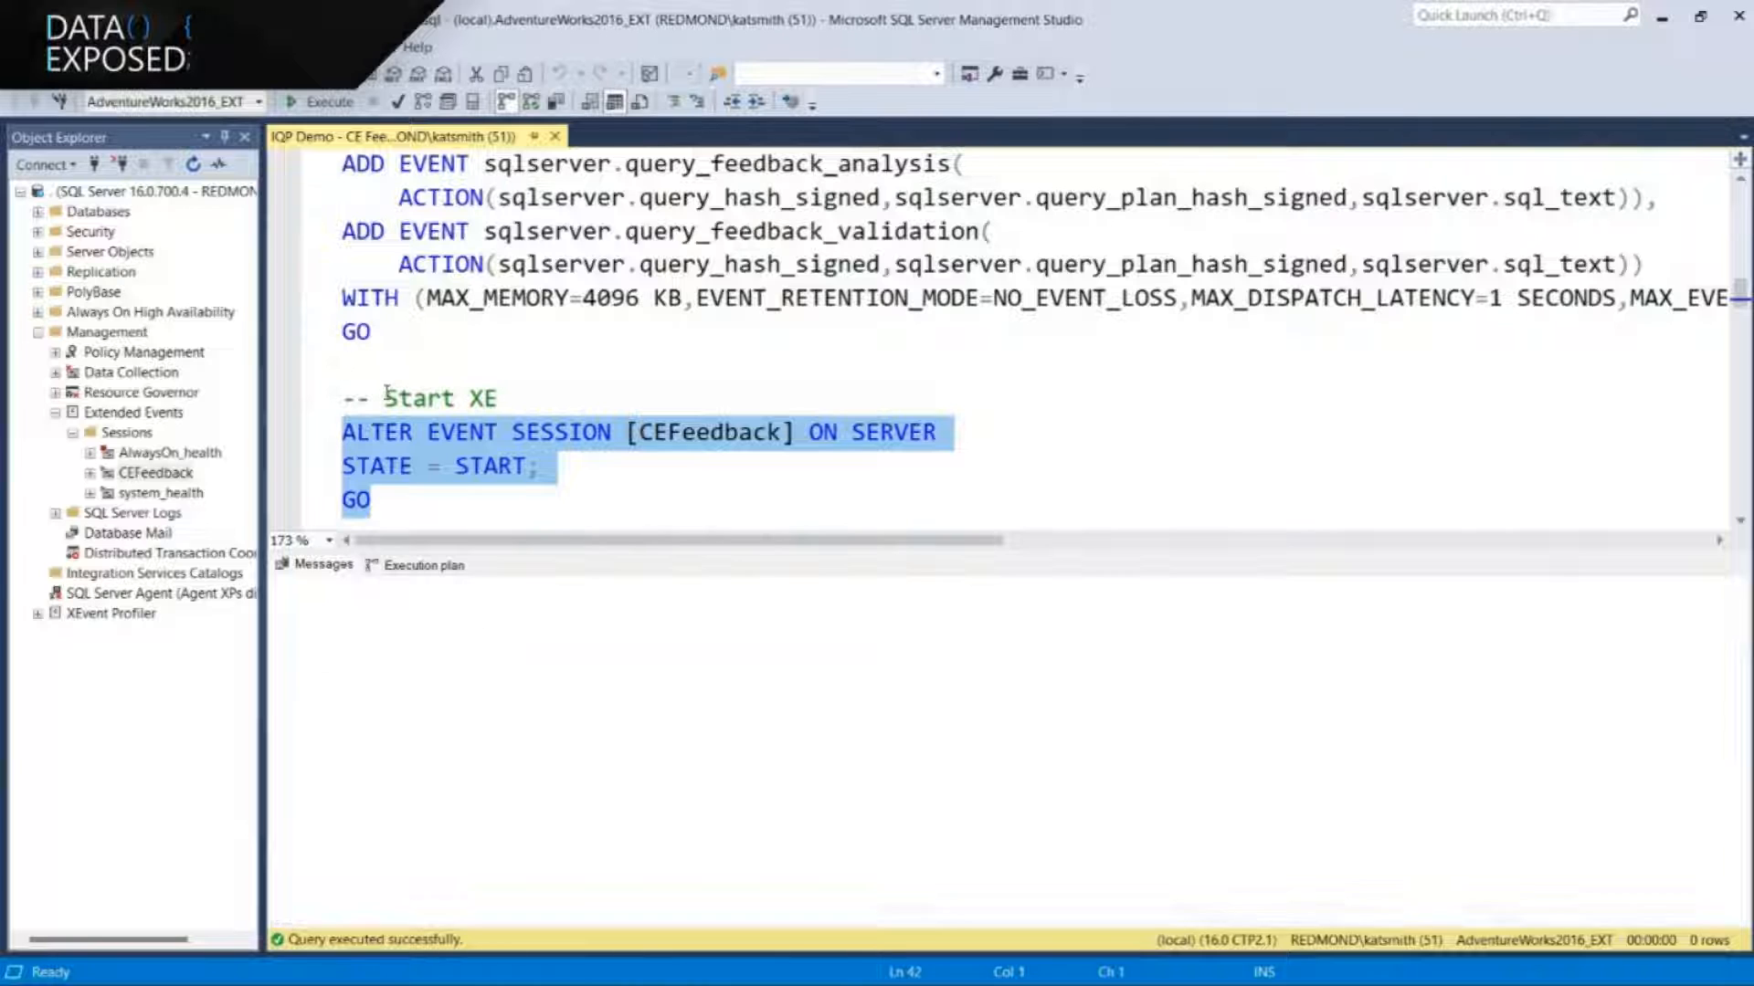
Watch CEFeedback live data, run the Redmond query 15 times, and select the flush statement
{"action": "right_click", "coordinate": [154, 472]}
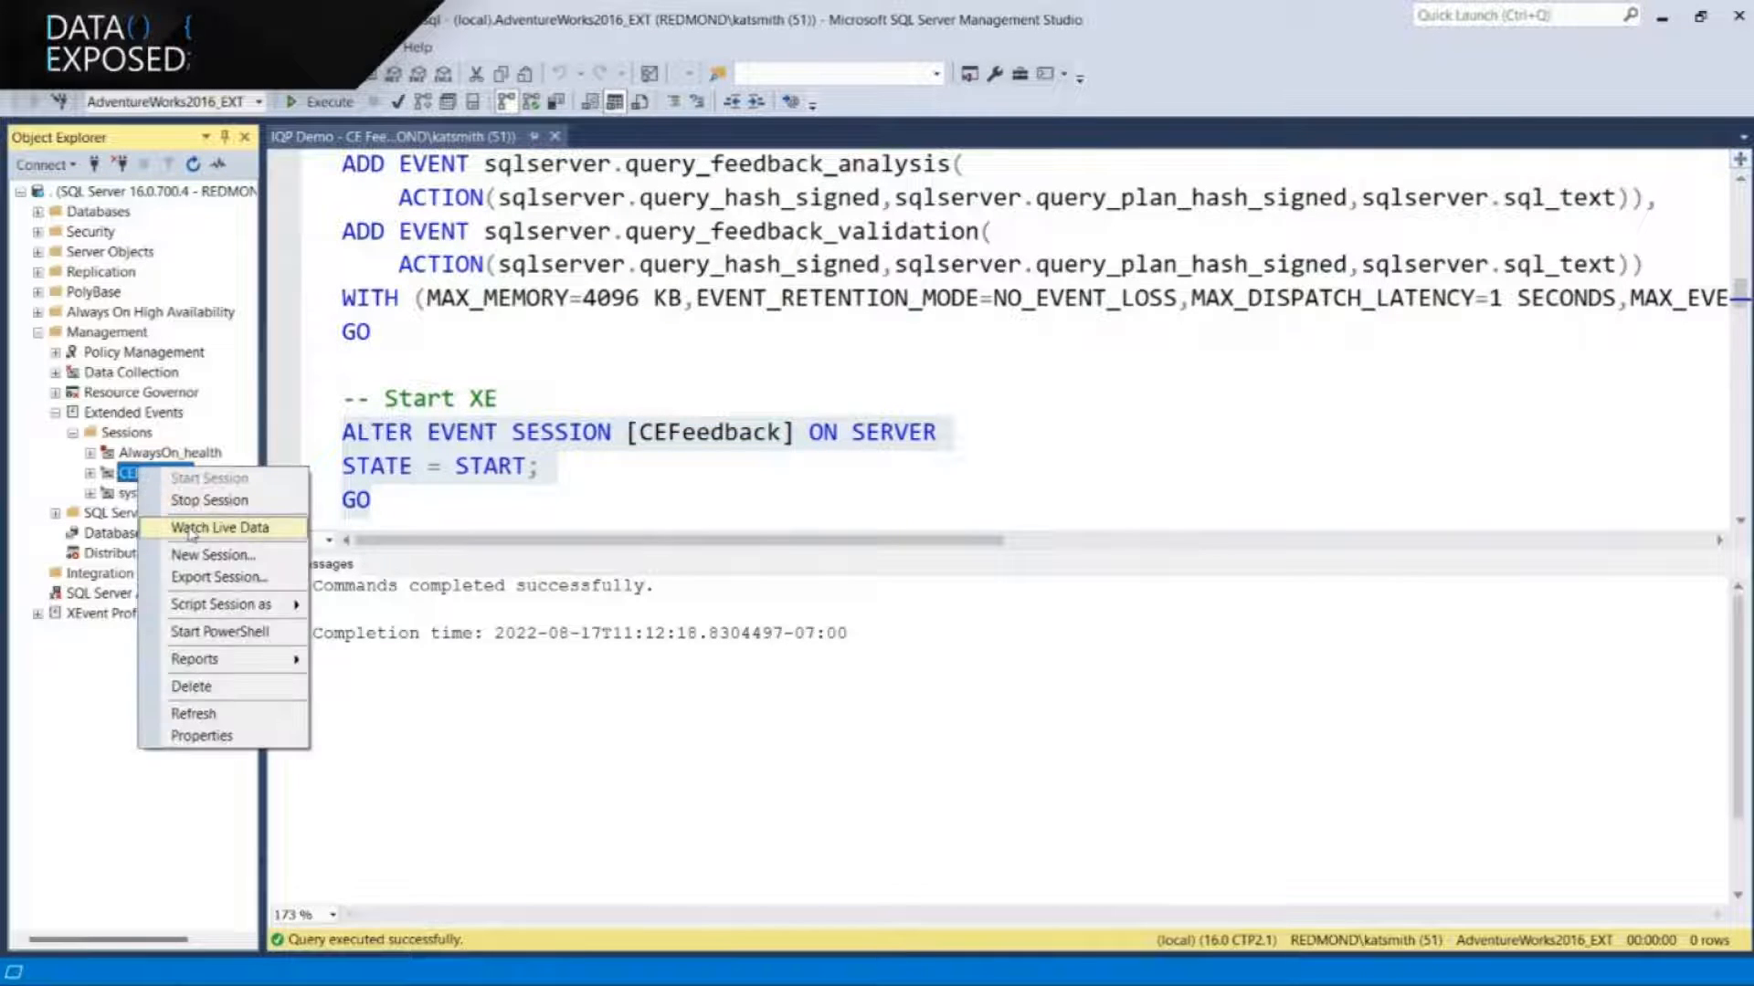
{"action": "left_click", "coordinate": [219, 527]}
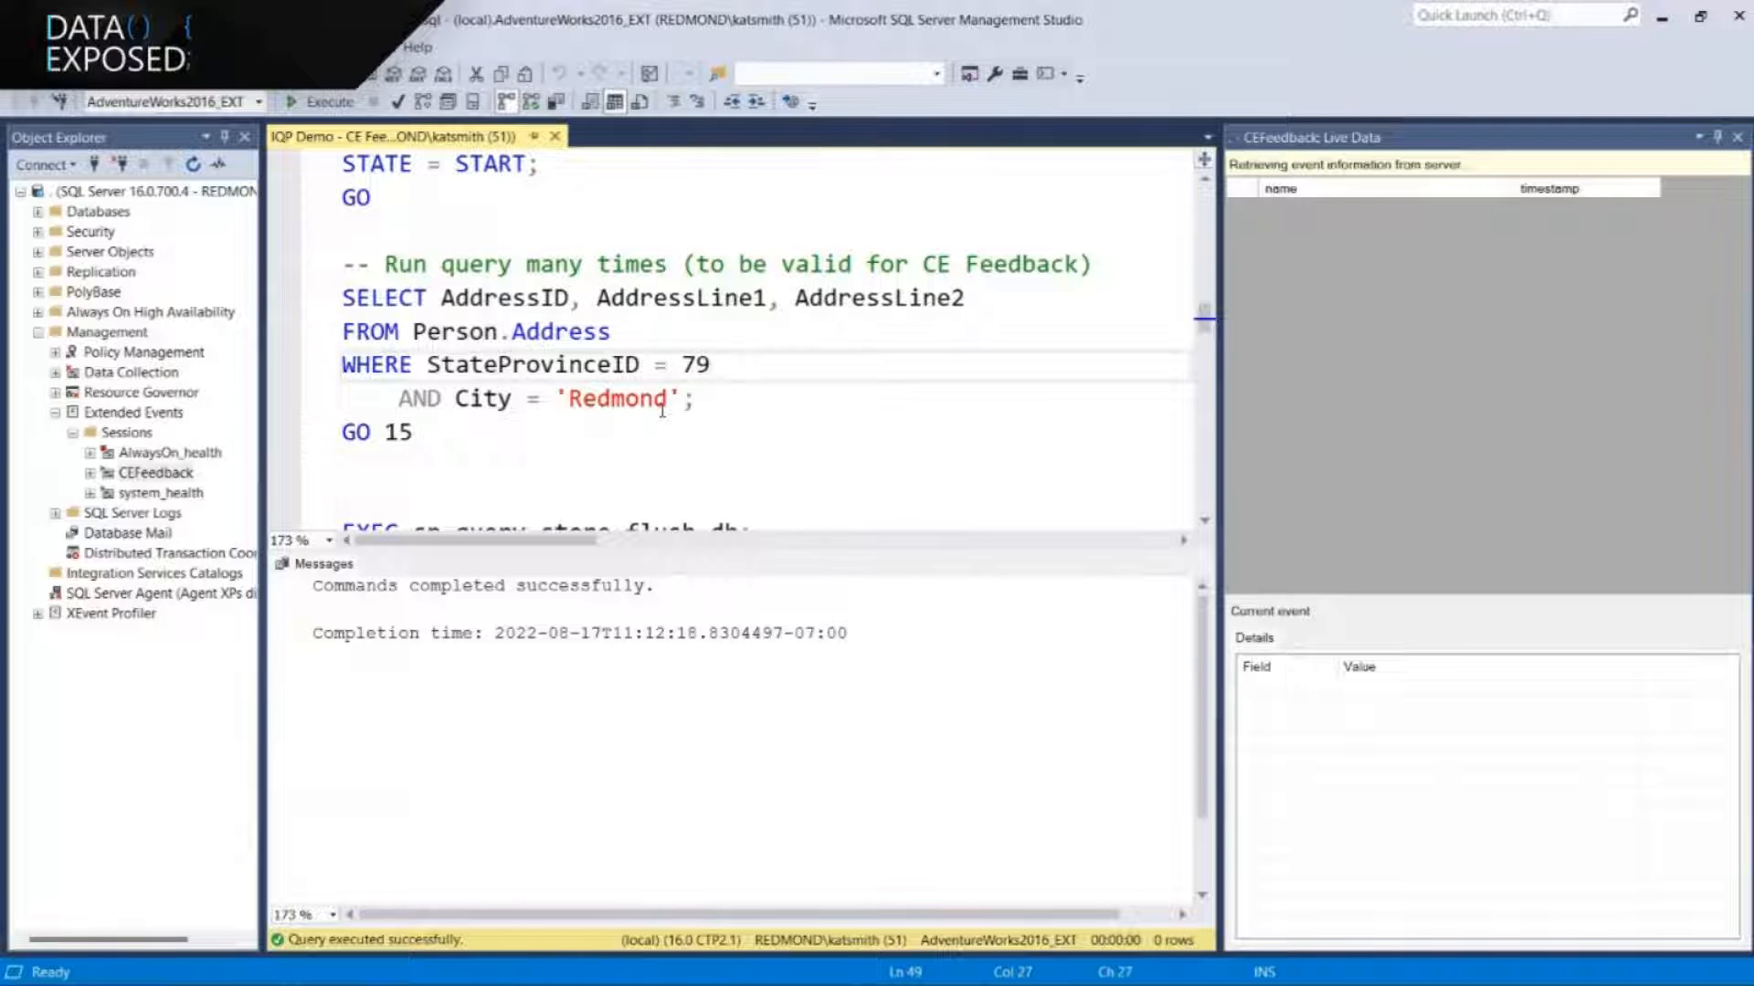
{"action": "left_click_drag", "start_coordinate": [343, 297], "coordinate": [410, 433]}
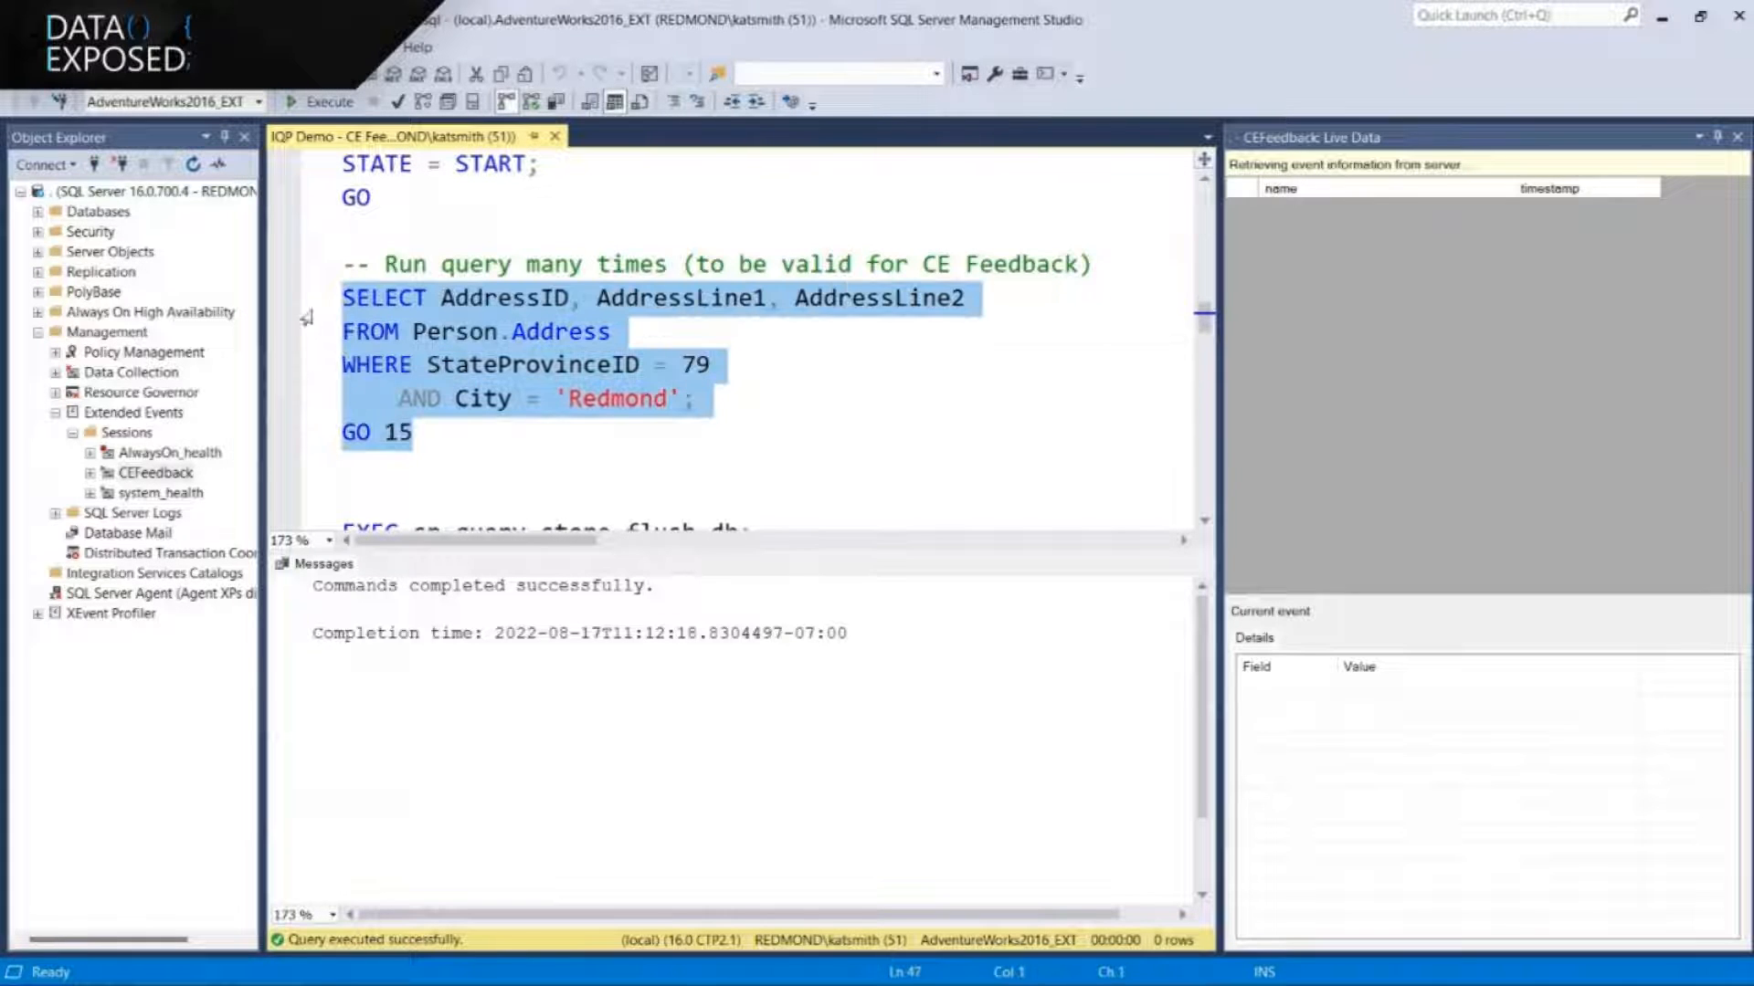
{"action": "left_click", "coordinate": [696, 398]}
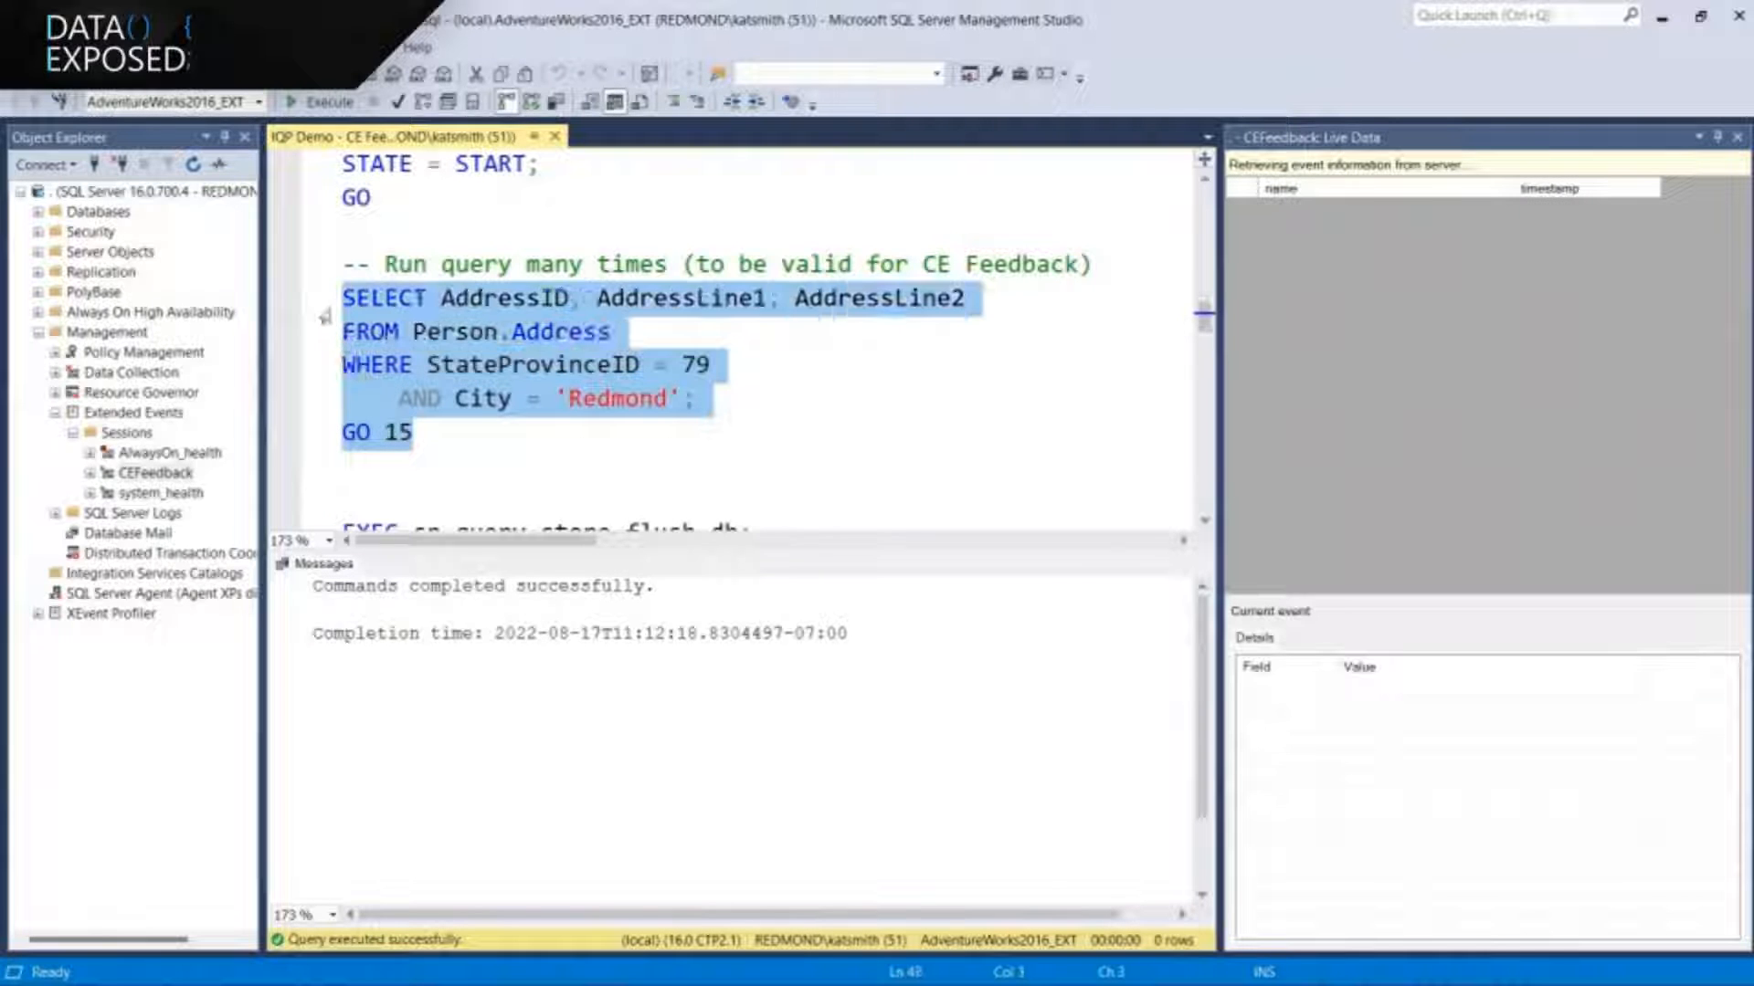
{"action": "left_click", "coordinate": [325, 102]}
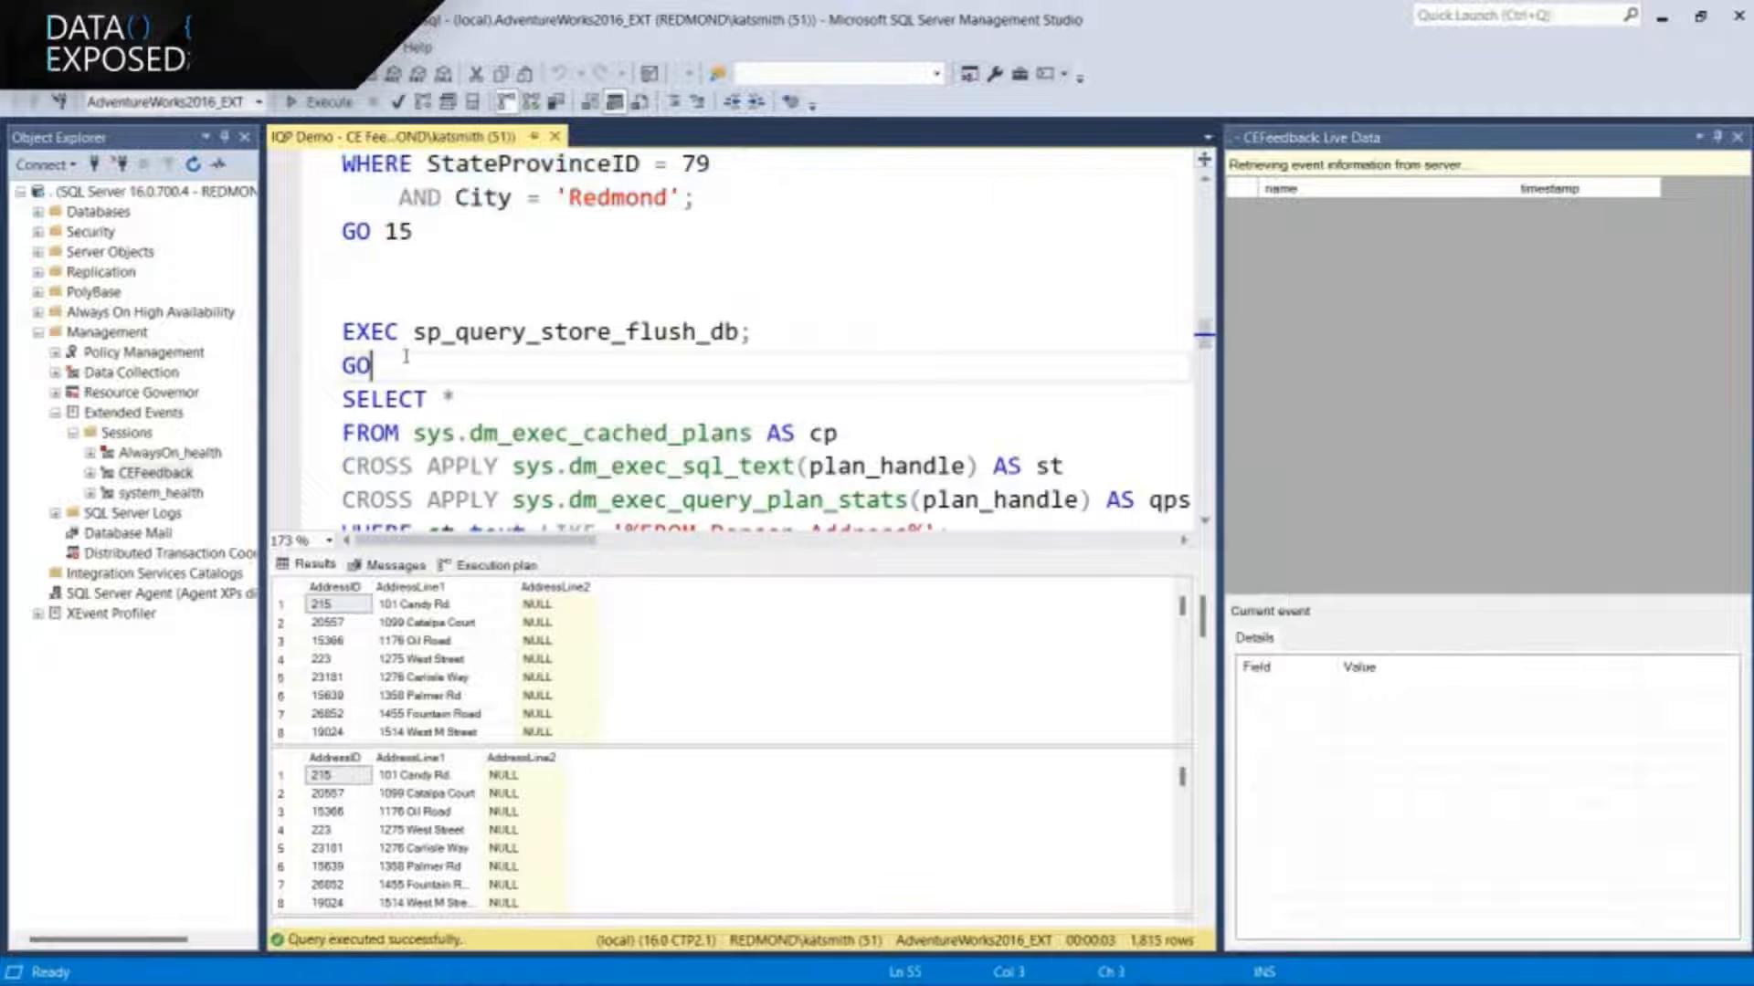
{"action": "left_click_drag", "start_coordinate": [345, 330], "coordinate": [379, 366]}
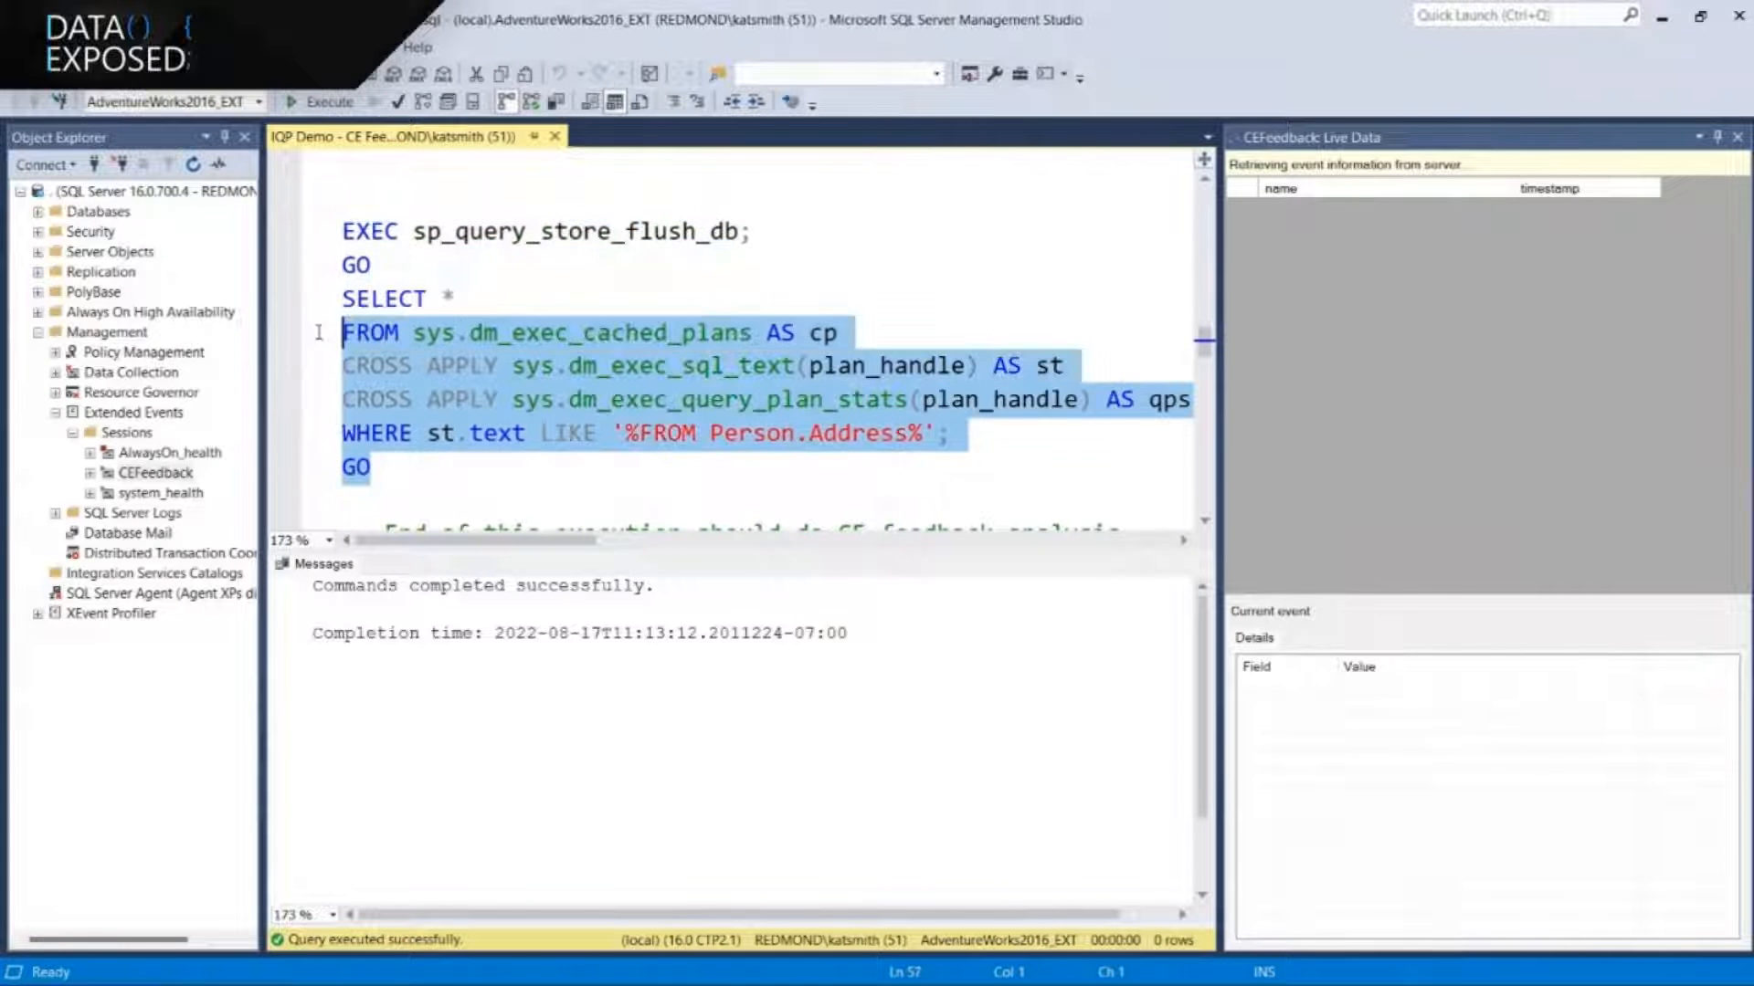
Run the dm_exec_cached_plans lookup showing the Redmond plan's 121 actual versus 44 estimated rows
{"action": "left_click", "coordinate": [328, 102]}
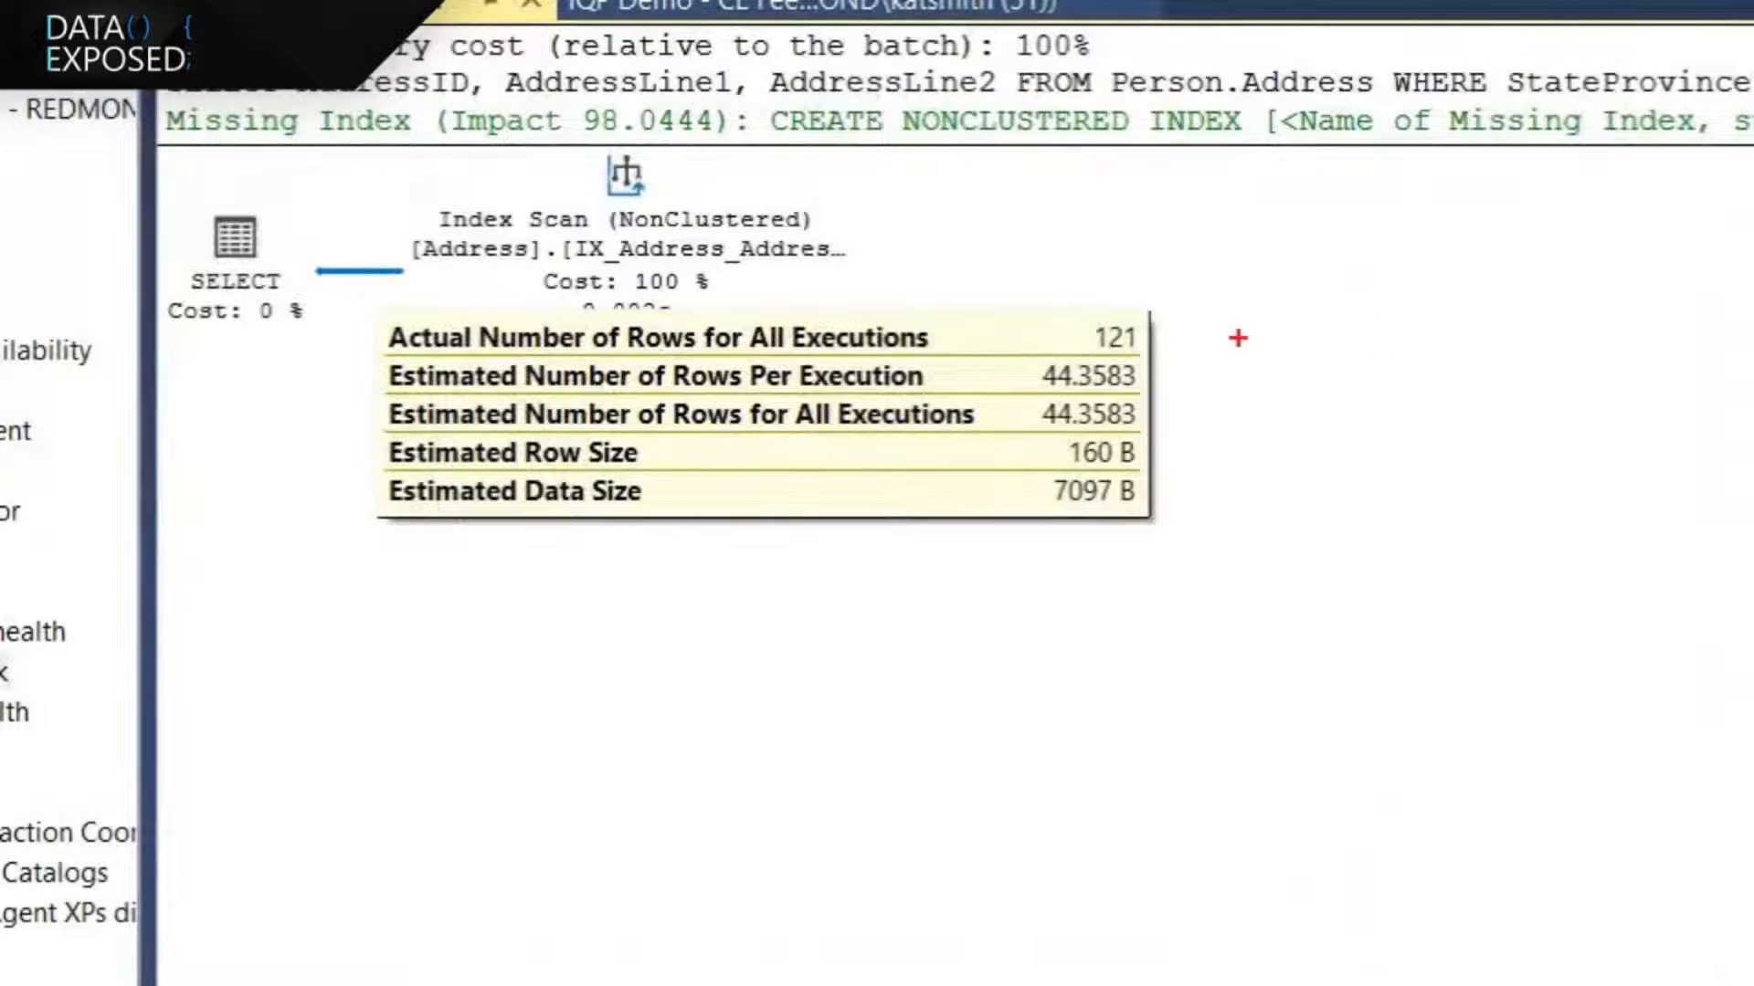
{"action": "left_click_drag", "start_coordinate": [1163, 335], "coordinate": [1286, 296]}
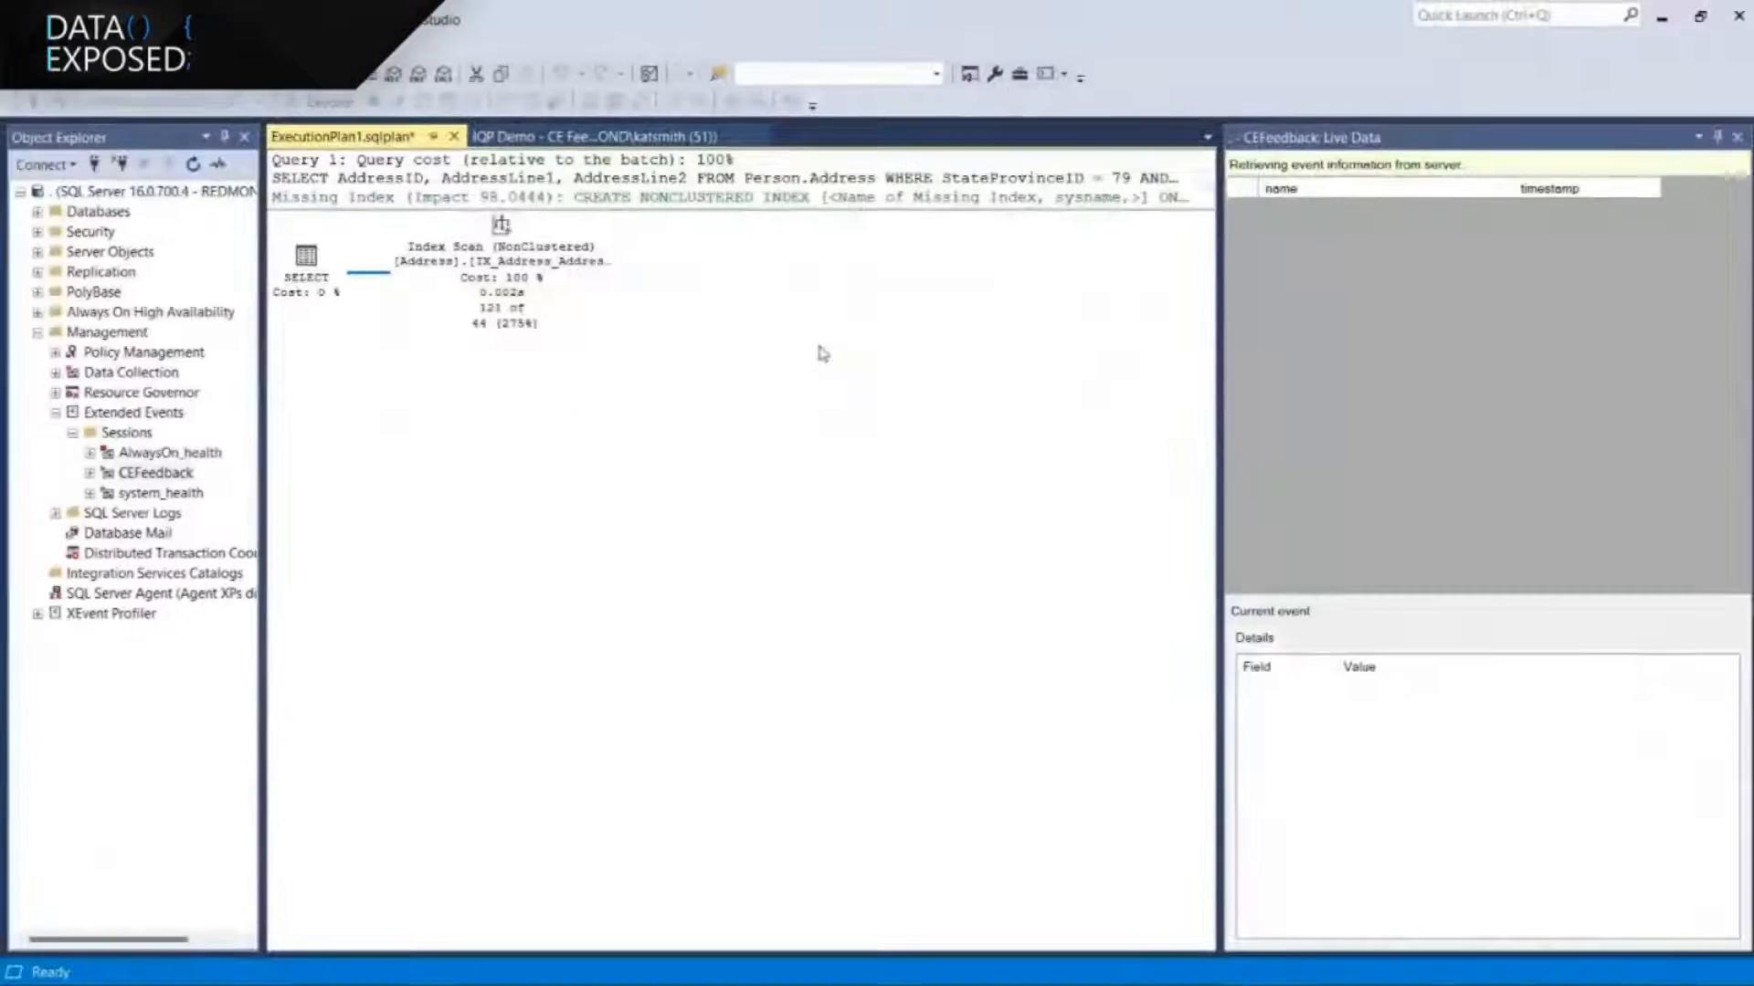
Rerun the CE feedback analysis query in IQP Demo to capture an ASSUME_MIN_SELECTIVITY hint
{"action": "left_click", "coordinate": [593, 135]}
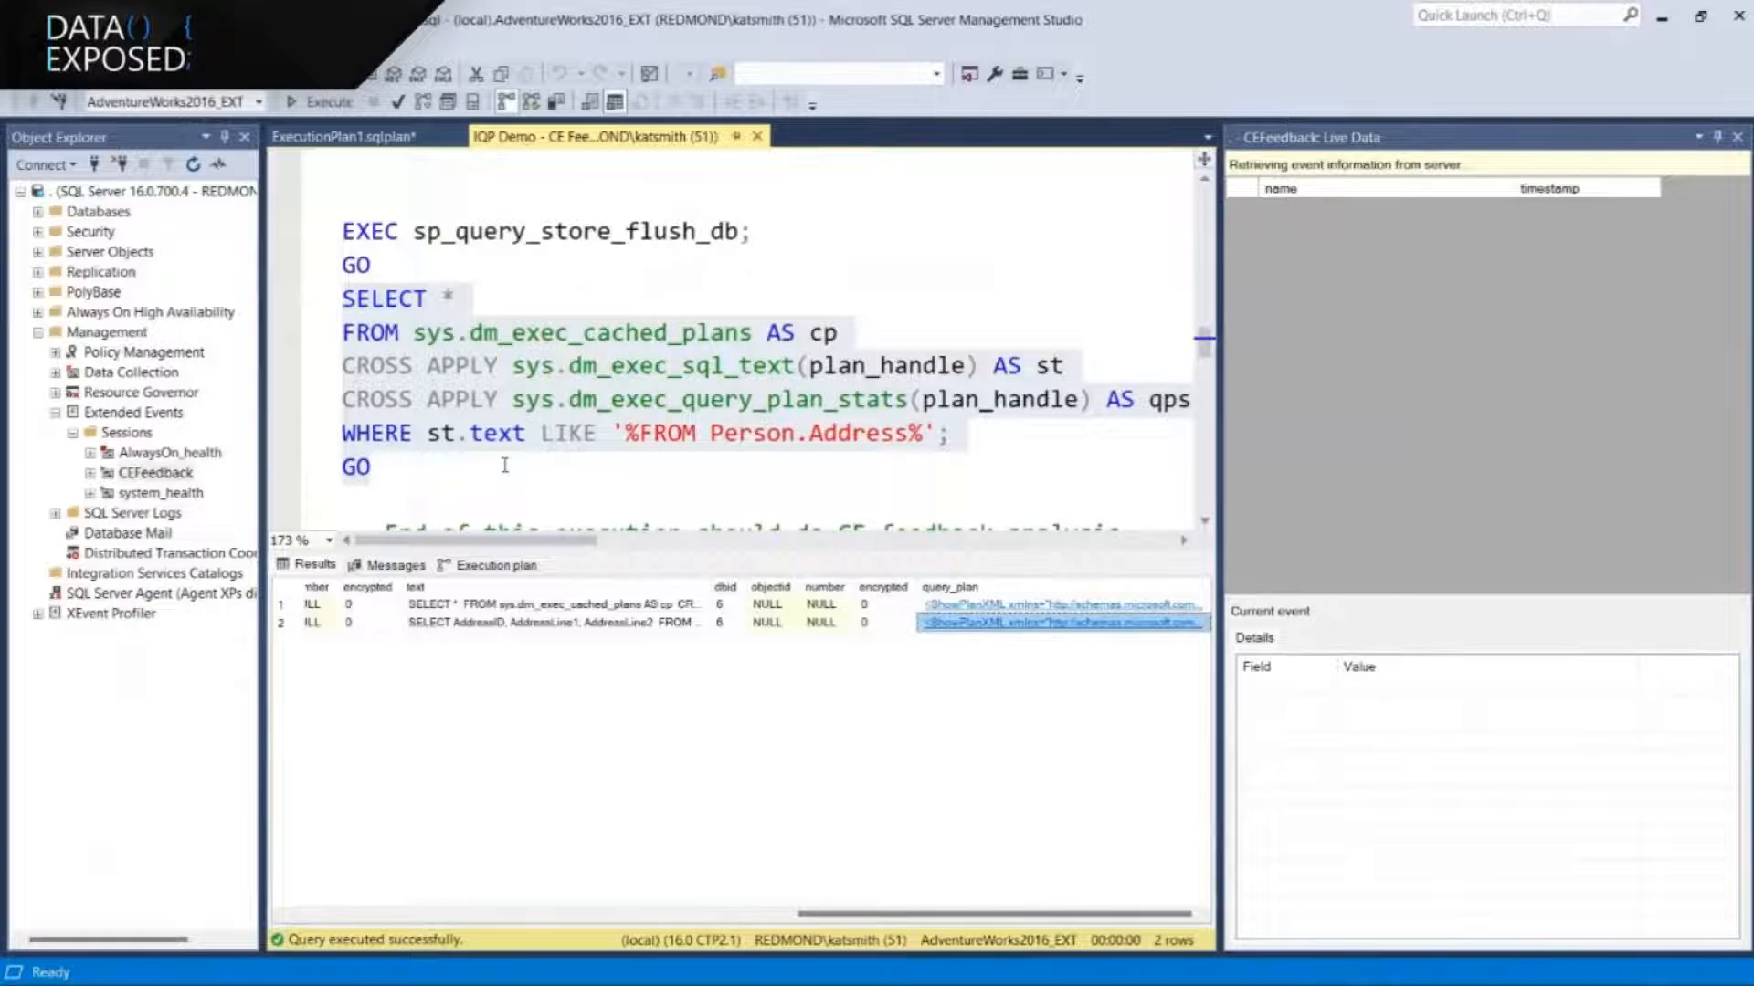
{"action": "scroll", "scroll_direction": "down", "scroll_amount": 3}
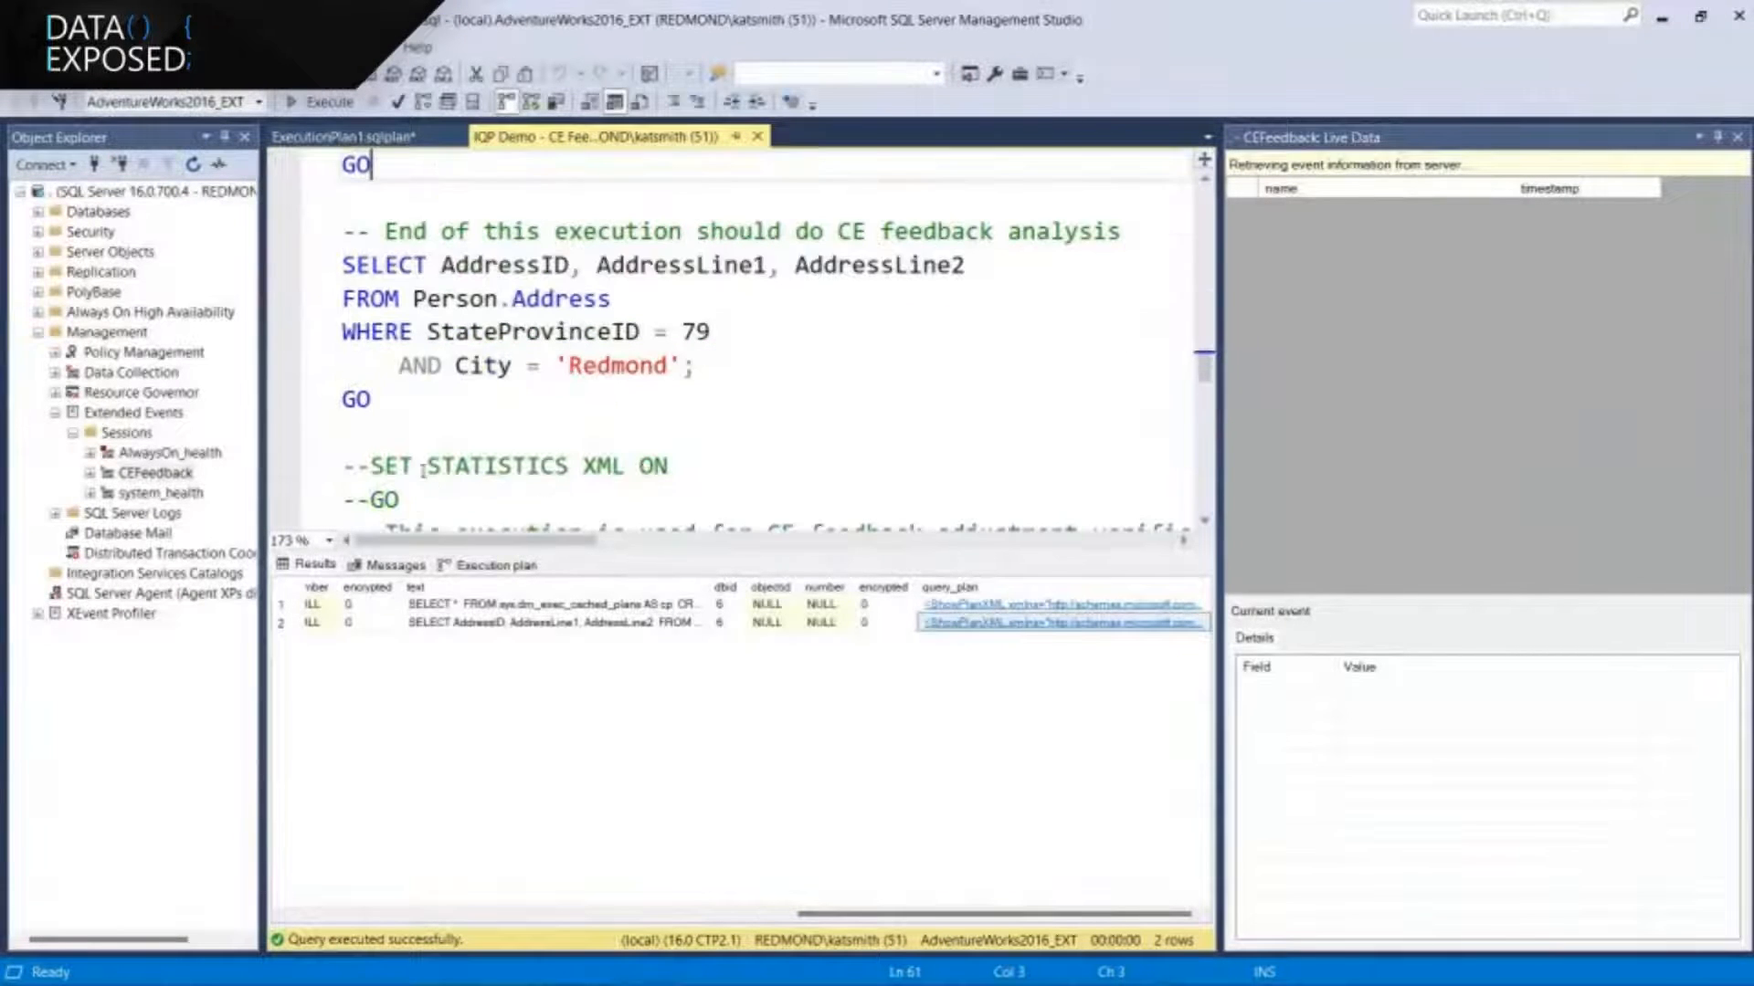
{"action": "left_click_drag", "start_coordinate": [343, 265], "coordinate": [386, 399]}
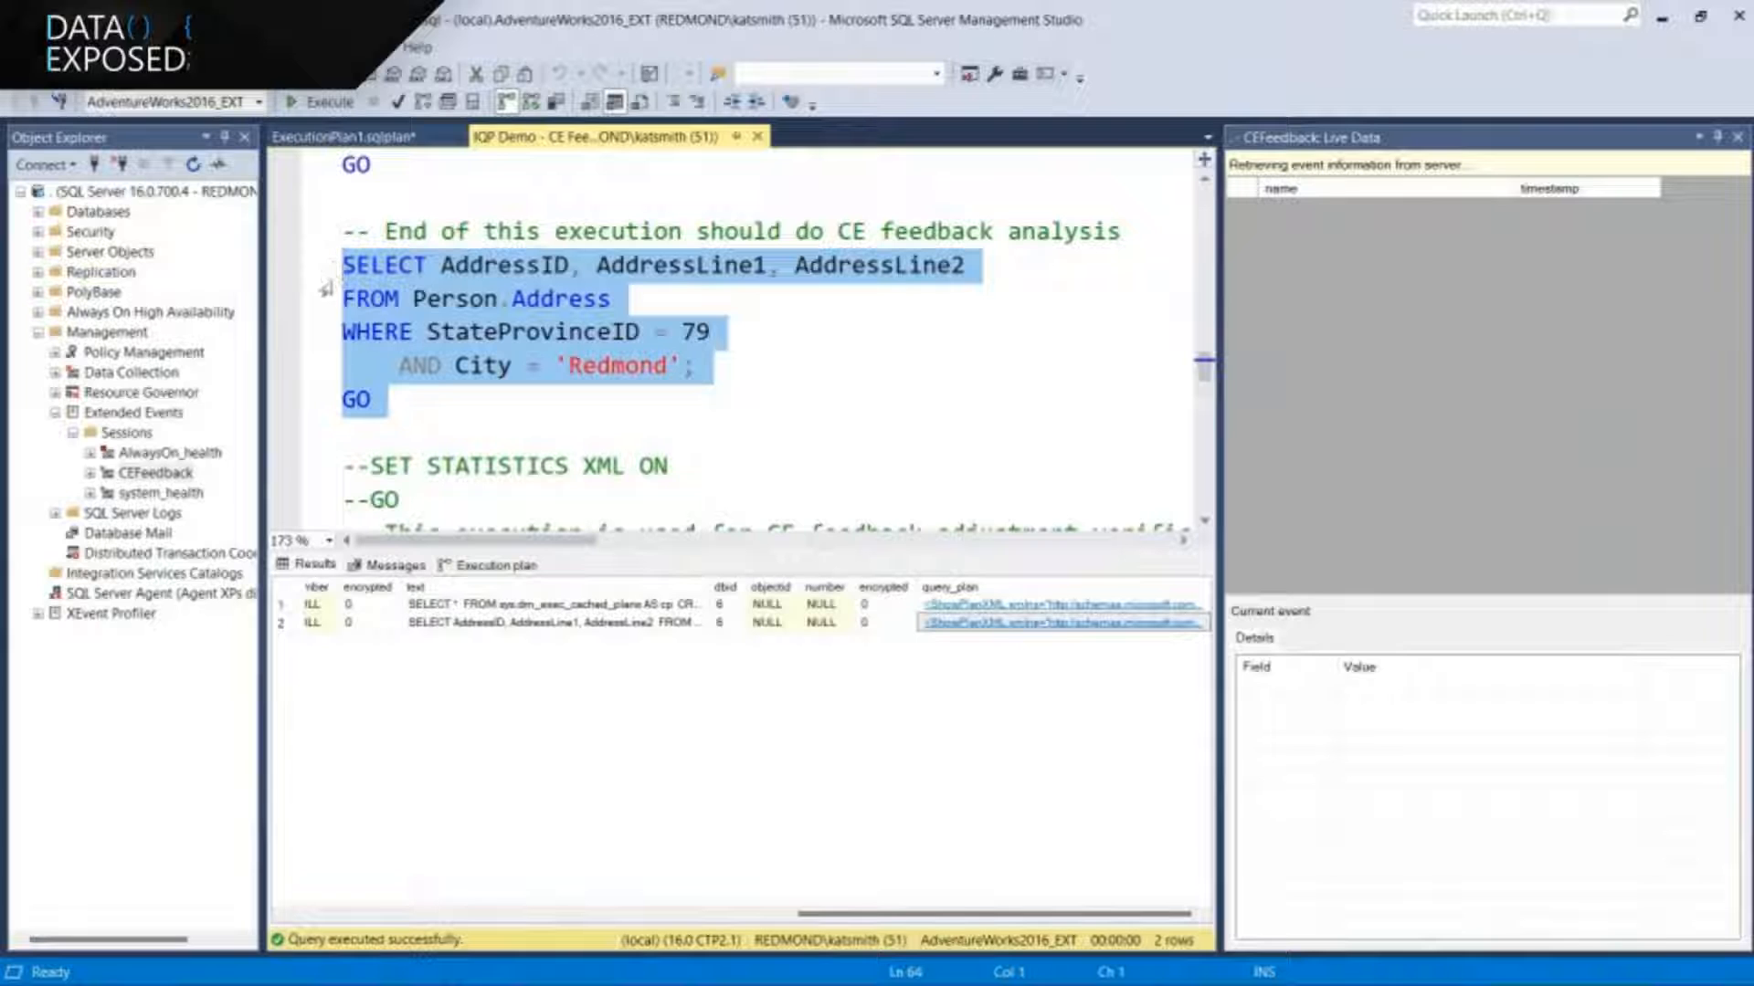
{"action": "left_click", "coordinate": [320, 101]}
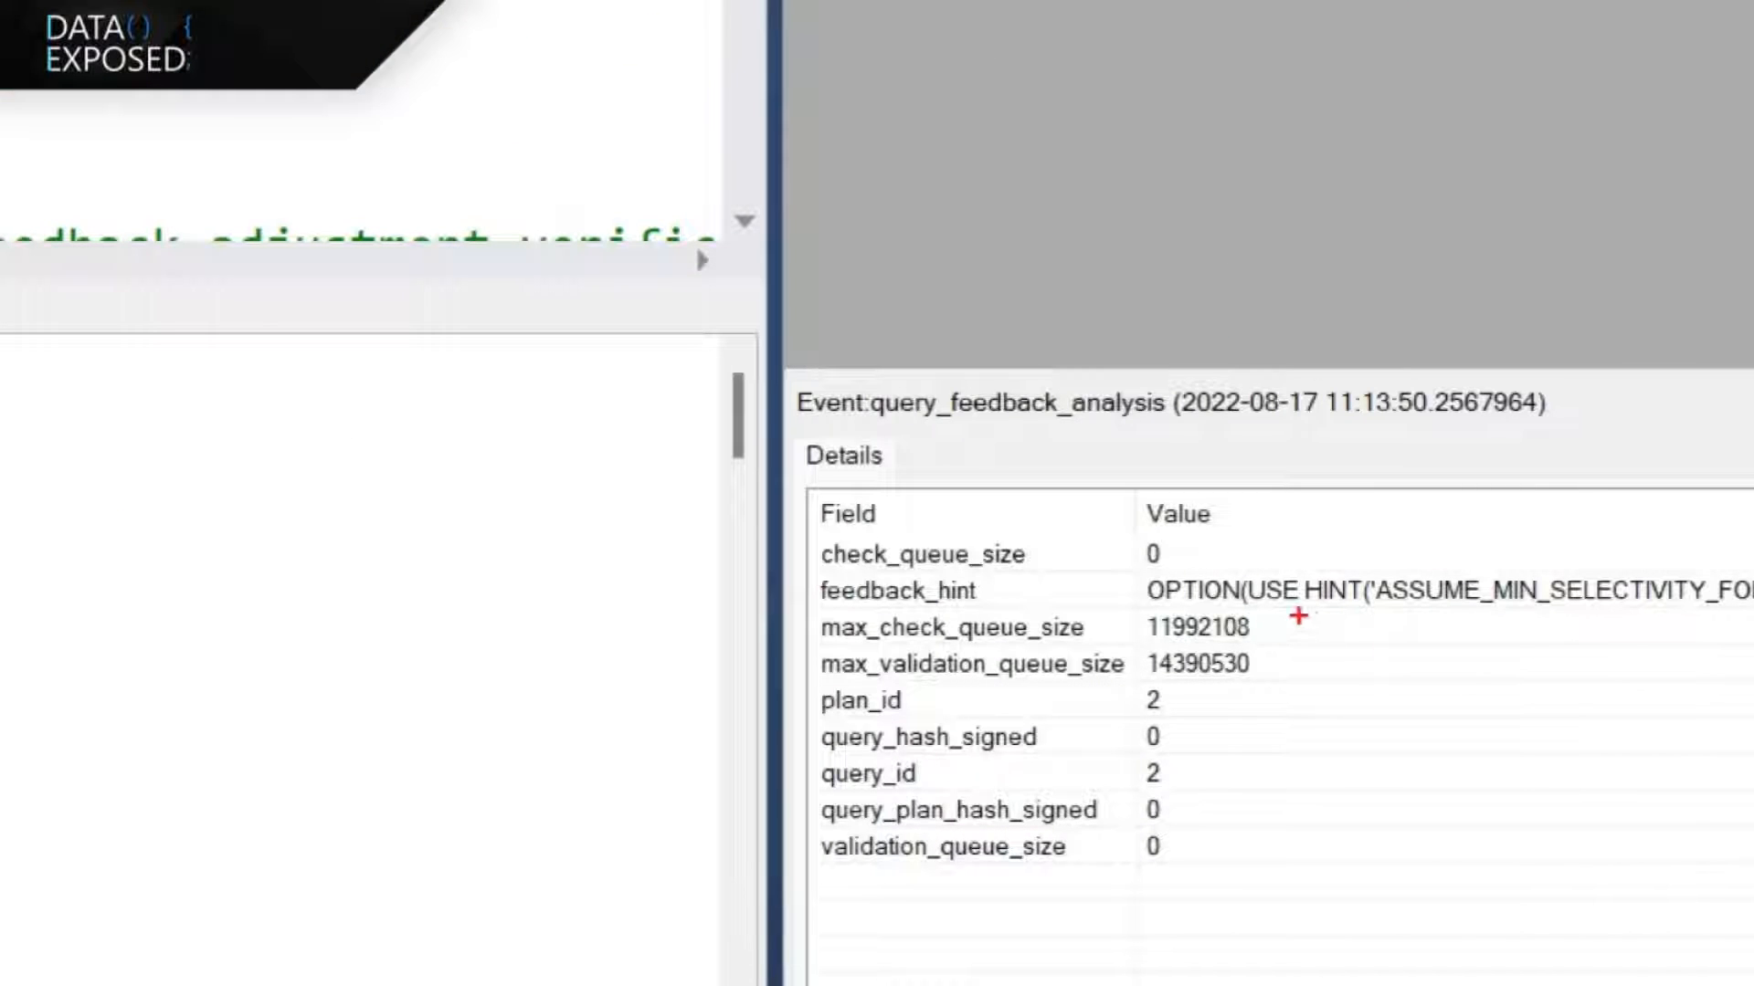
Check the validation plan estimating 121 rows and the query_feedback_validation live event
{"action": "left_click_drag", "start_coordinate": [1291, 621], "coordinate": [1678, 599]}
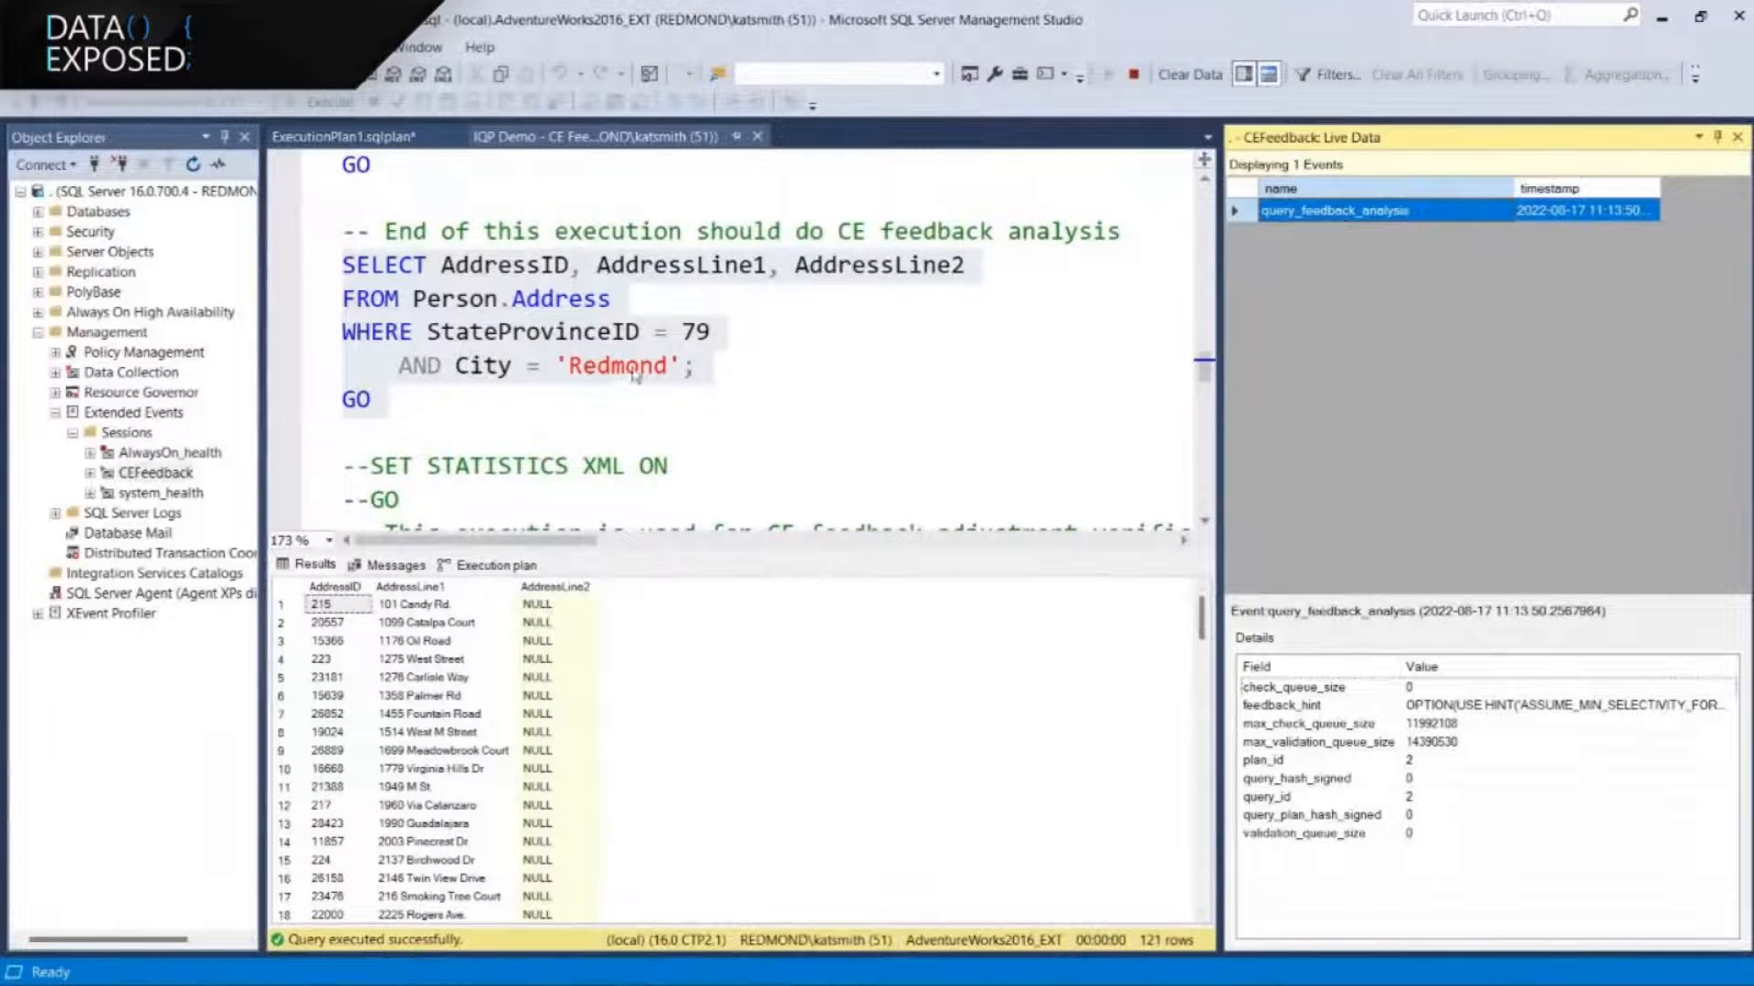
{"action": "scroll", "scroll_direction": "down", "scroll_amount": 3}
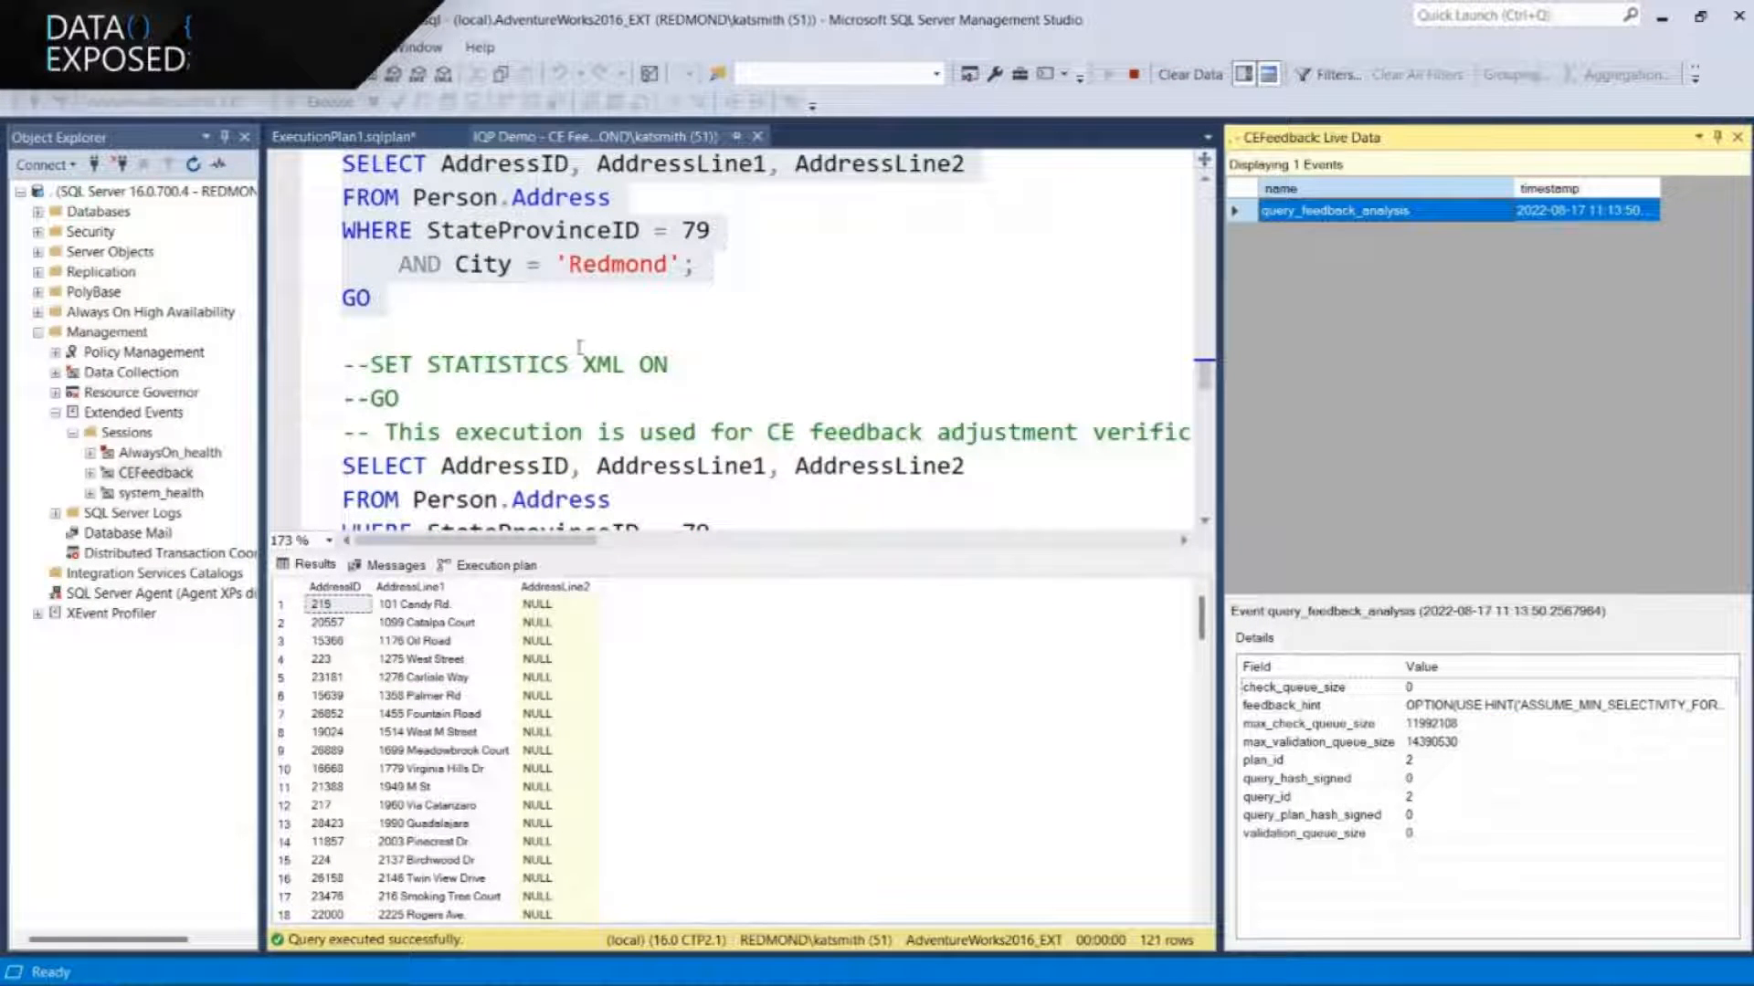
{"action": "scroll", "scroll_direction": "down", "scroll_amount": 3}
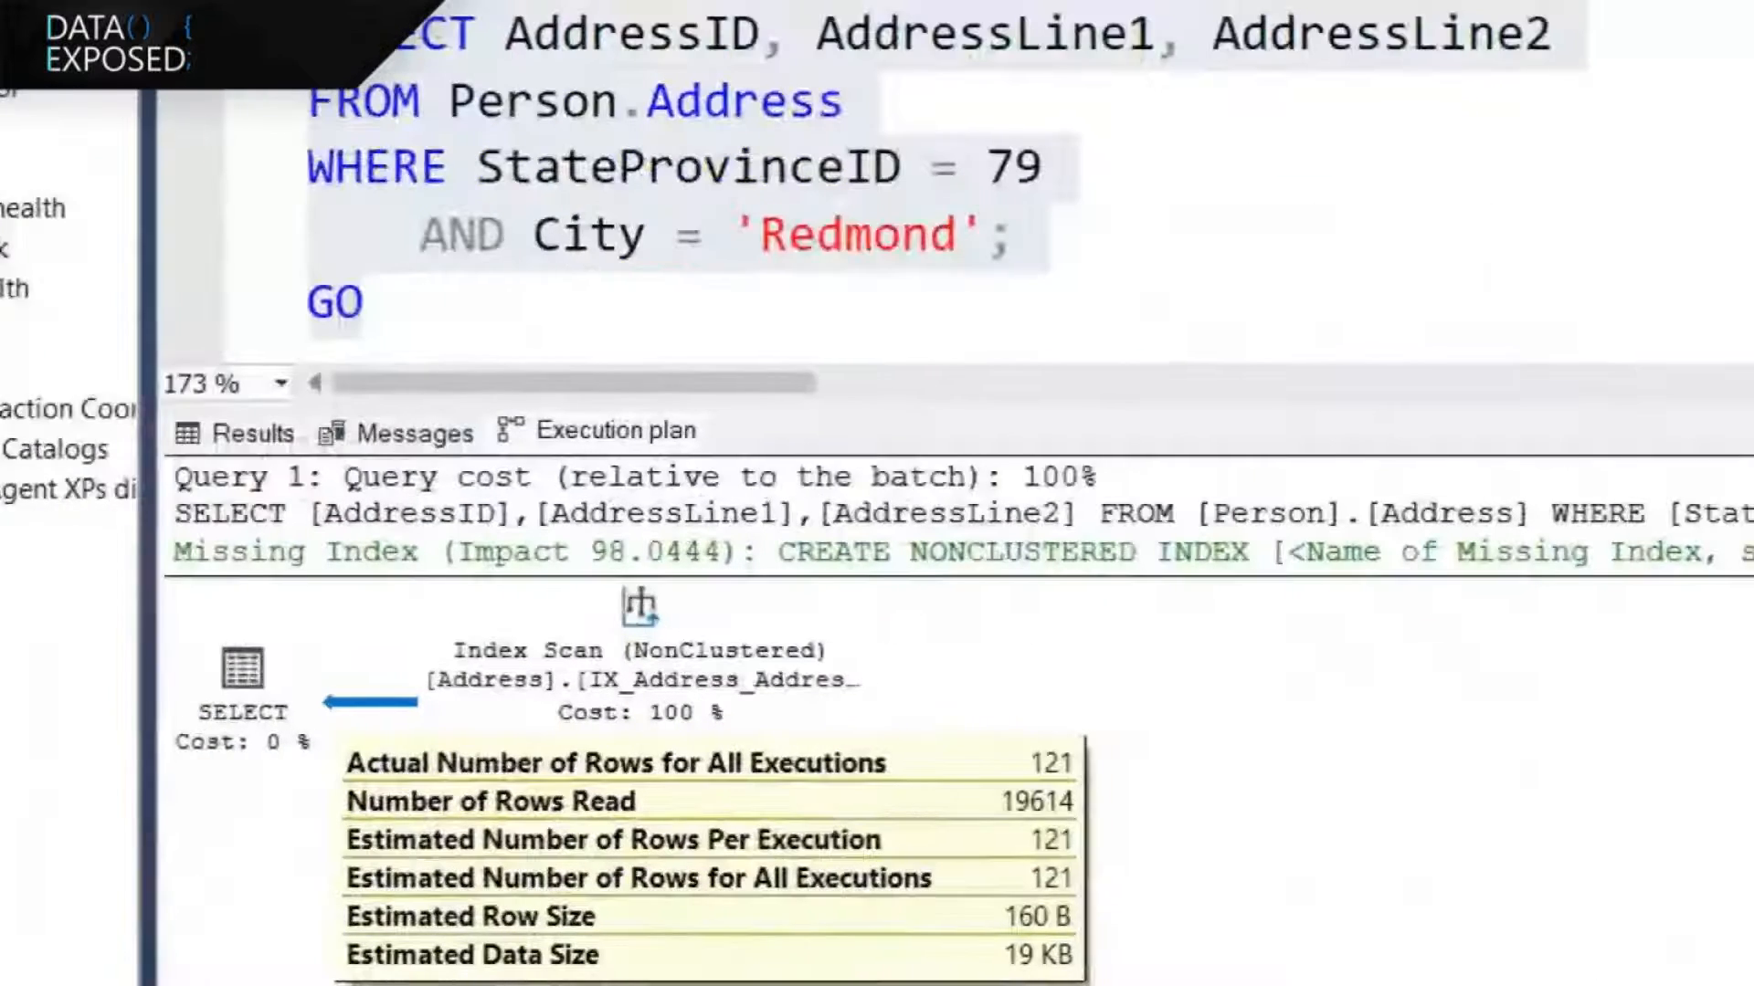
{"action": "scroll", "scroll_direction": "left", "scroll_amount": 3}
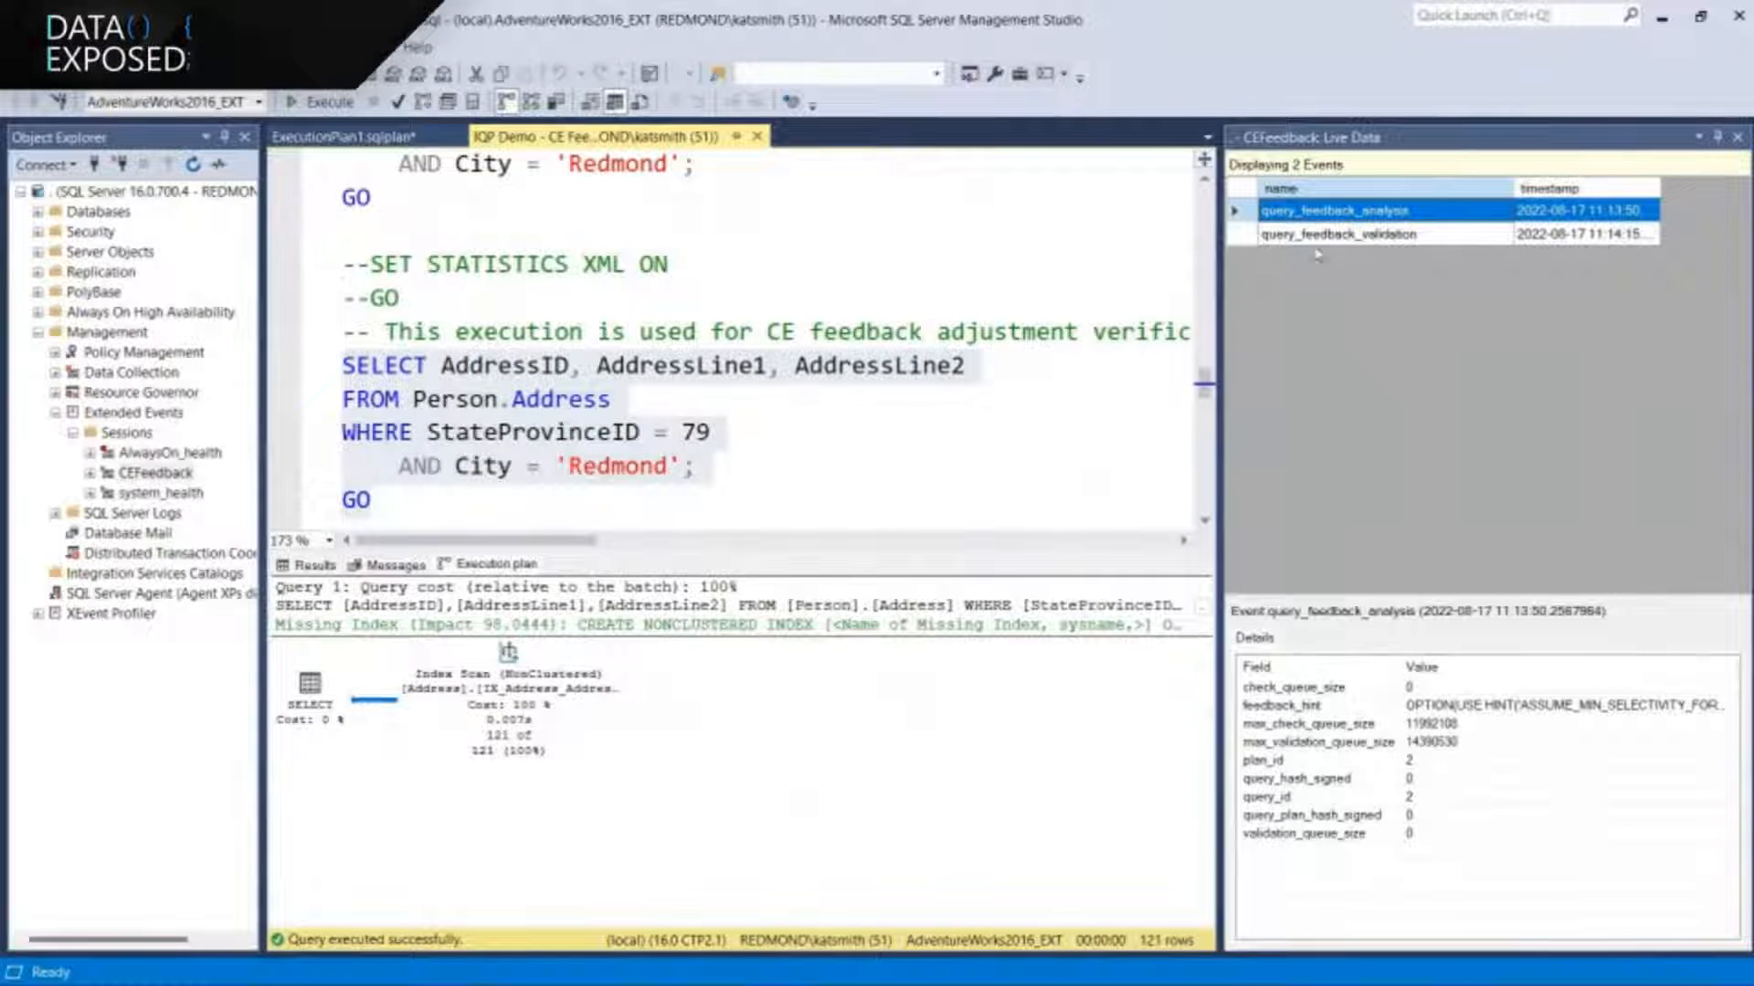
Select the query_feedback_validation row in the CEFeedback Live Data grid to view its details
{"action": "left_click", "coordinate": [1339, 234]}
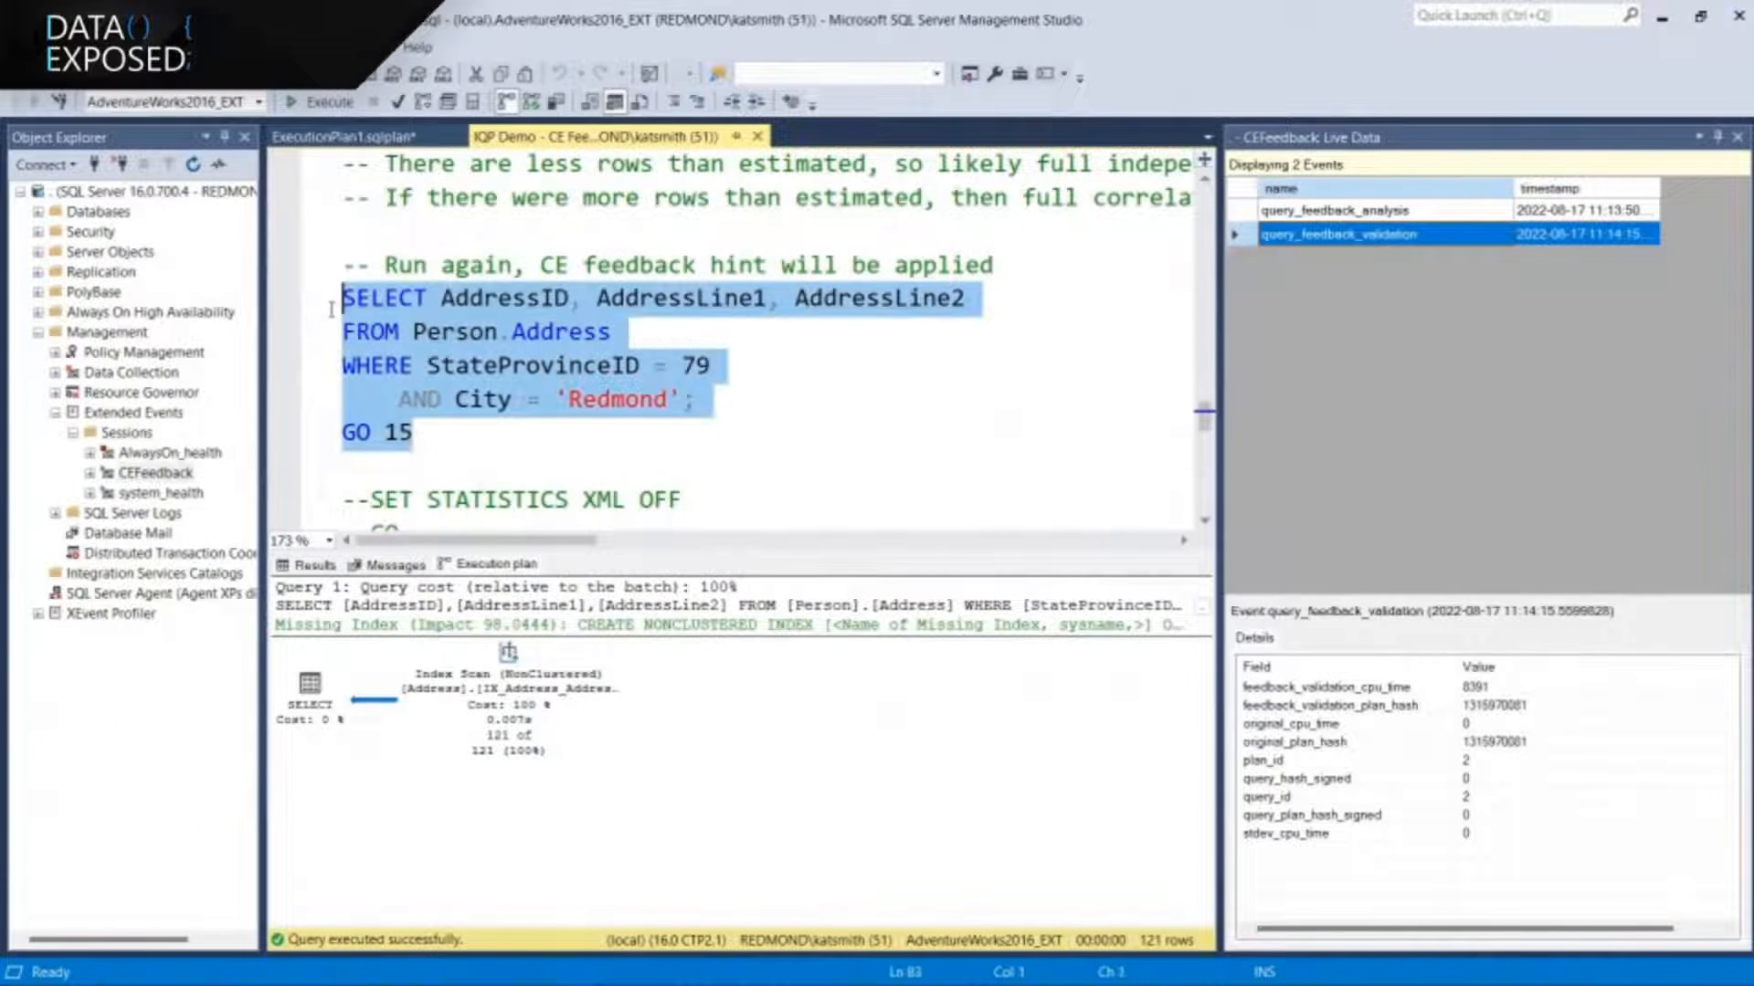
Run the Redmond query 15 times with the hint, view its plans, and stop CEFeedback
{"action": "left_click", "coordinate": [329, 101]}
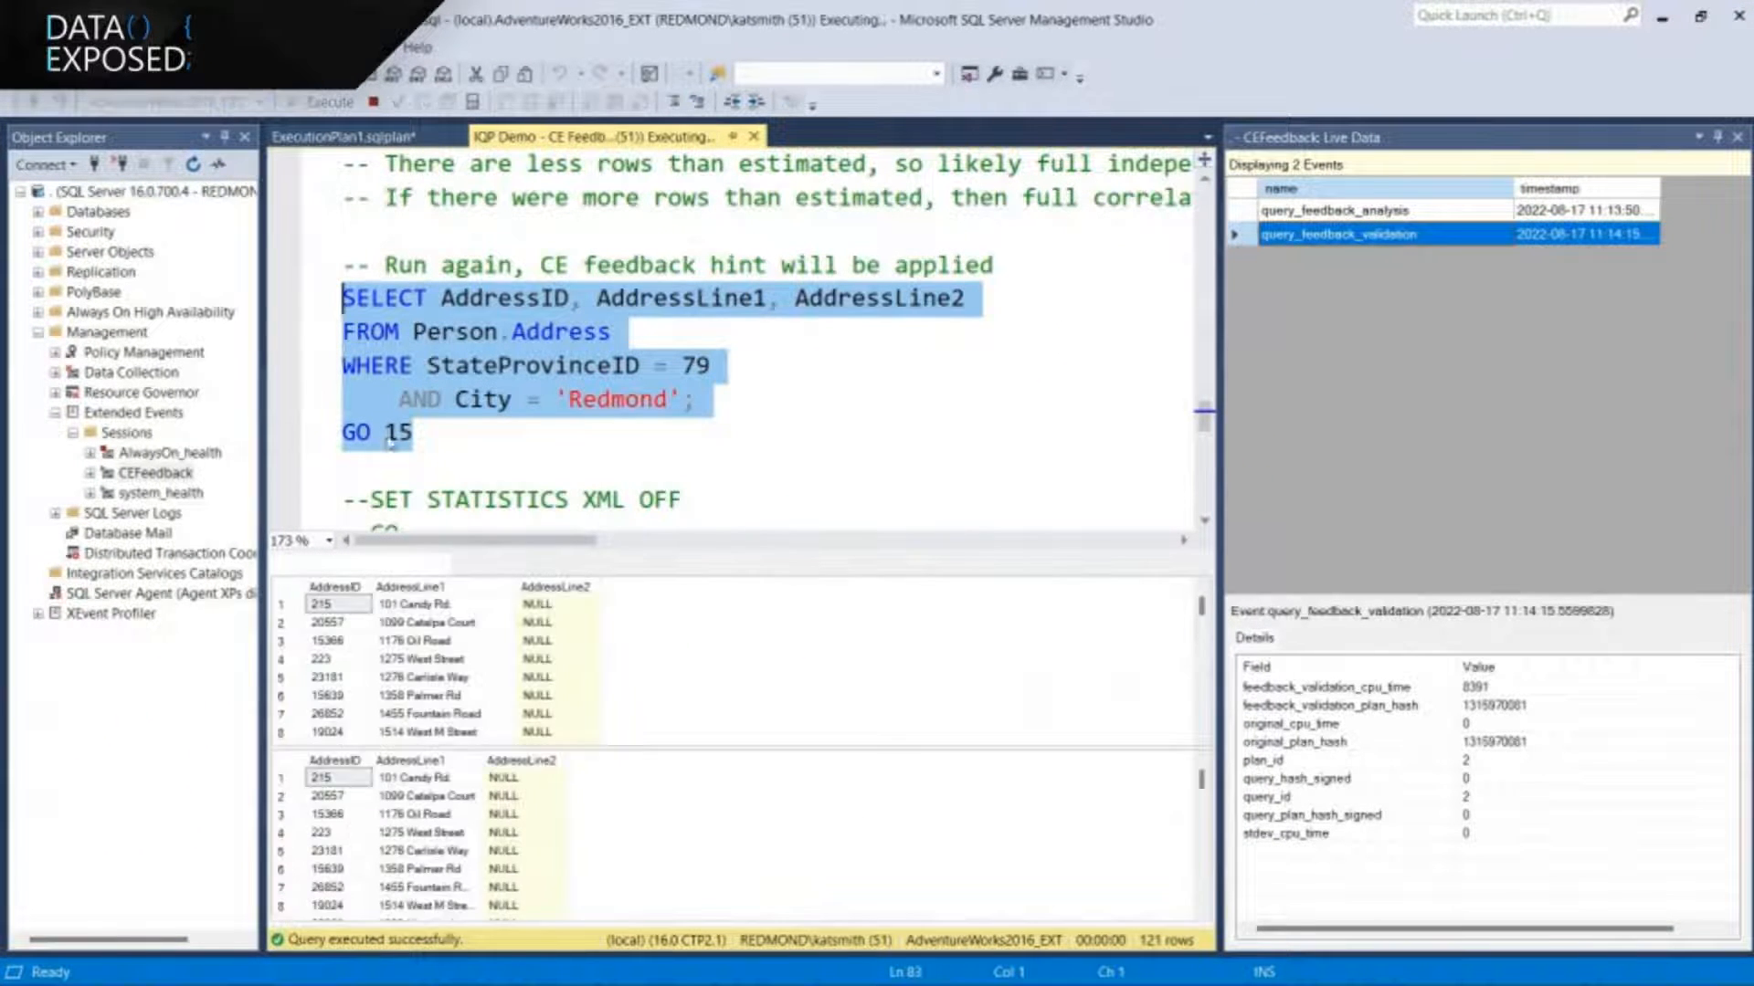
{"action": "left_click", "coordinate": [303, 101]}
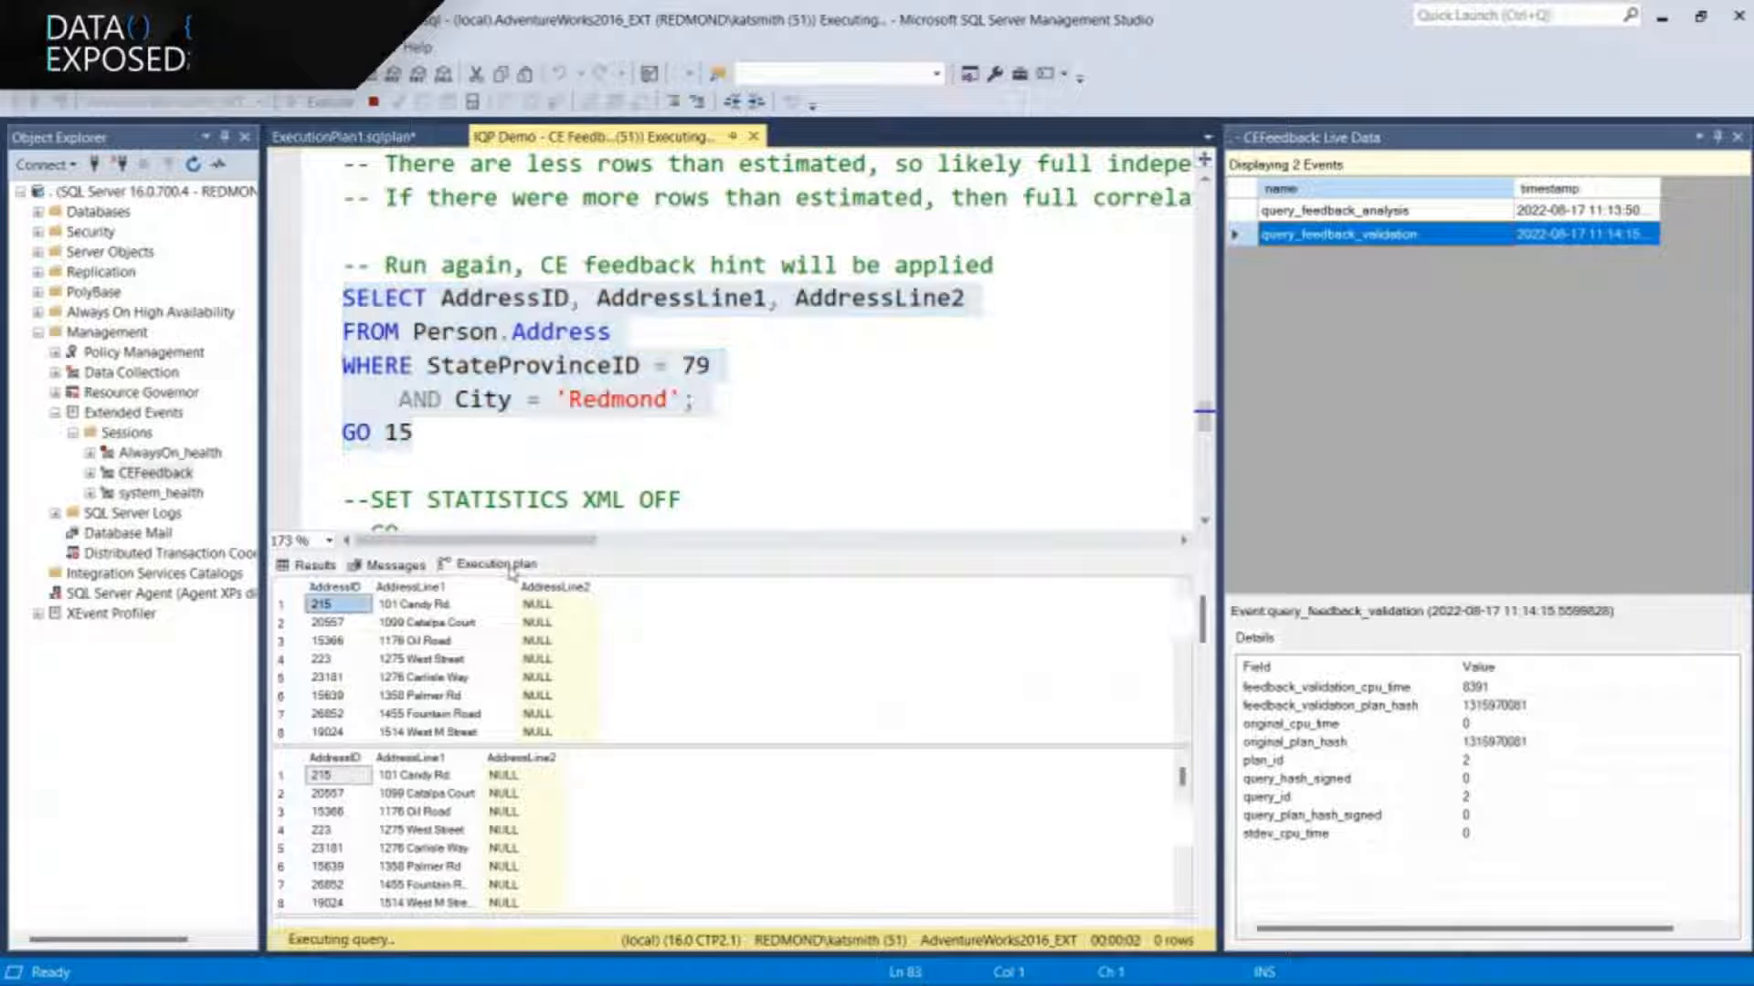
{"action": "left_click", "coordinate": [488, 563]}
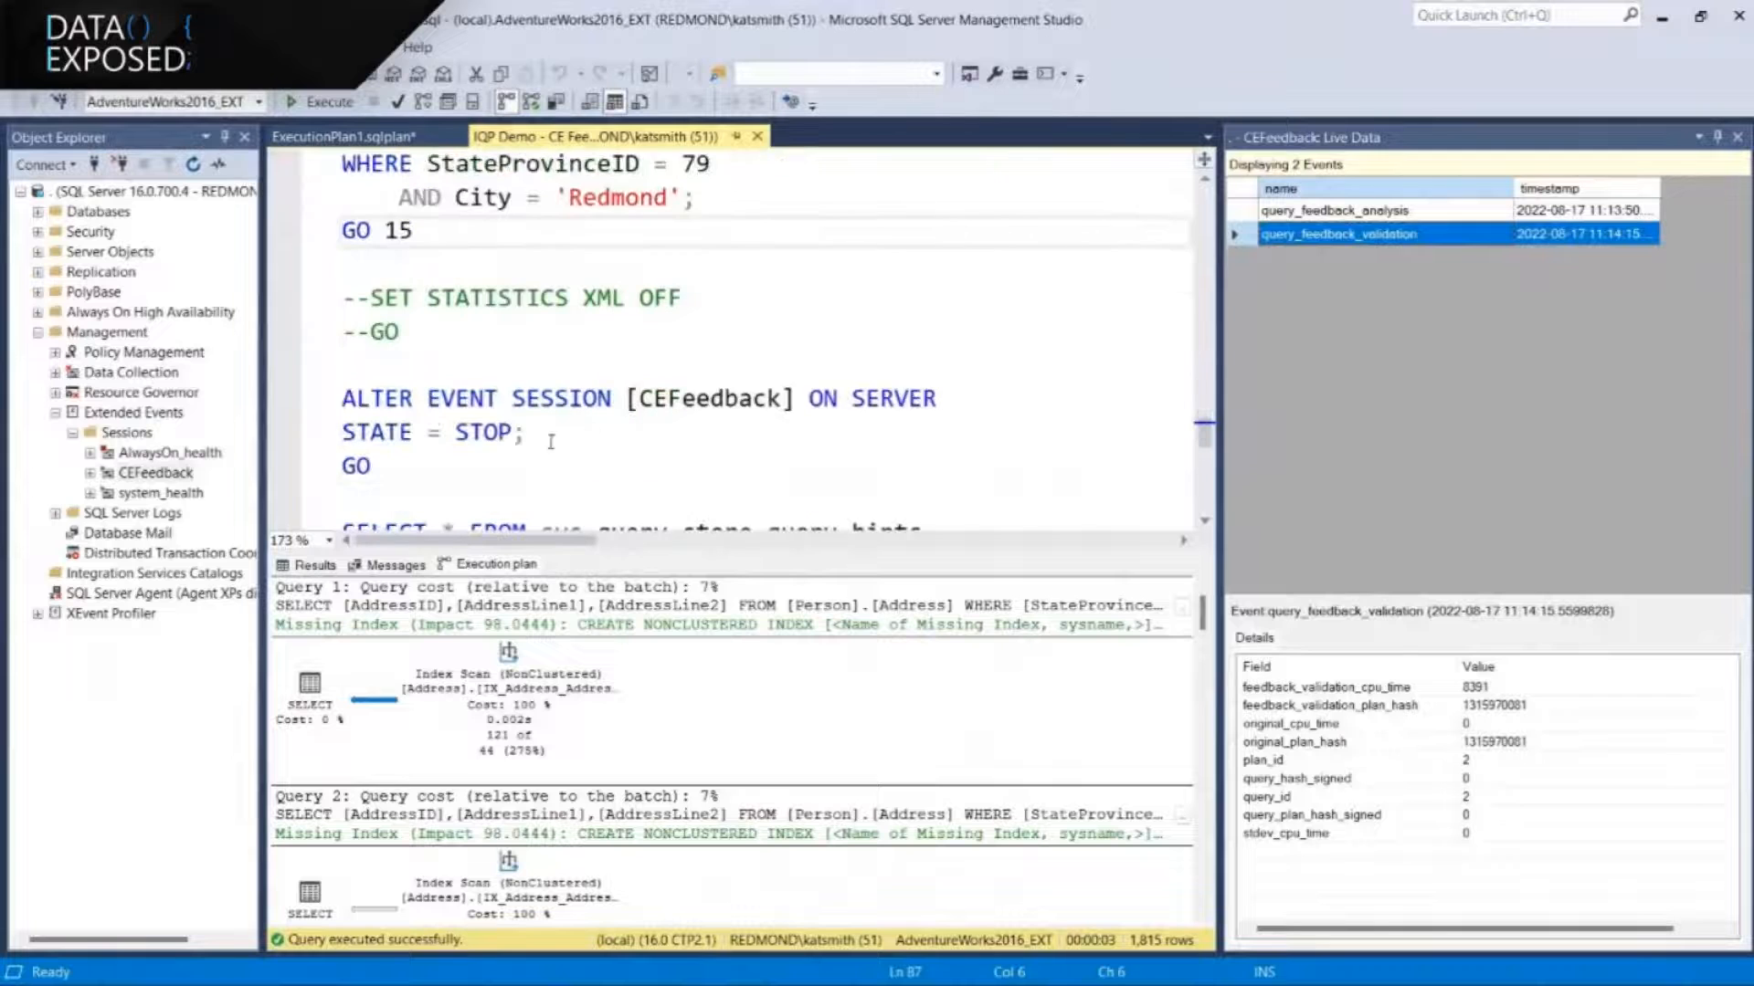
{"action": "left_click_drag", "start_coordinate": [341, 398], "coordinate": [369, 466]}
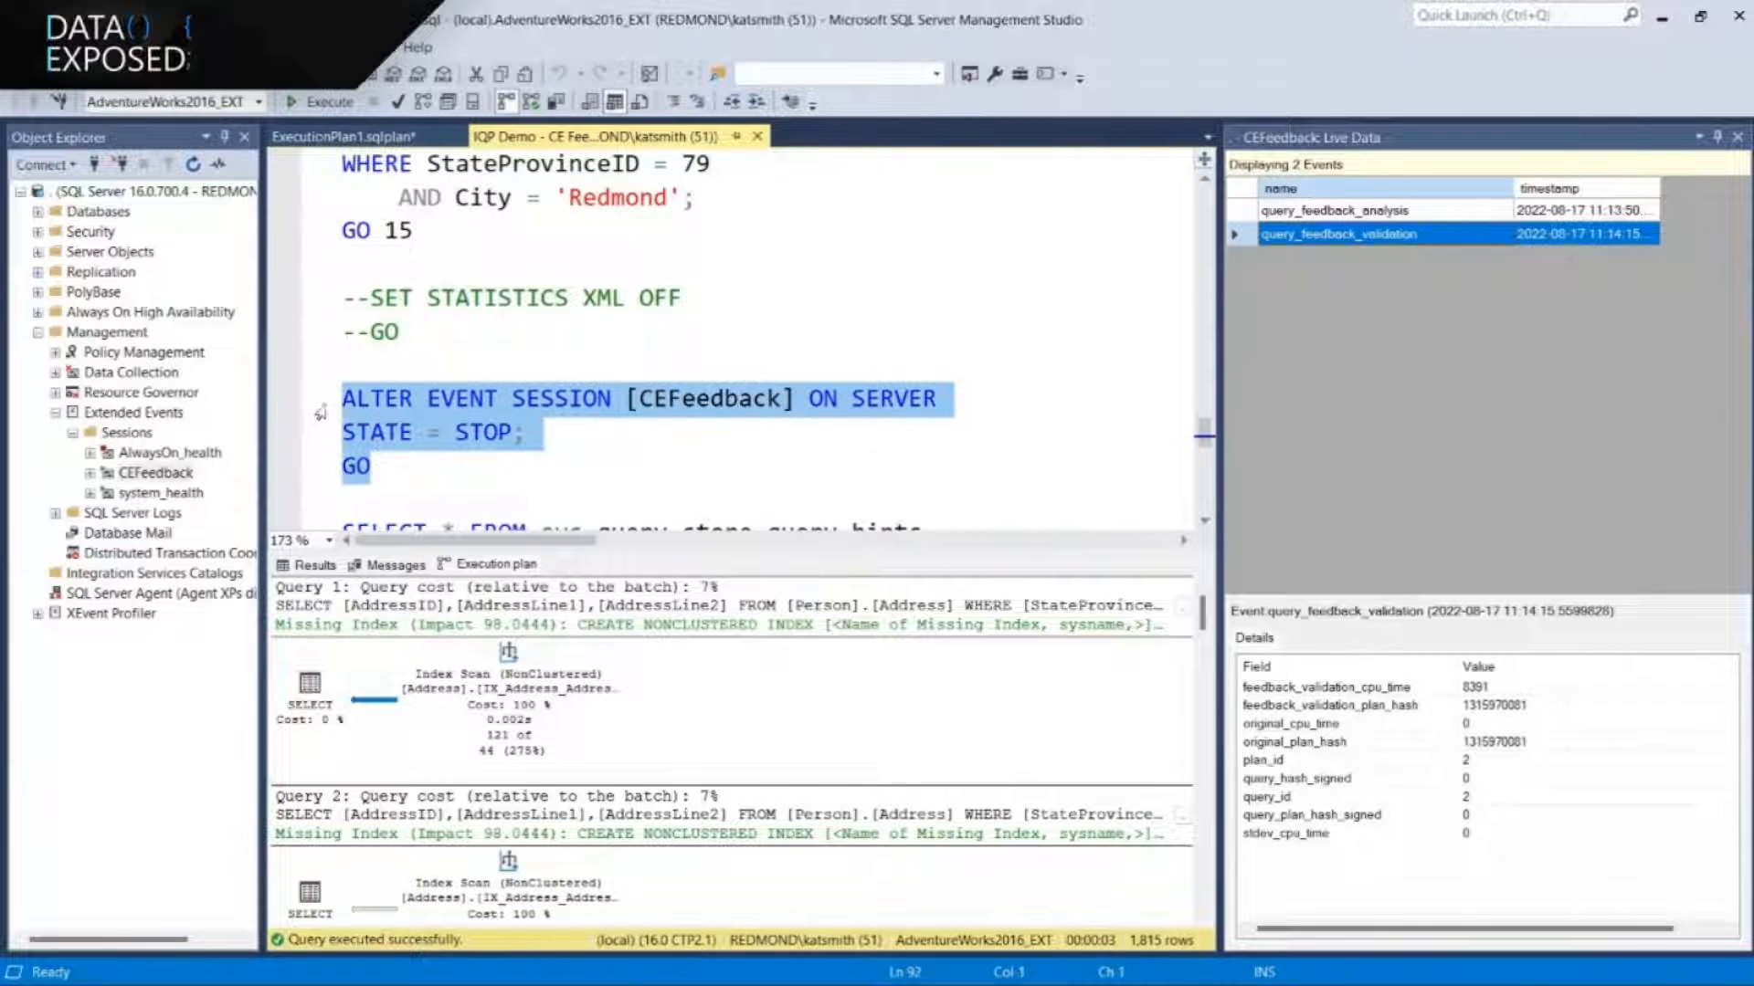
{"action": "left_click", "coordinate": [320, 101]}
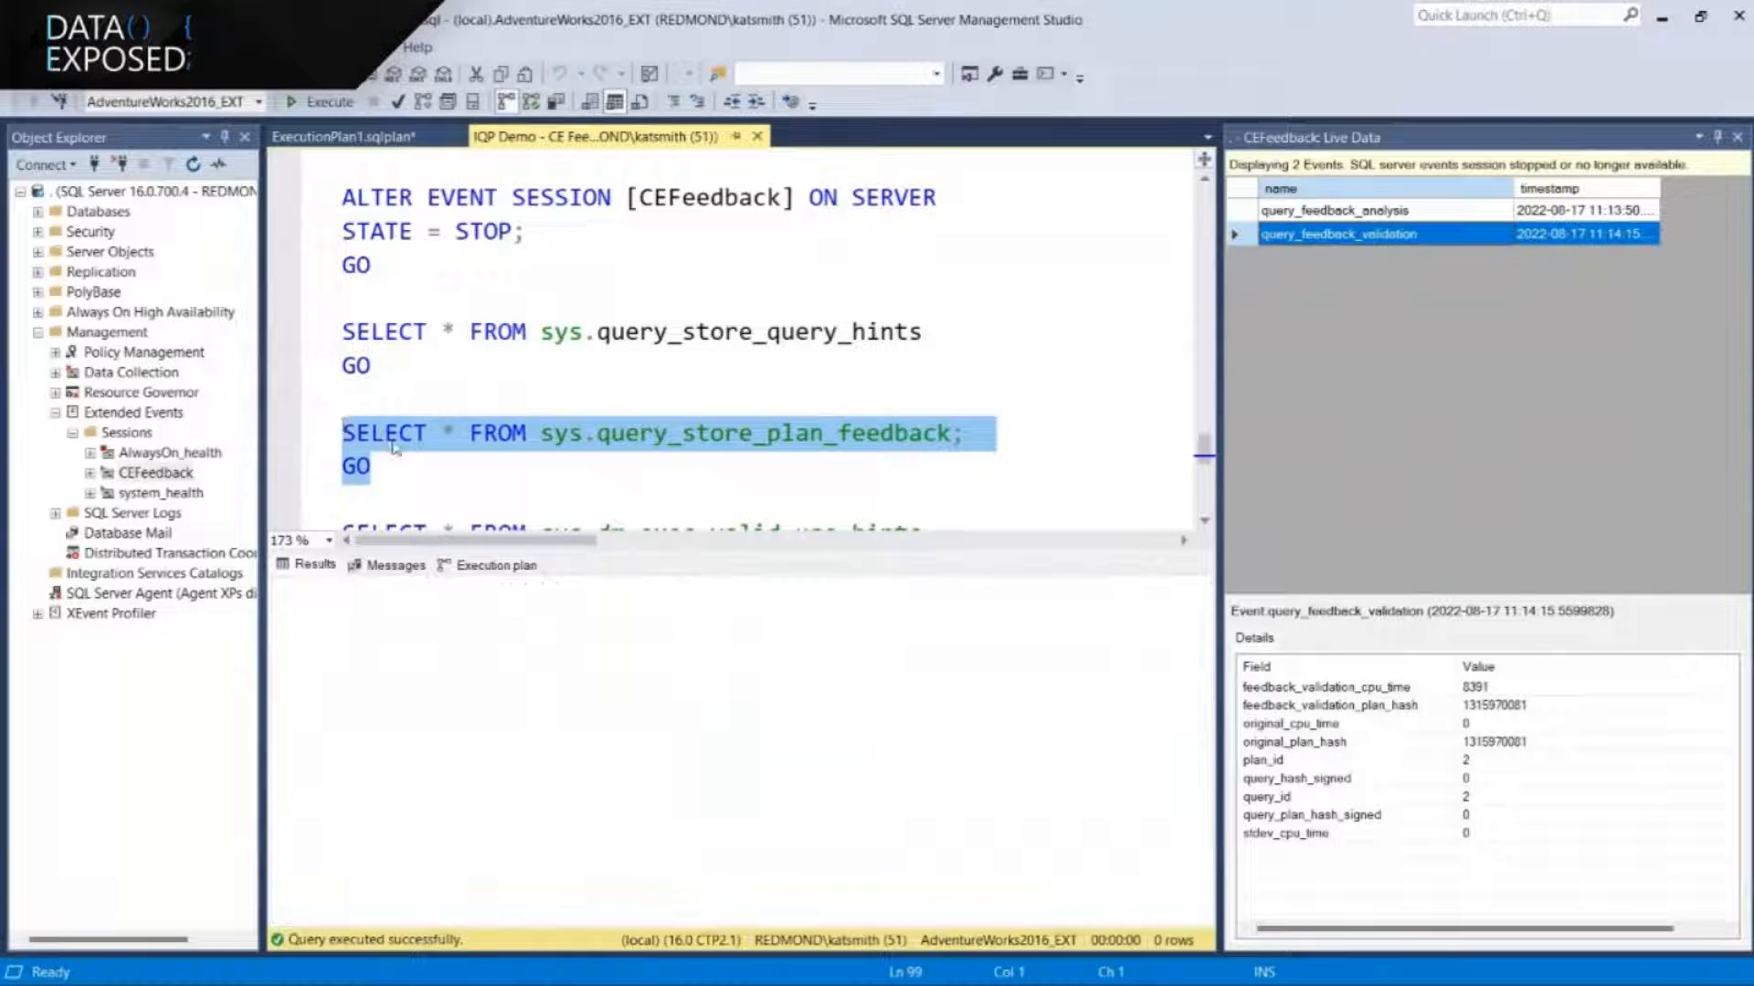
Query sys.query_store_plan_feedback and widen the results to reveal the VERIFICATION_REGRESSED CE Feedback entry
{"action": "left_click", "coordinate": [330, 102]}
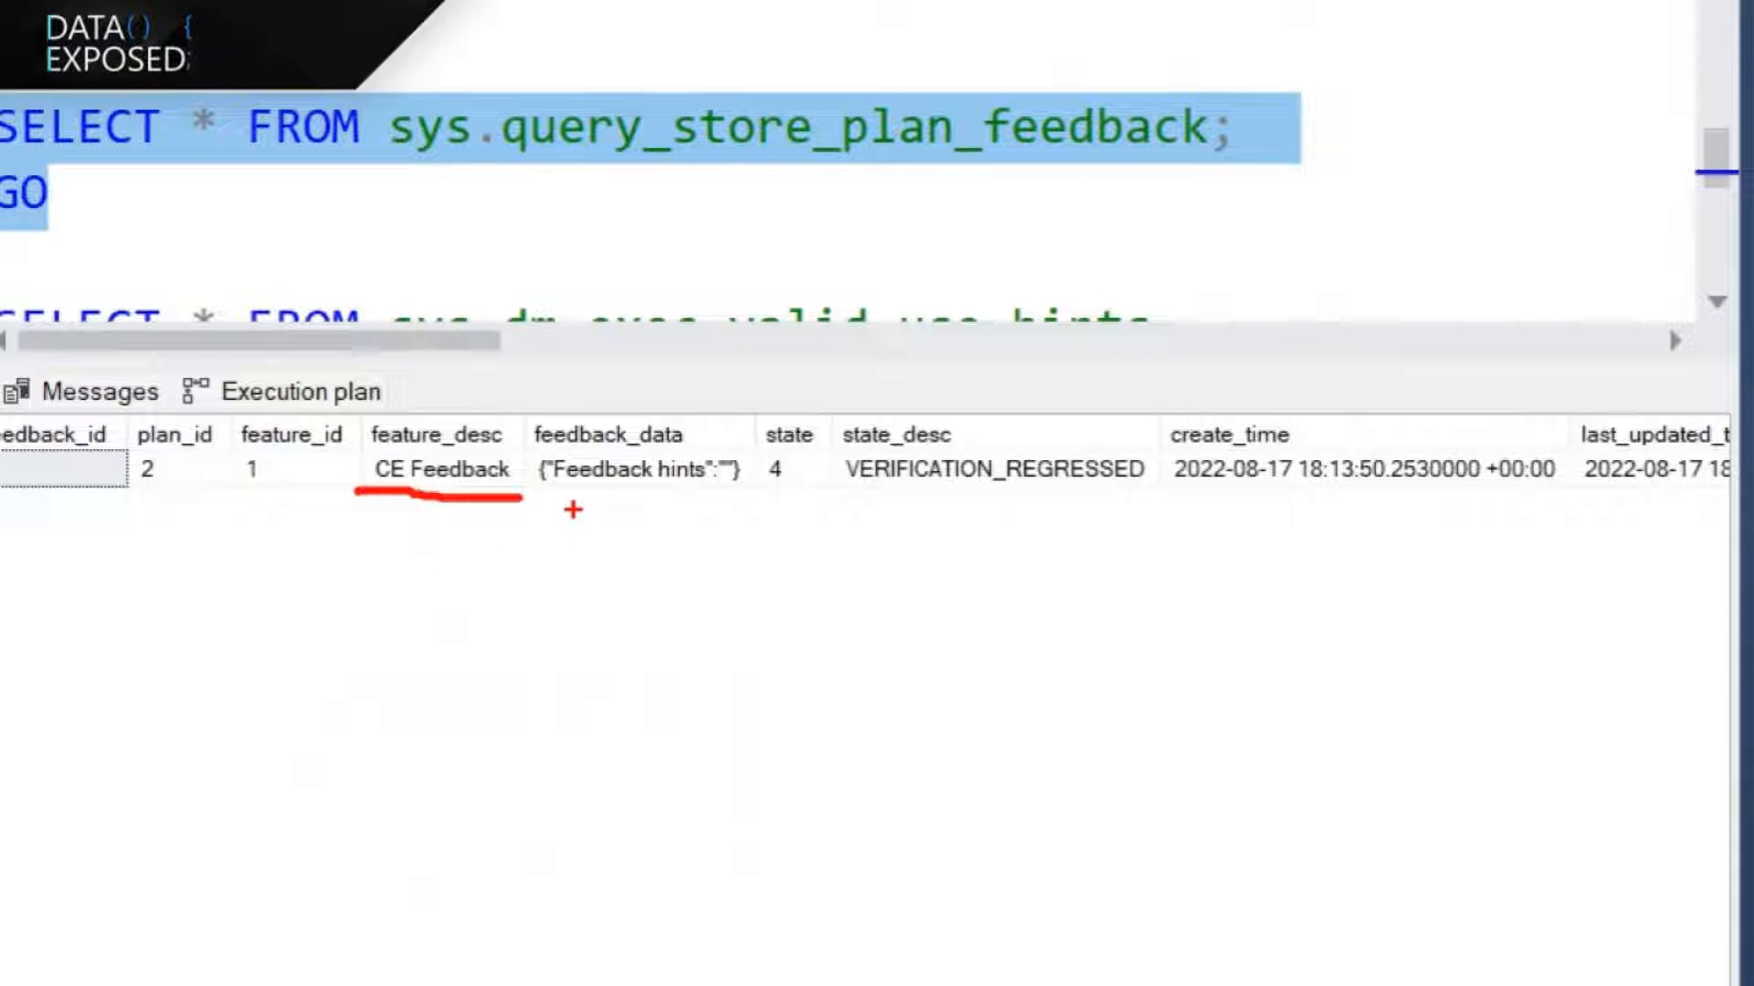
{"action": "left_click_drag", "start_coordinate": [883, 507], "coordinate": [1194, 507]}
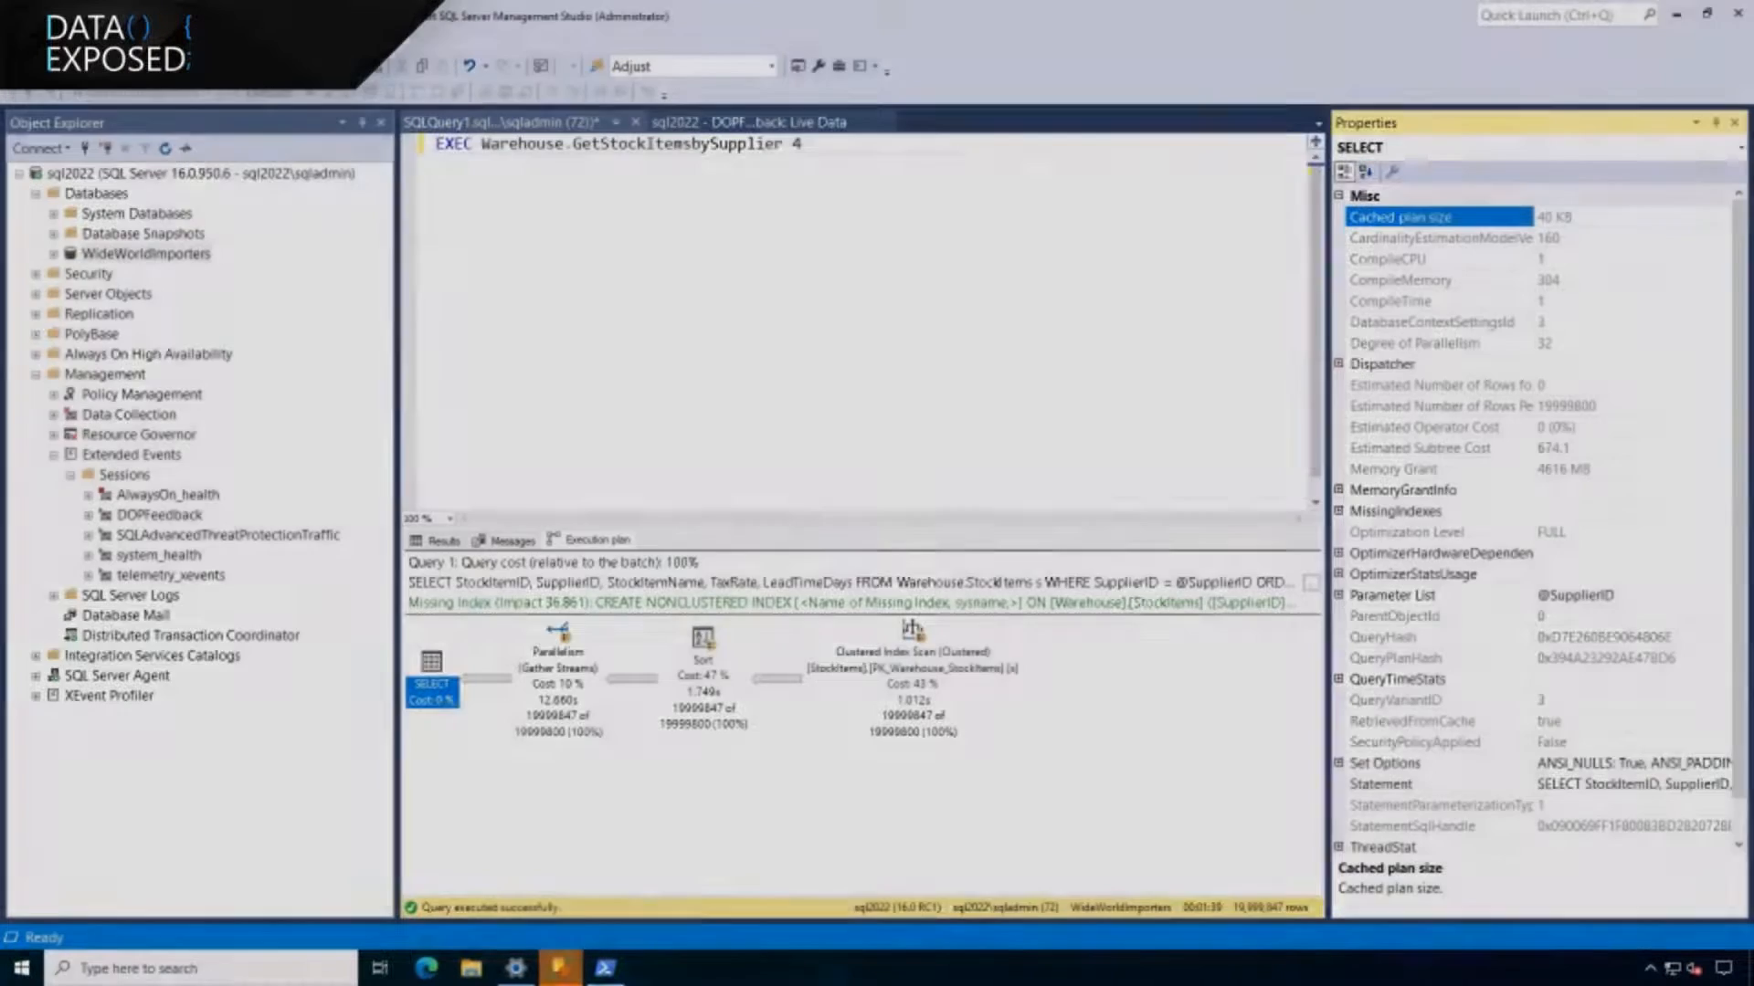
Show the sql2022 DOPFeedback live data with parallelism dropping from 32 to 12
{"action": "left_click", "coordinate": [748, 121]}
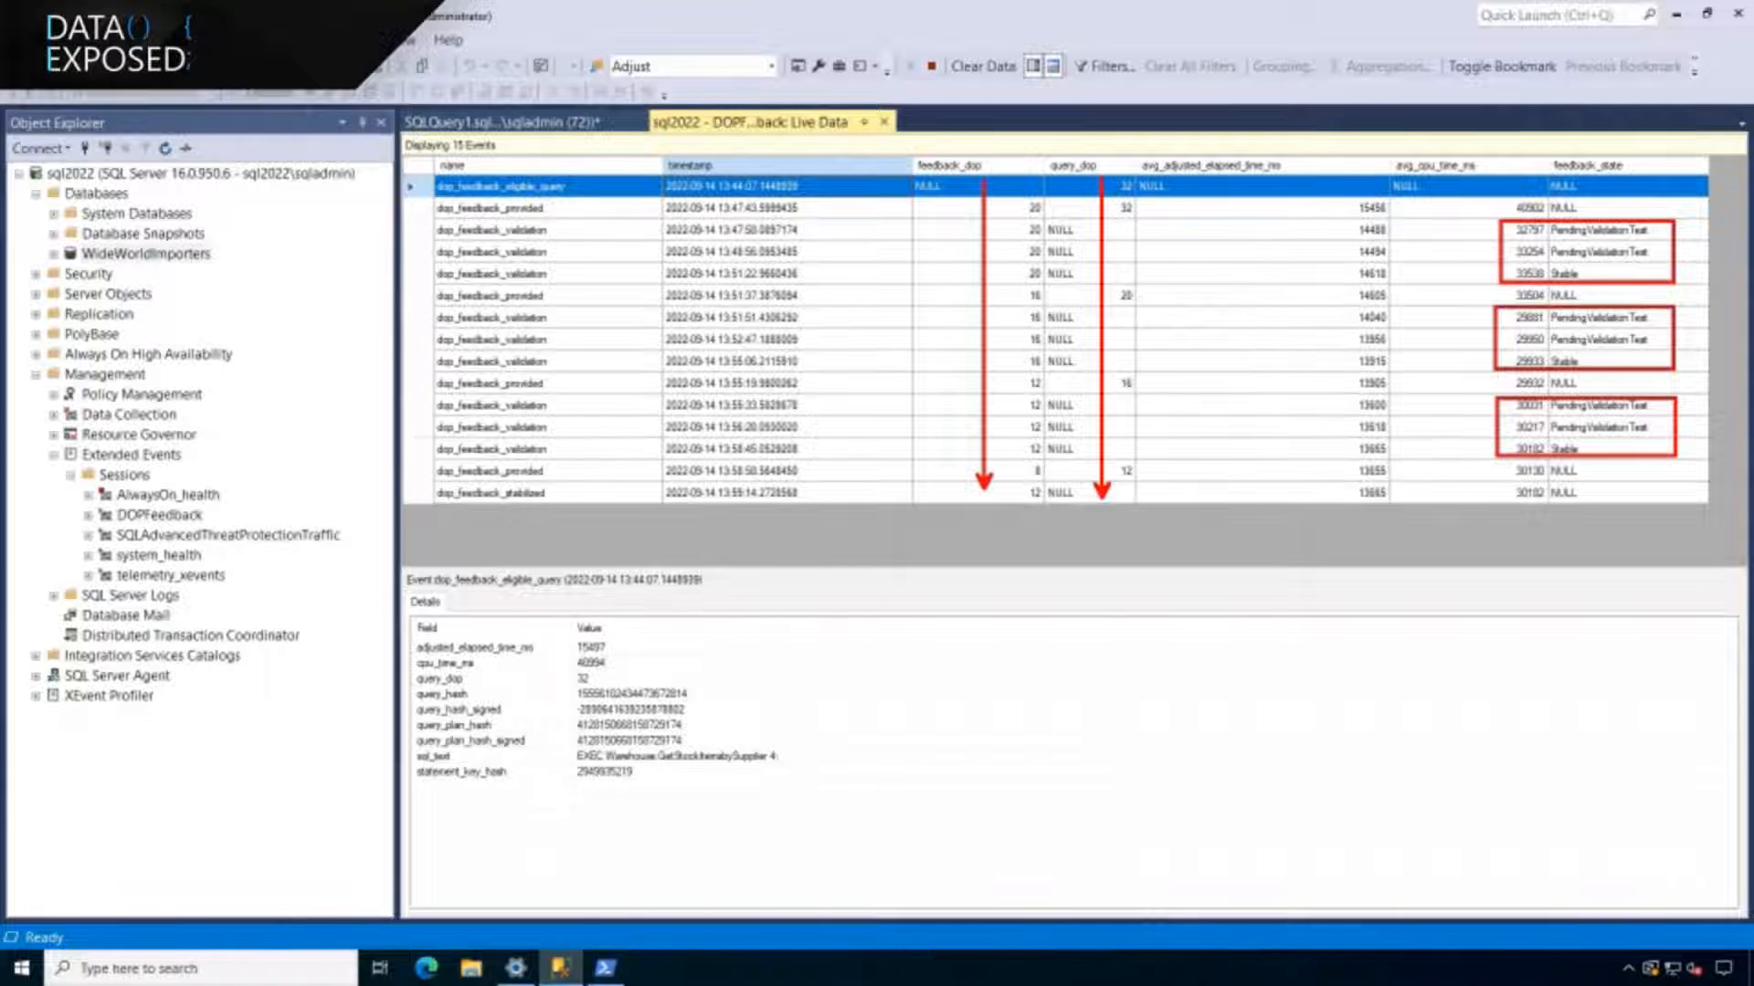
Open the check_query_feedback script querying sys.query_store_plan_feedback for WideWorldImporters
{"action": "left_click", "coordinate": [672, 492]}
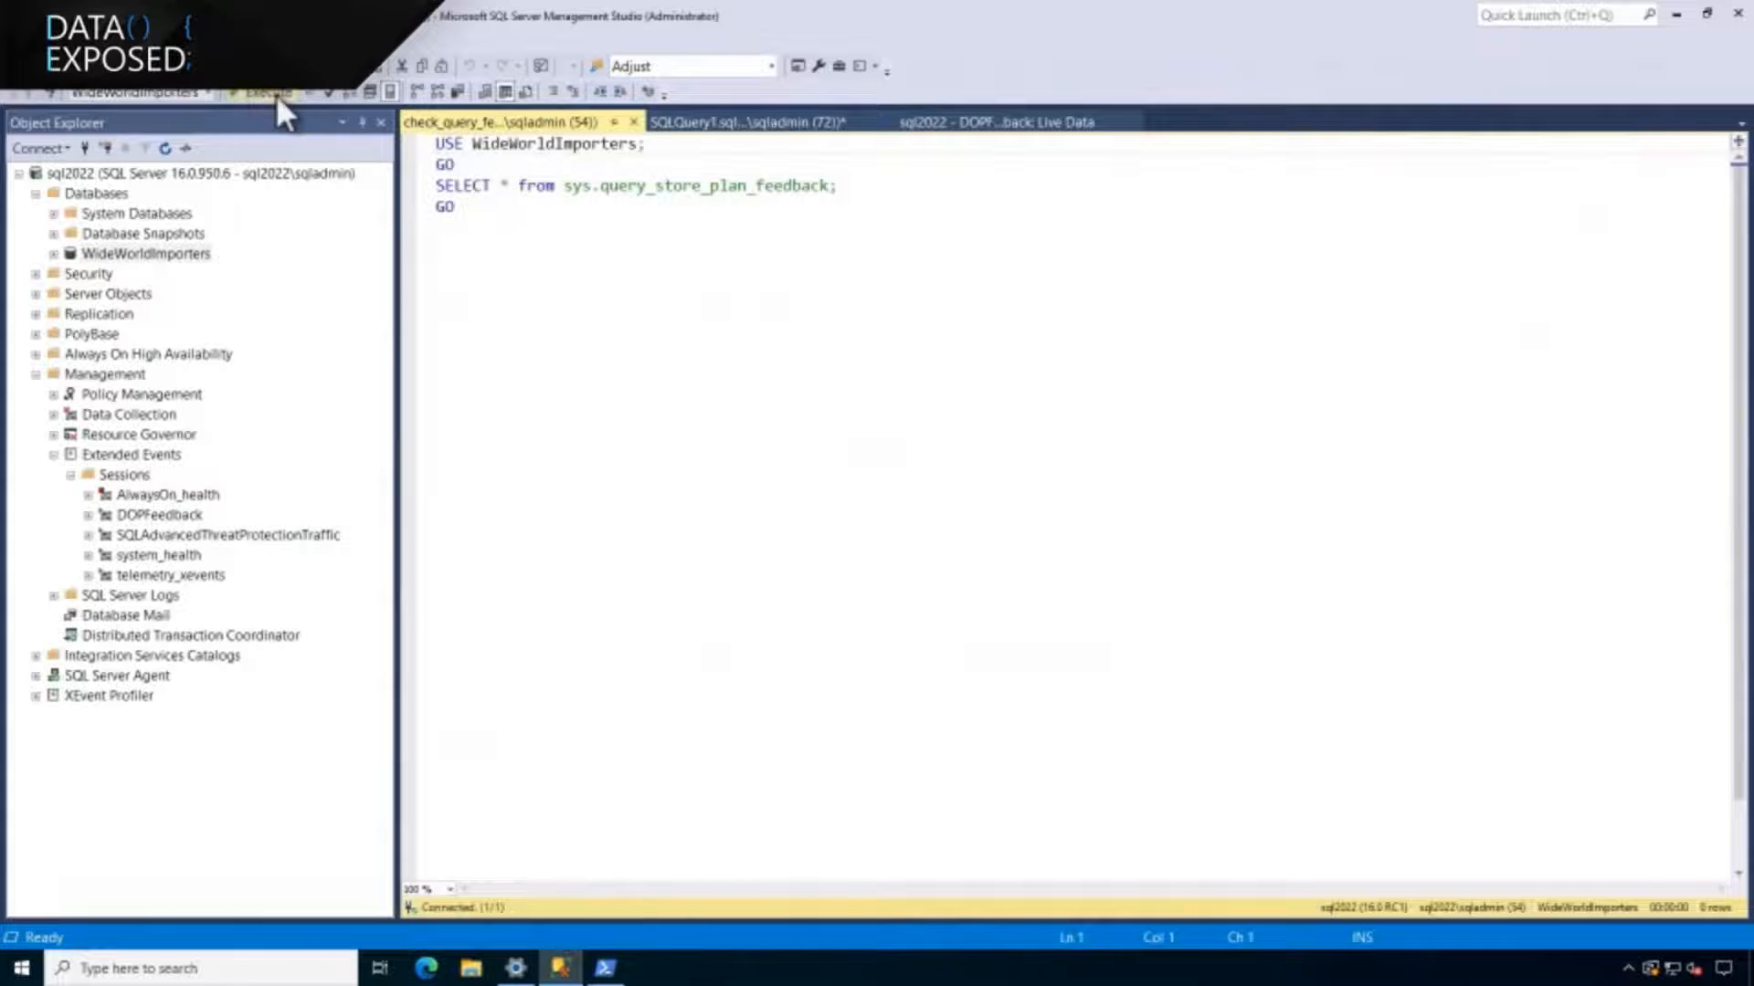
Run SELECT * FROM sys.query_store_plan_feedback to see the DOP and Memory Grant Feedback entries
{"action": "left_click", "coordinate": [265, 92]}
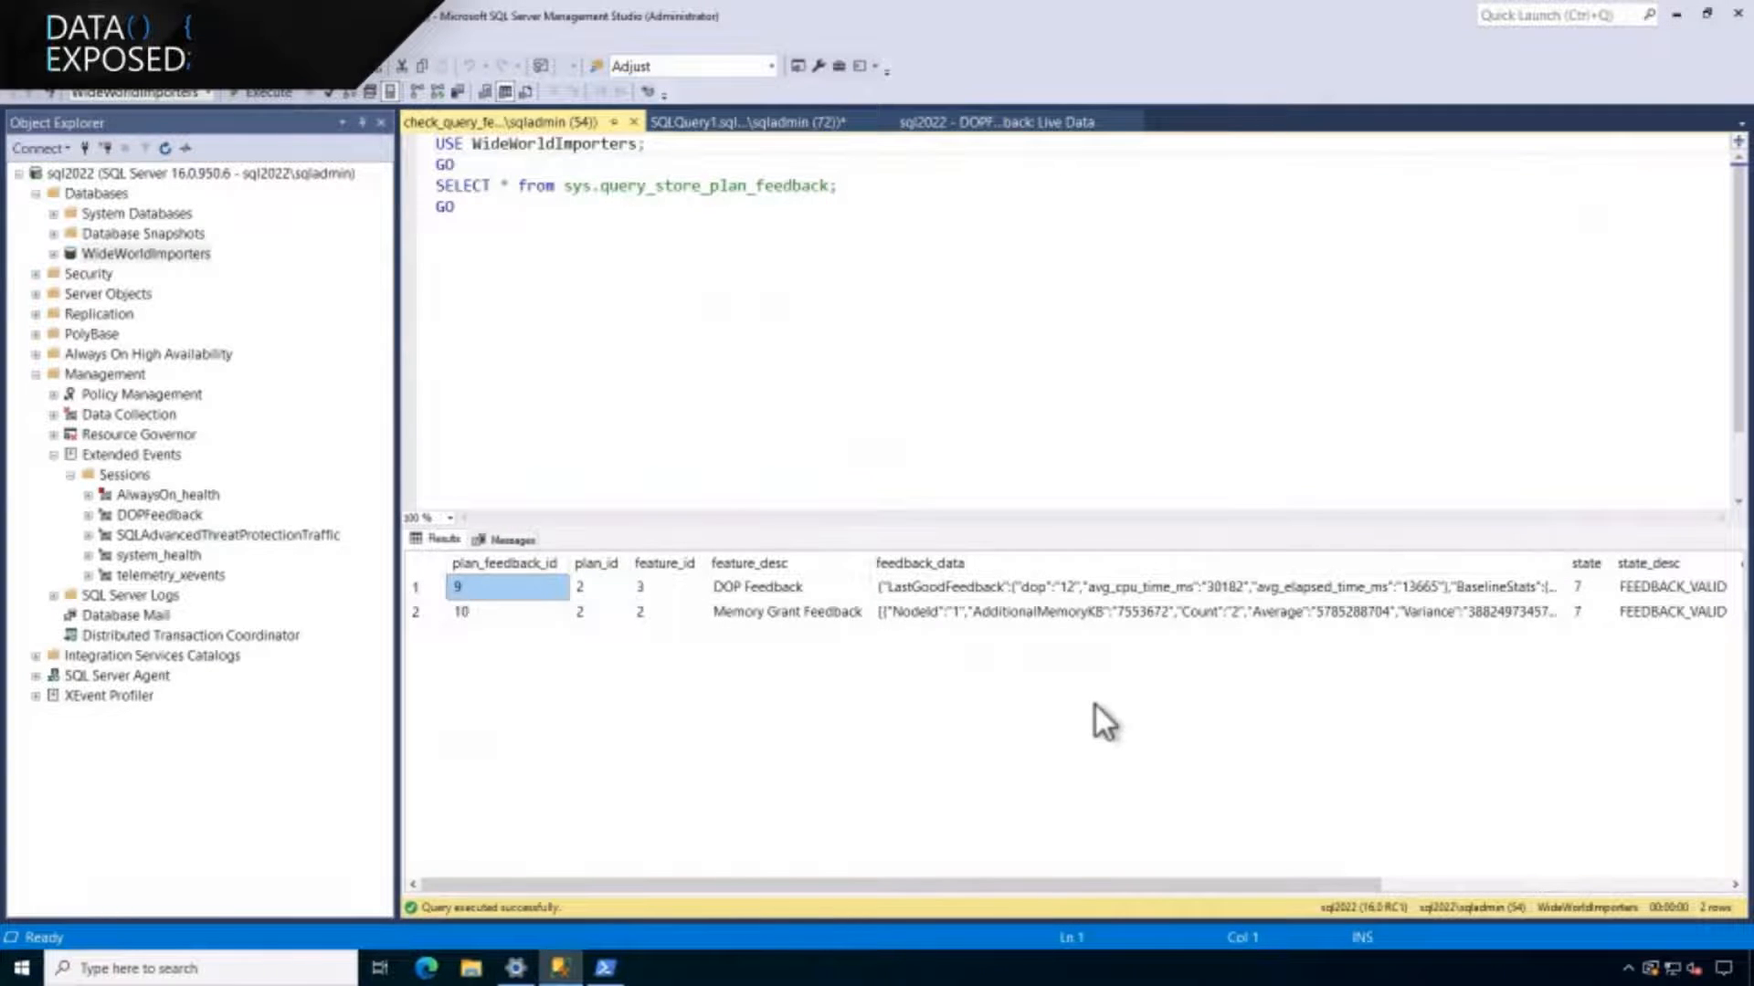
{"action": "mouse_move", "coordinate": [996, 761]}
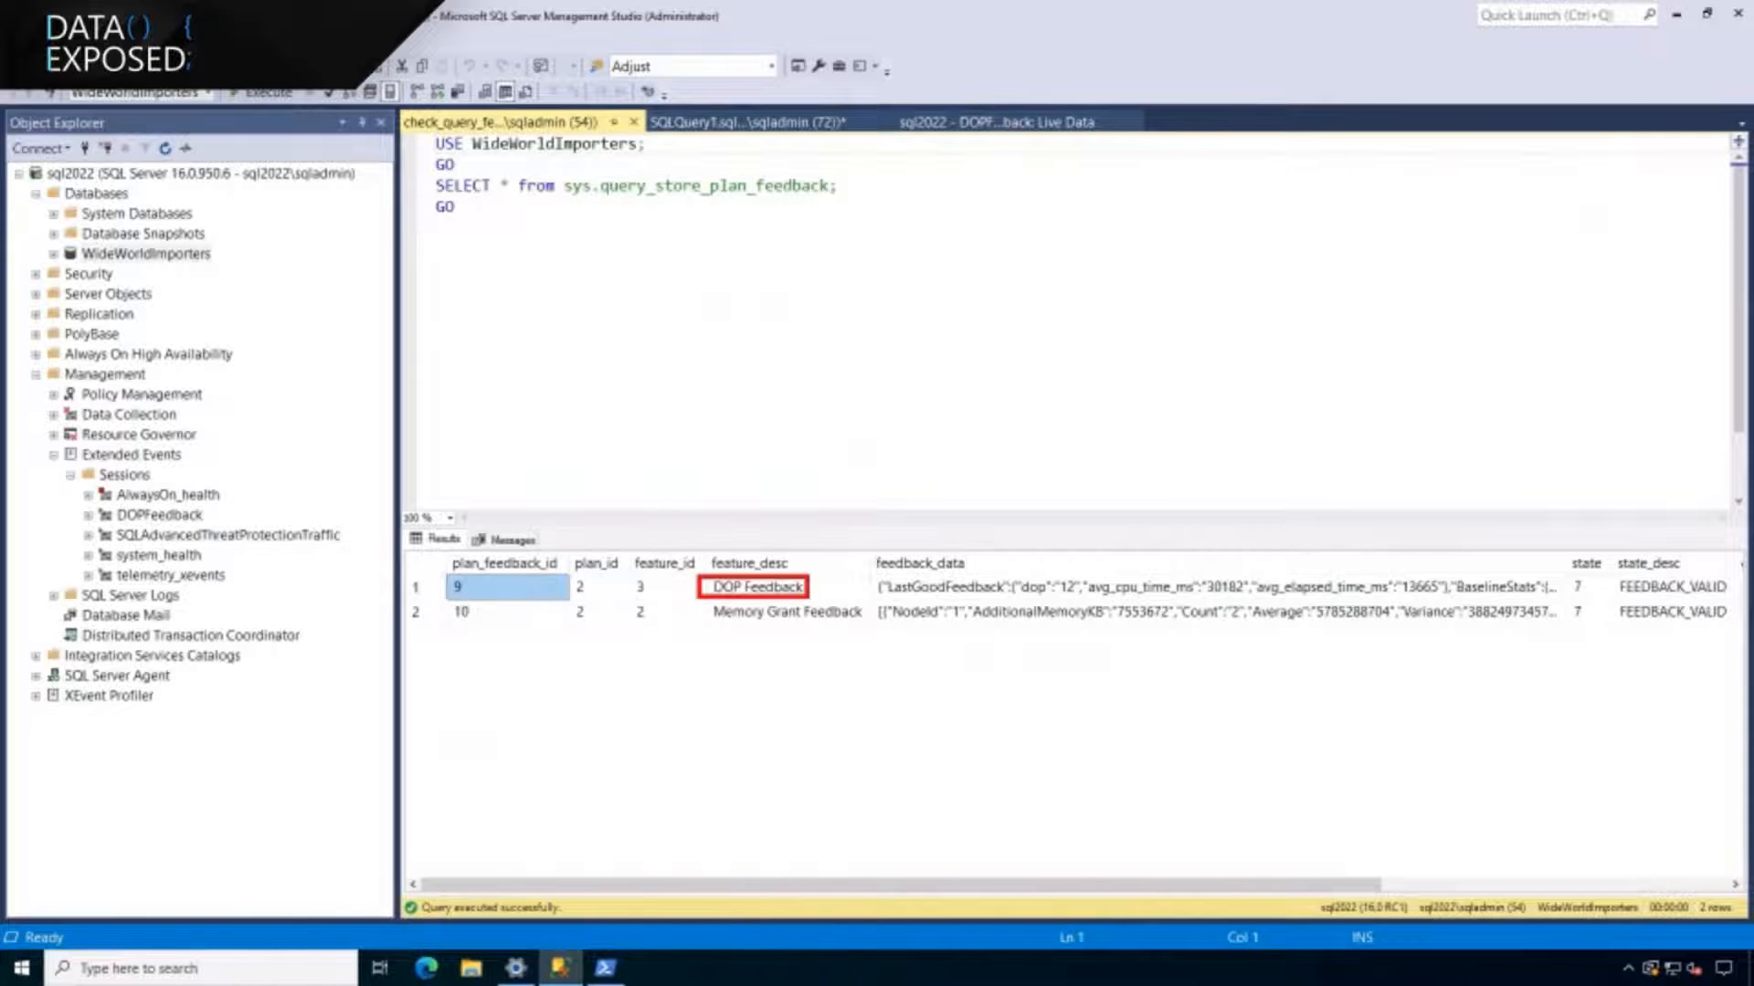
{"action": "left_click", "coordinate": [755, 587]}
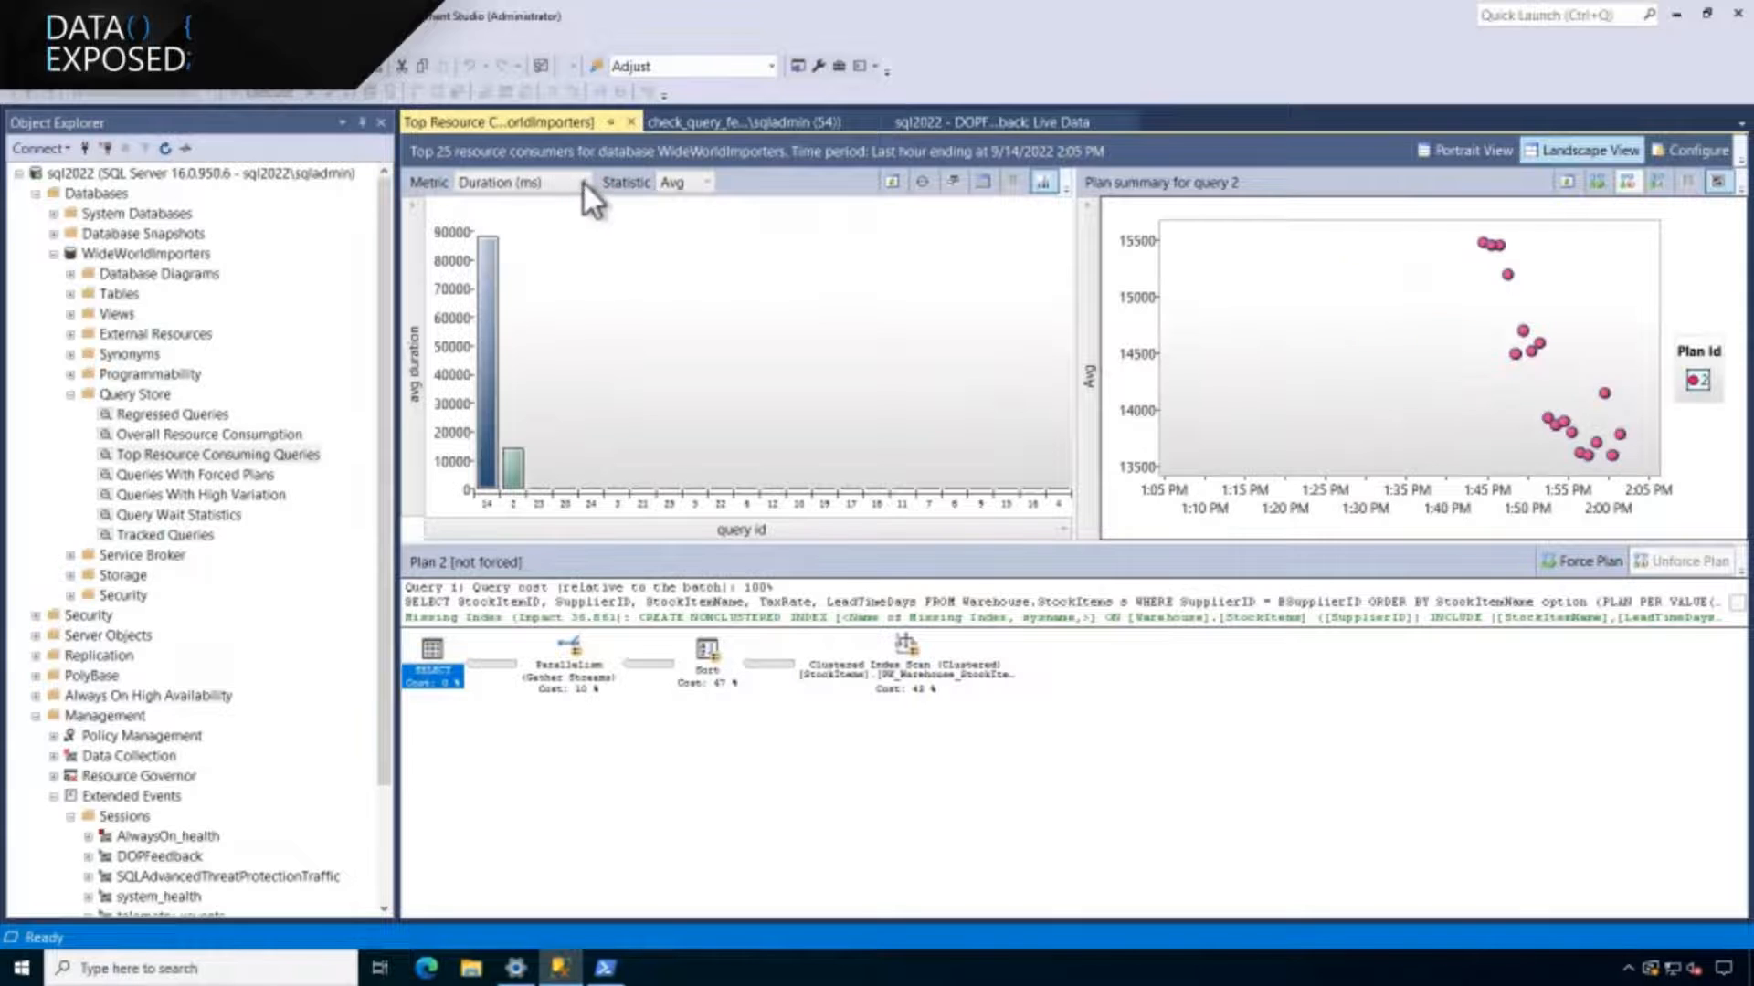
Switch the Top Resource Consuming Queries metric from Duration (ms) to CPU Time (ms)
{"action": "left_click", "coordinate": [519, 181]}
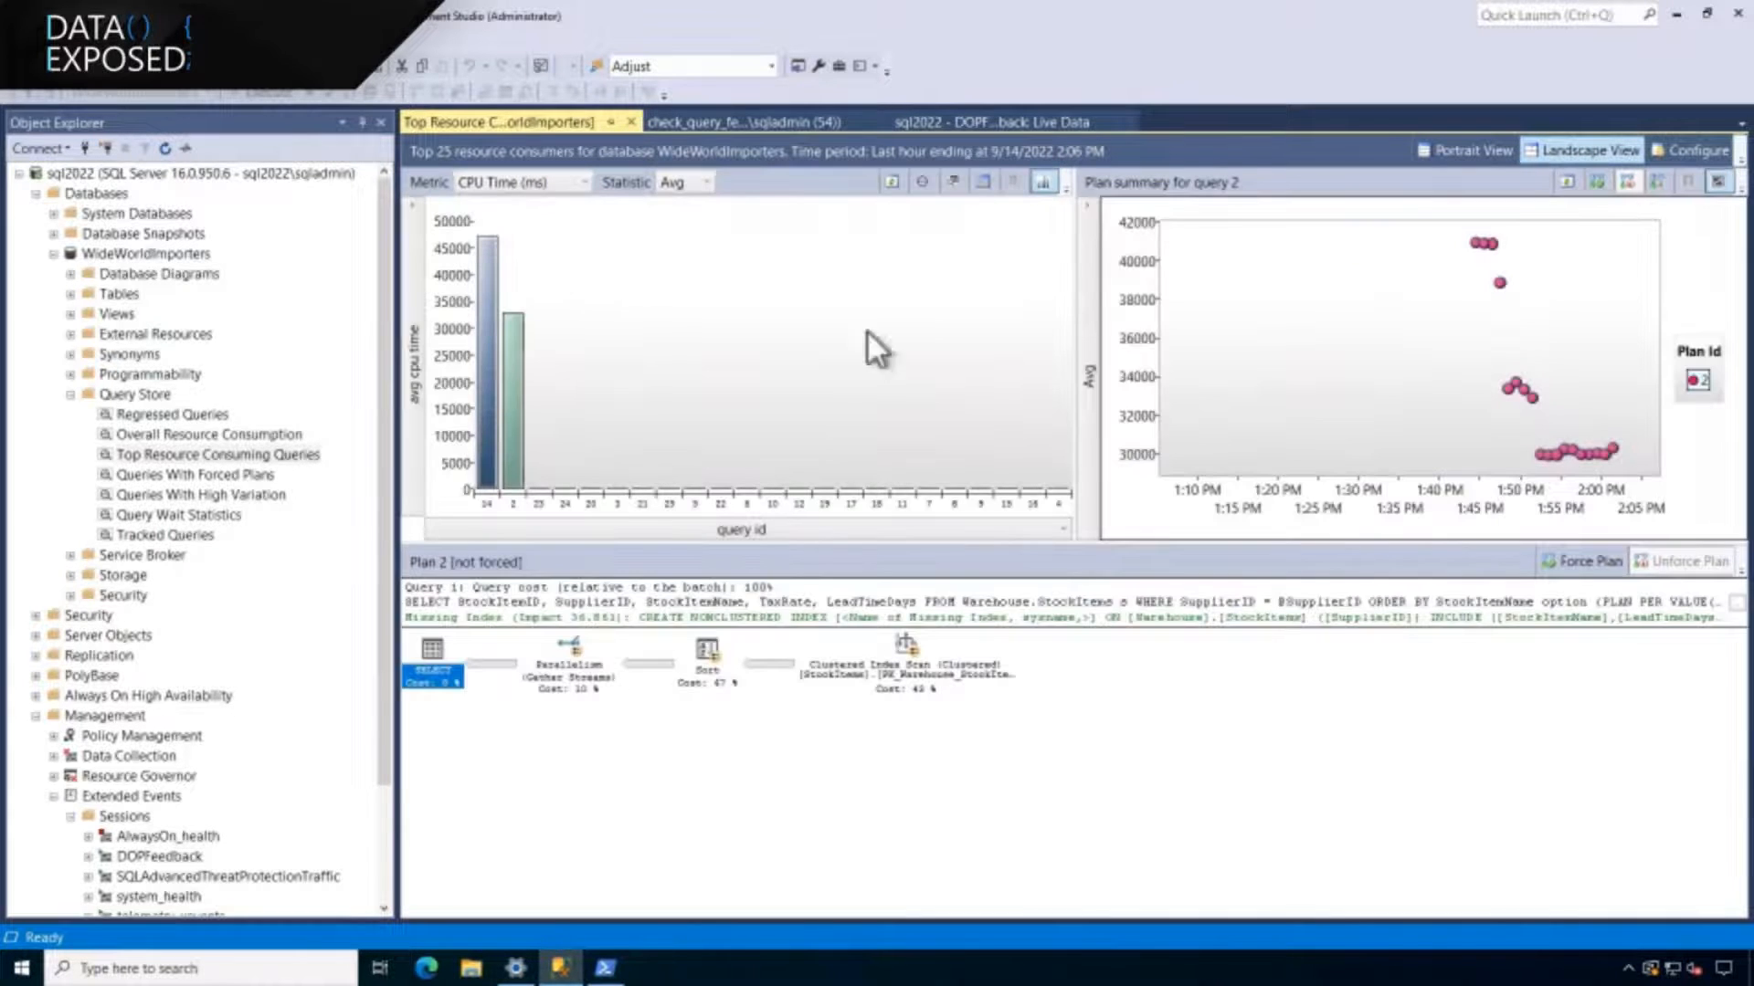